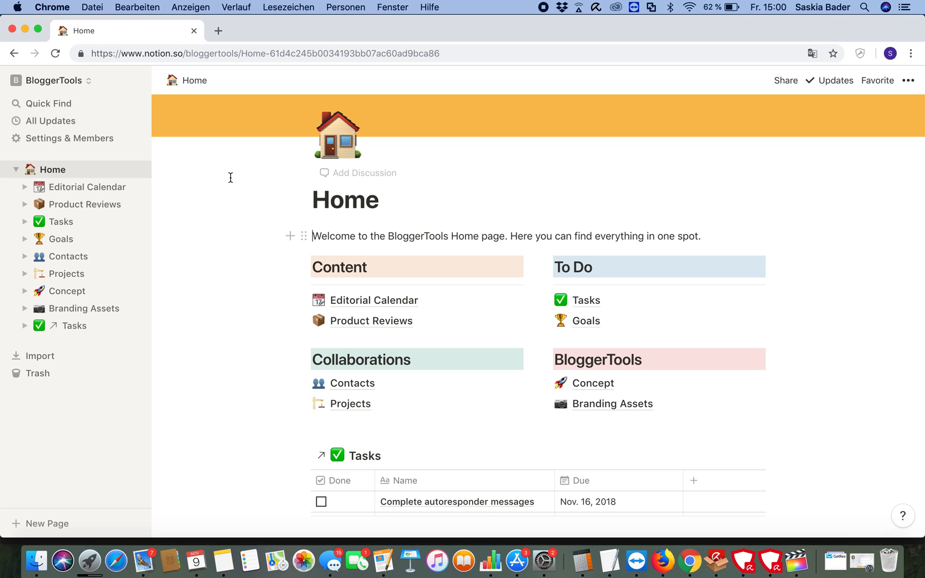
# Step: Check the workspace switcher and stay in the BloggerTools workspace
pyautogui.scroll(-3)
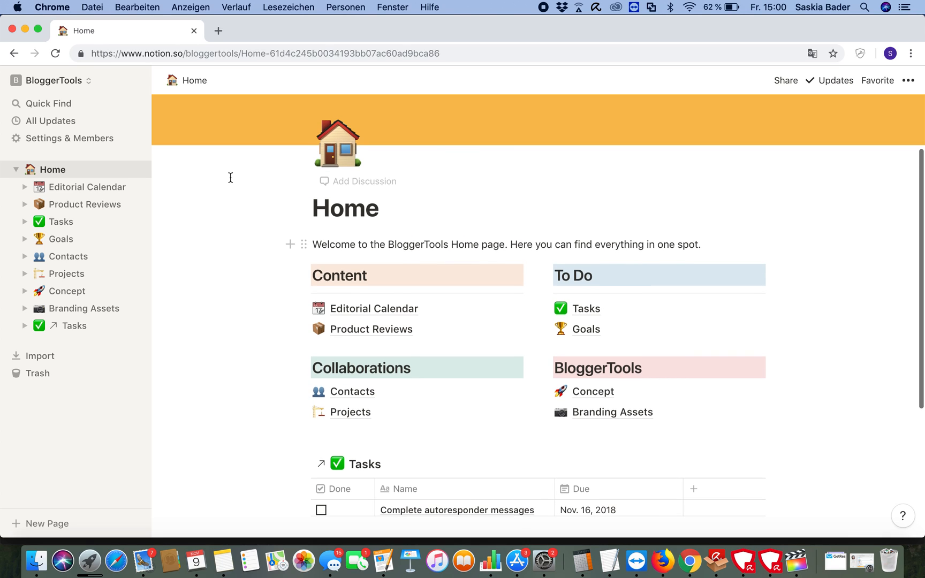
pyautogui.scroll(-3)
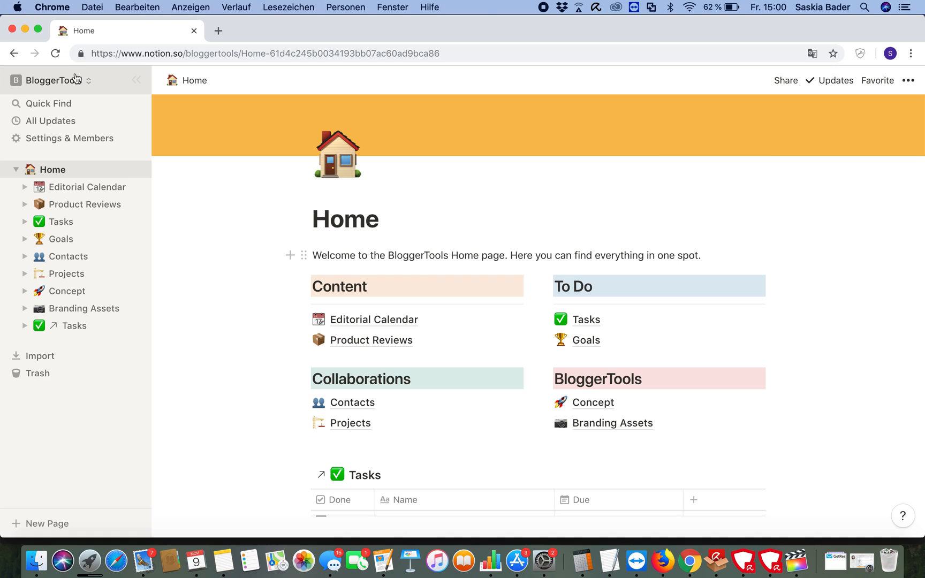
pyautogui.click(52, 80)
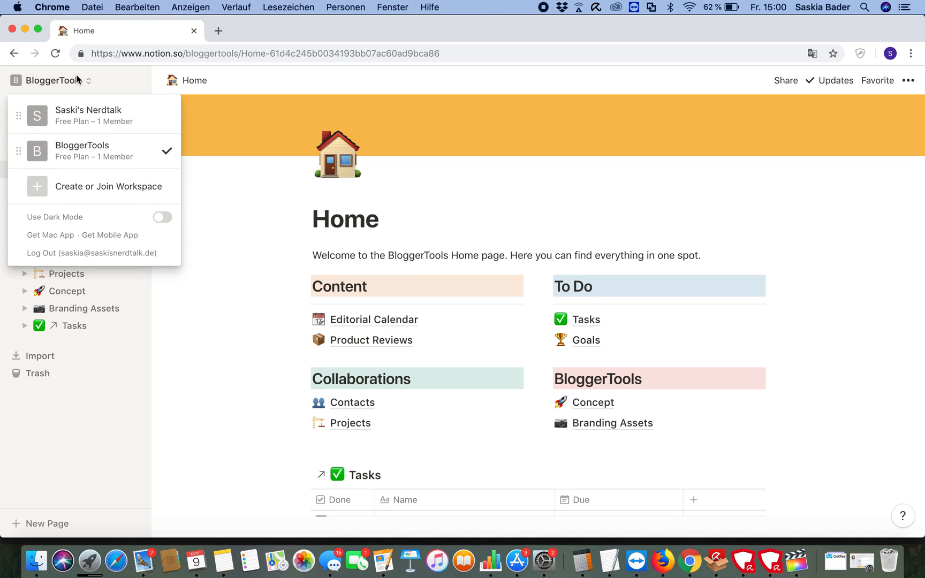
pyautogui.moveTo(89, 114)
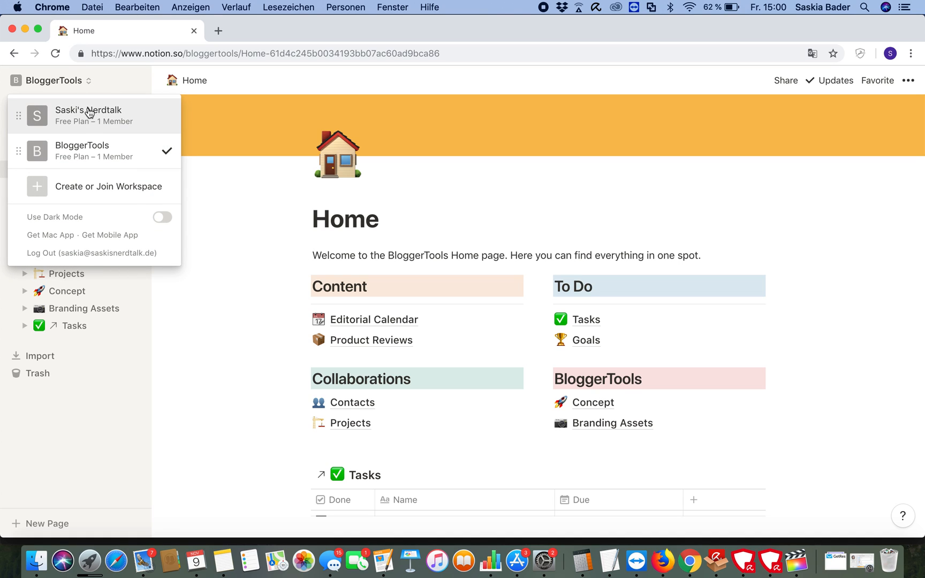
pyautogui.click(54, 80)
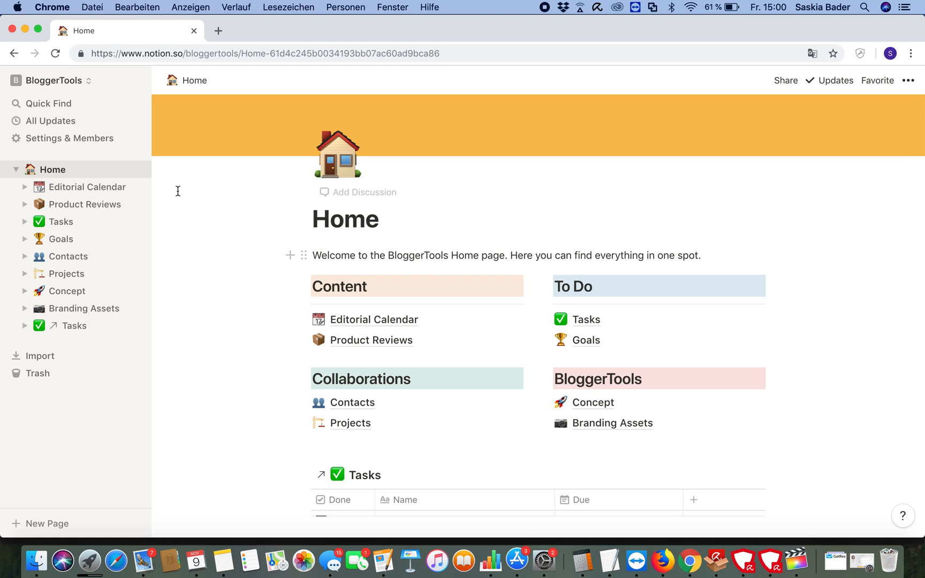
pyautogui.moveTo(182, 228)
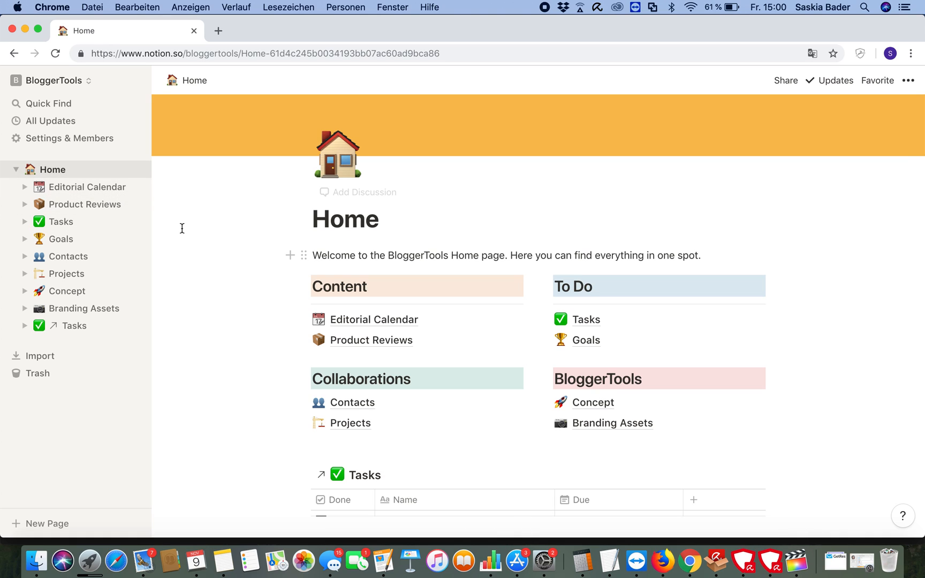
pyautogui.moveTo(164, 211)
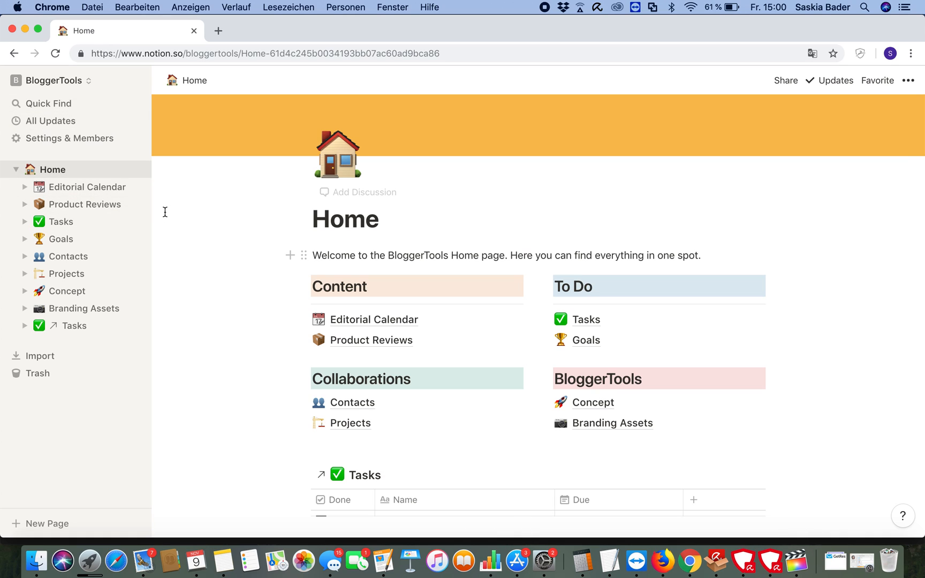
pyautogui.moveTo(203, 204)
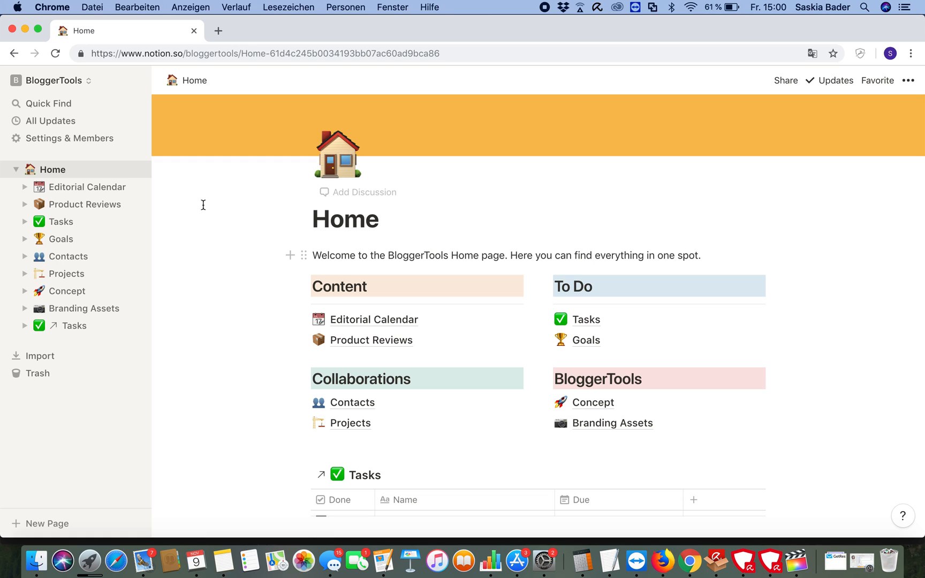
pyautogui.moveTo(254, 230)
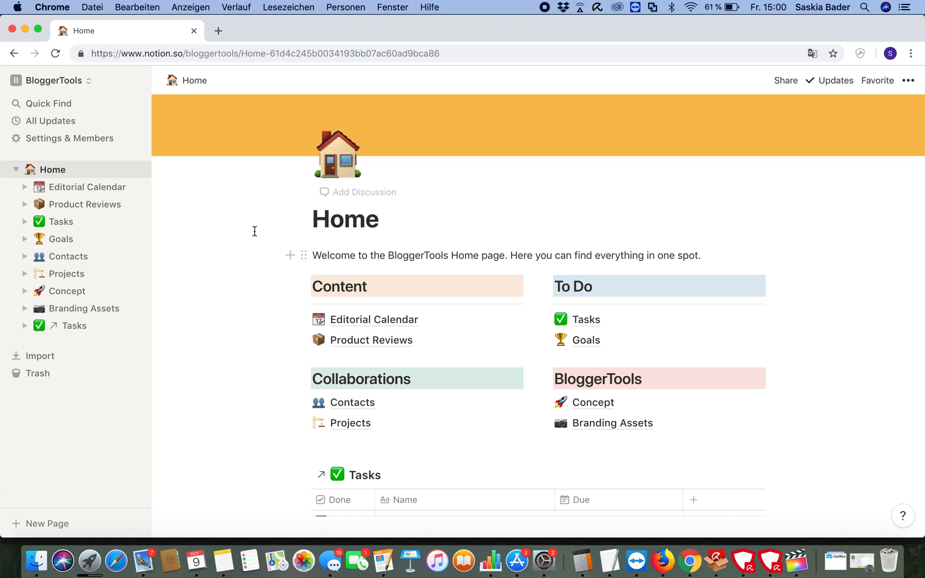
# Step: Scroll down the Home page and open the Editorial Calendar database
pyautogui.scroll(-3)
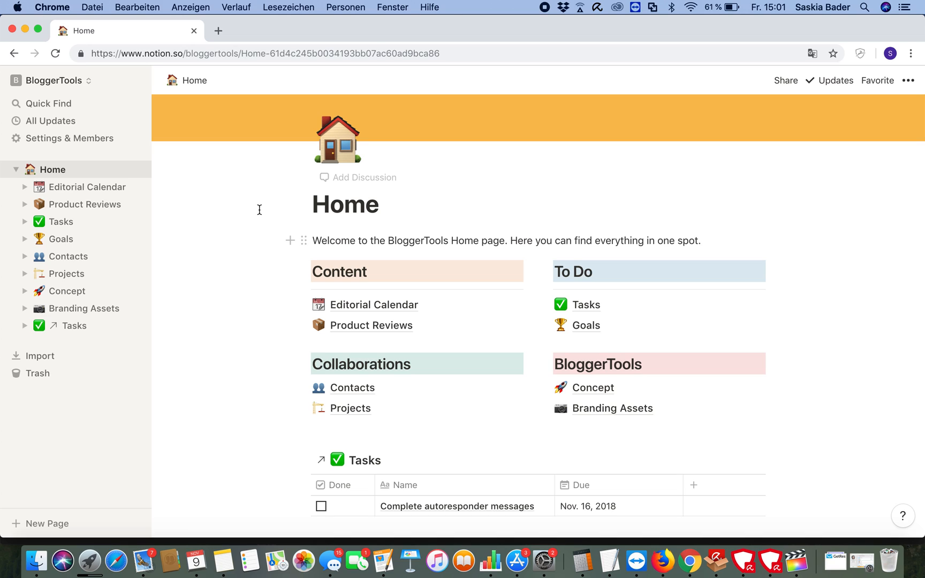
pyautogui.moveTo(263, 201)
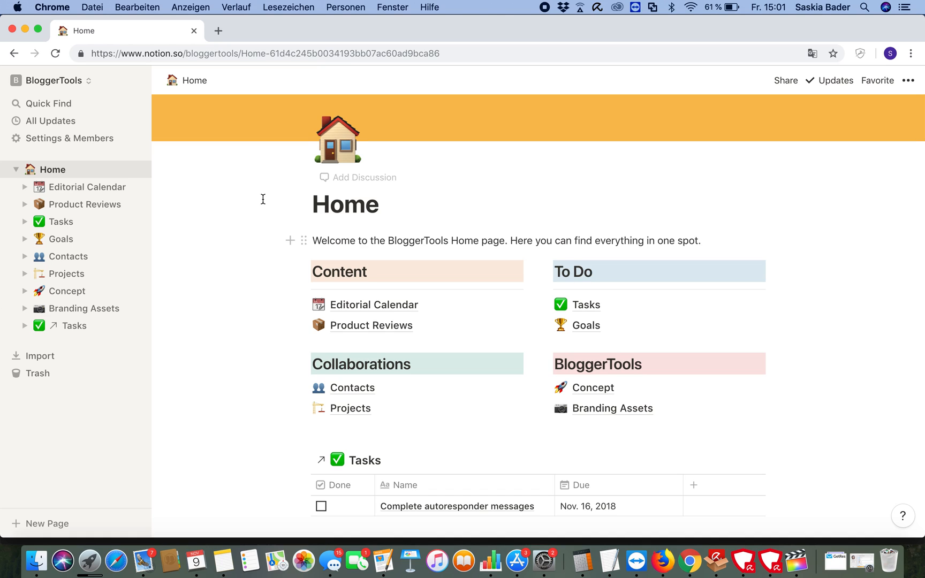
pyautogui.moveTo(295, 204)
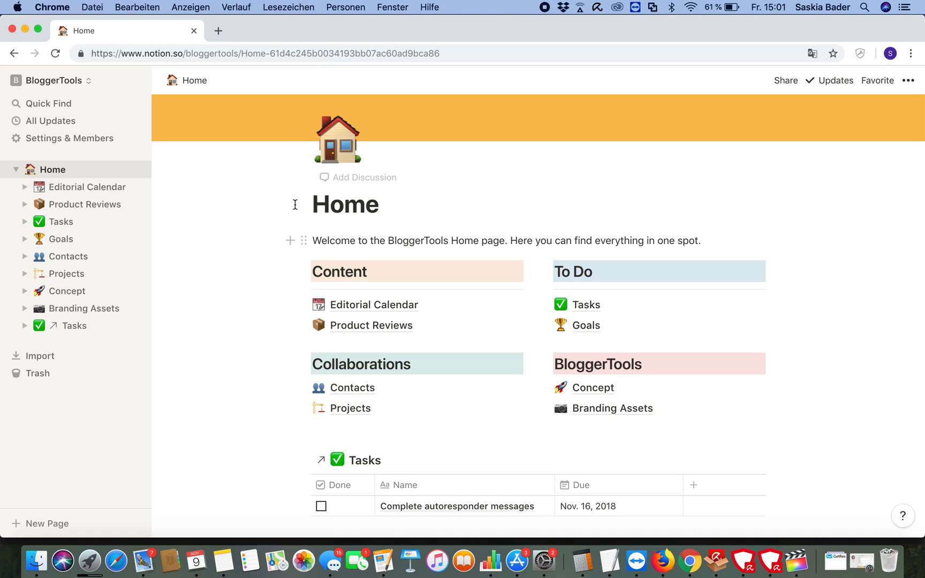
pyautogui.scroll(-3)
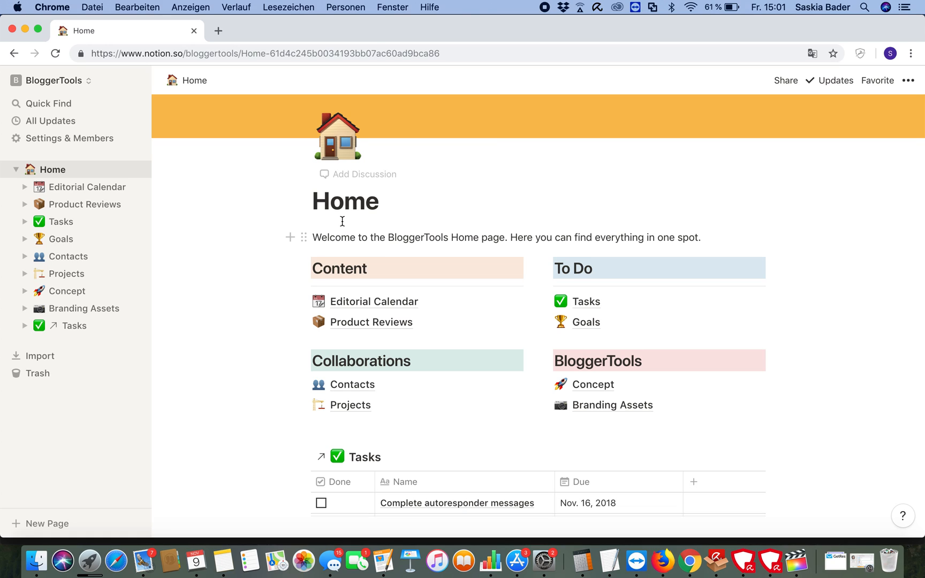
pyautogui.moveTo(301, 184)
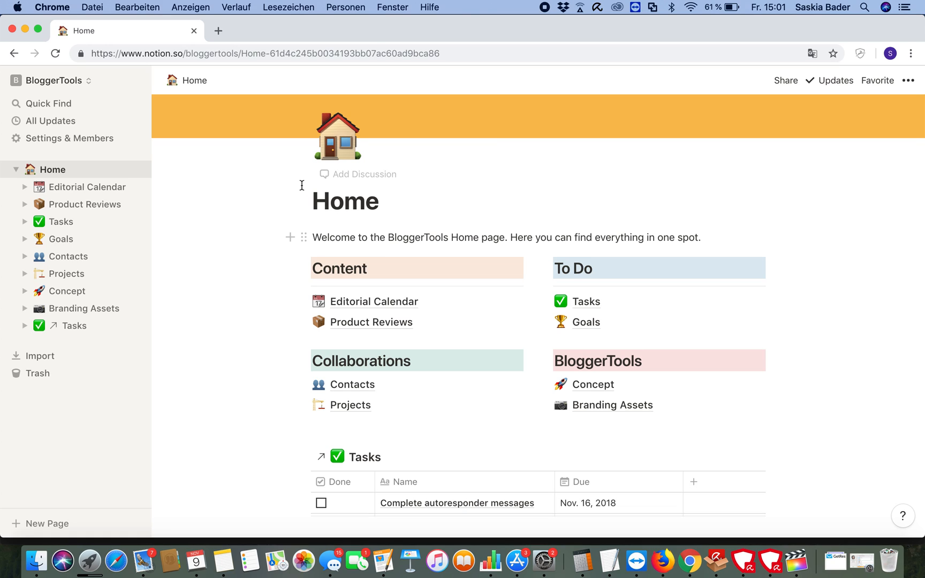
pyautogui.scroll(-3)
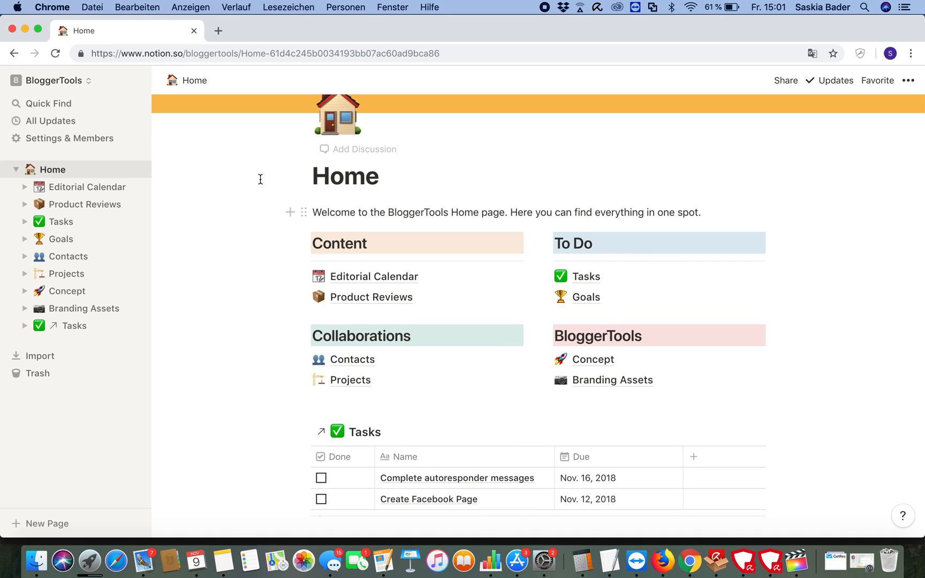
pyautogui.scroll(-3)
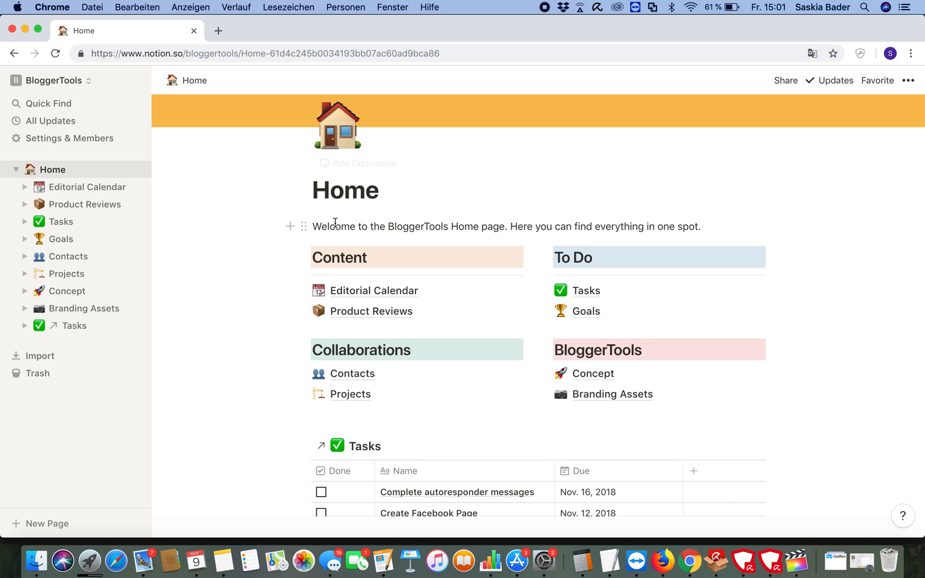
pyautogui.scroll(-3)
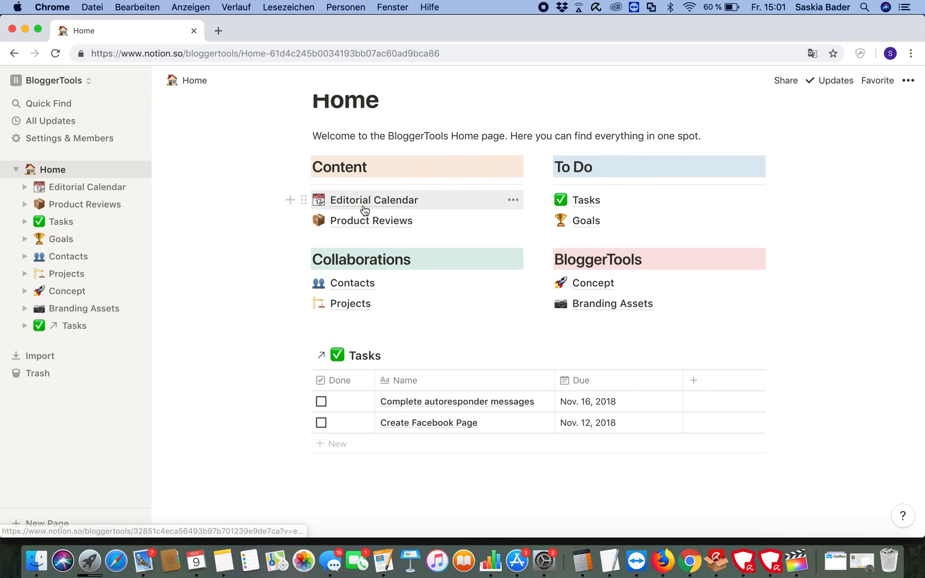
pyautogui.moveTo(372, 221)
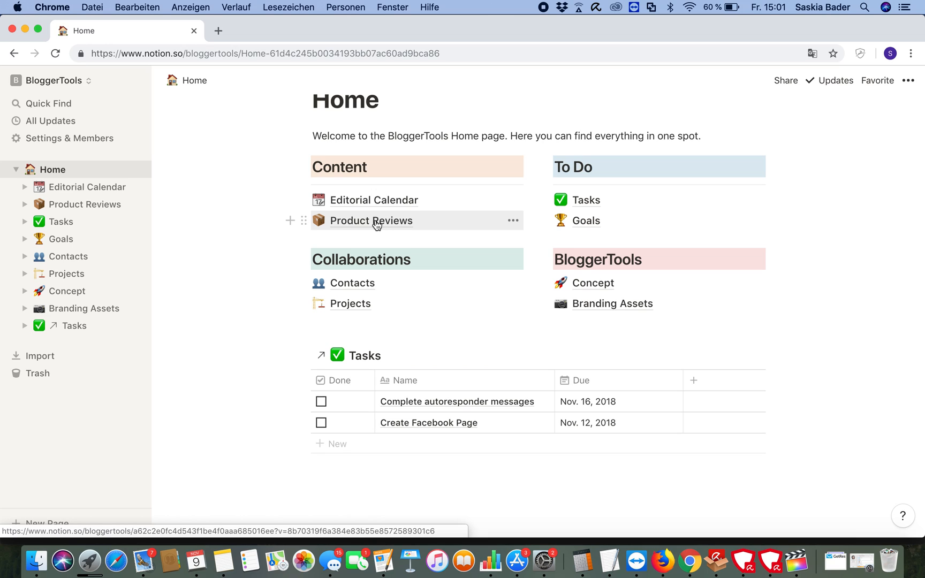
pyautogui.moveTo(407, 221)
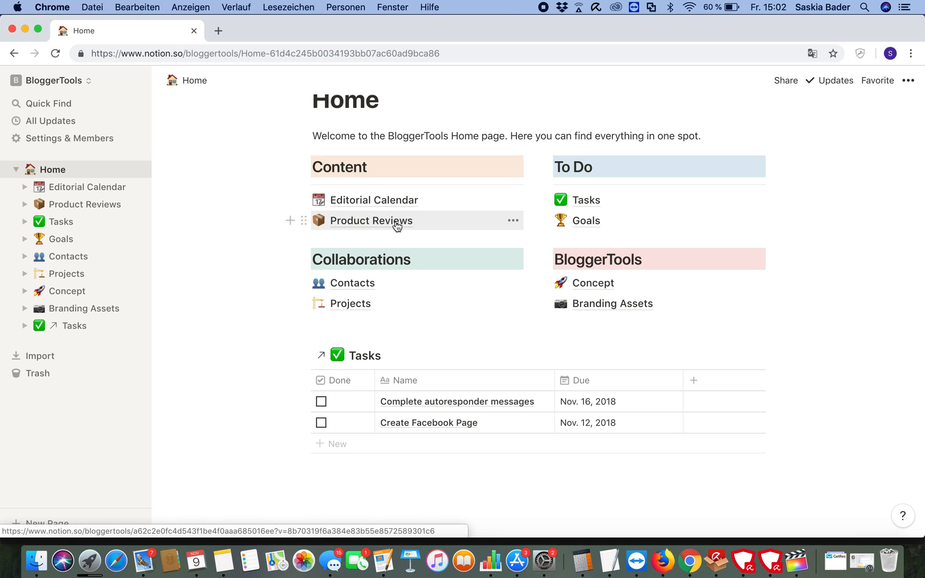
pyautogui.moveTo(395, 227)
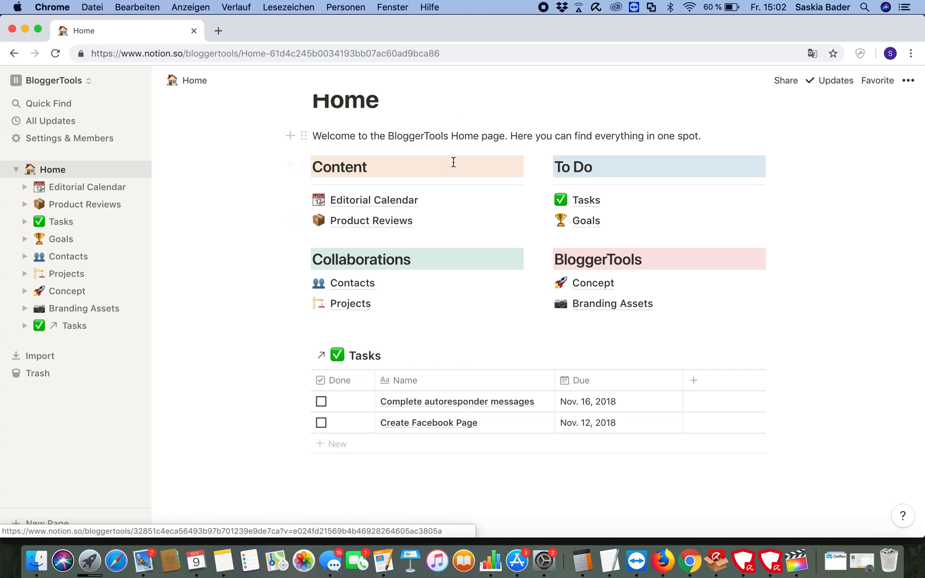
pyautogui.moveTo(450, 200)
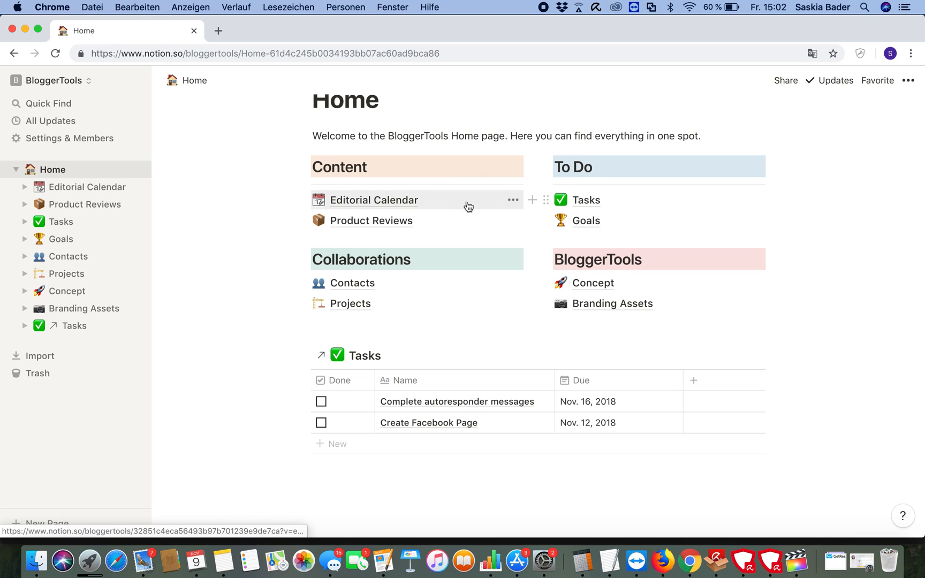
pyautogui.moveTo(405, 212)
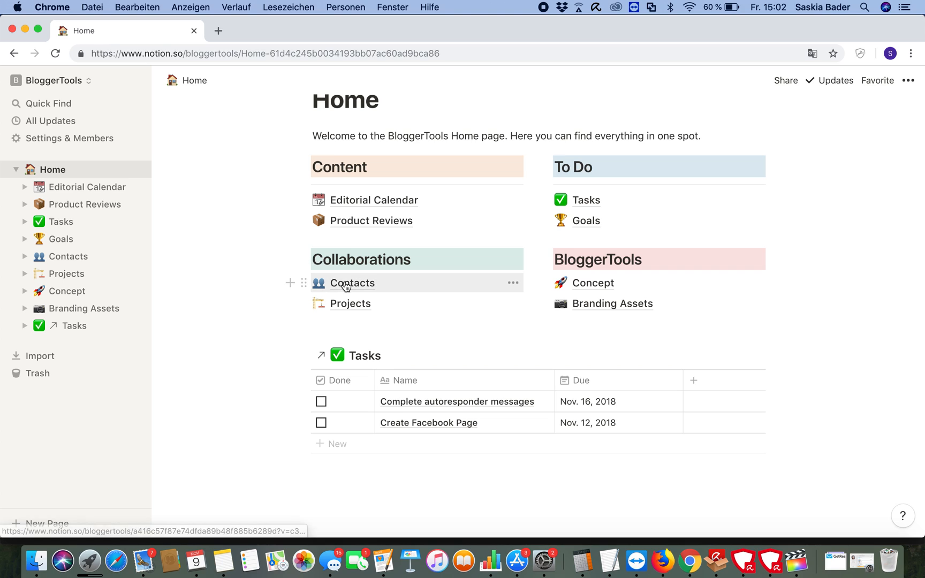
pyautogui.moveTo(367, 293)
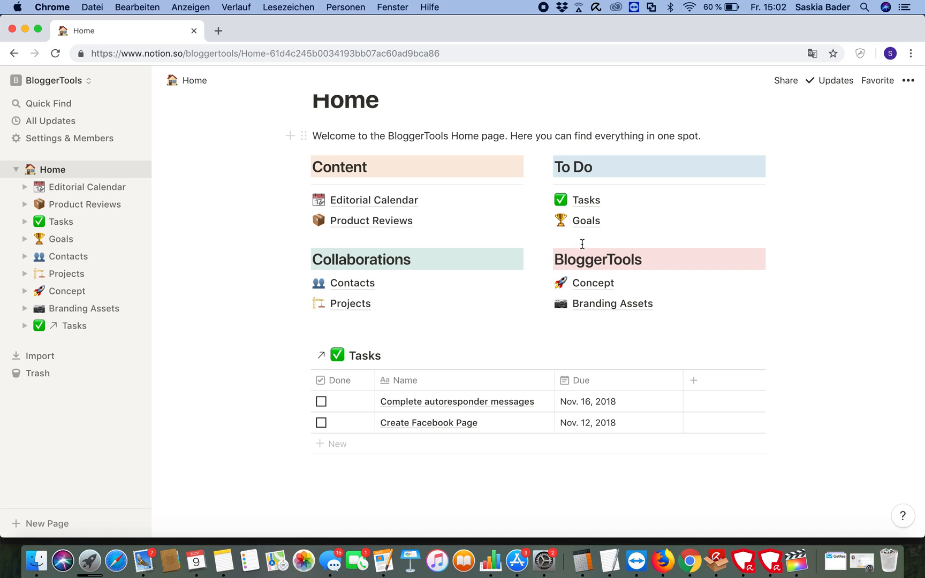
pyautogui.moveTo(592, 283)
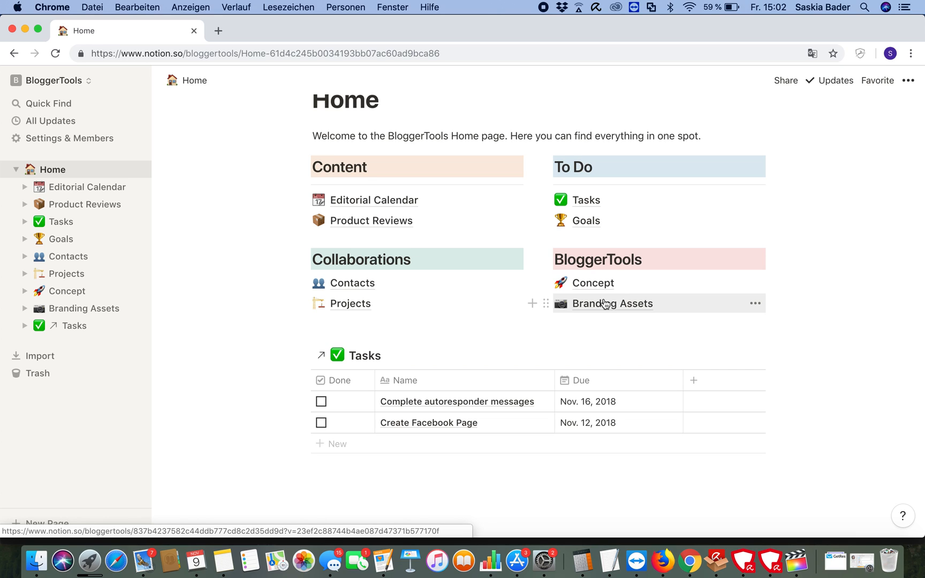
pyautogui.moveTo(610, 336)
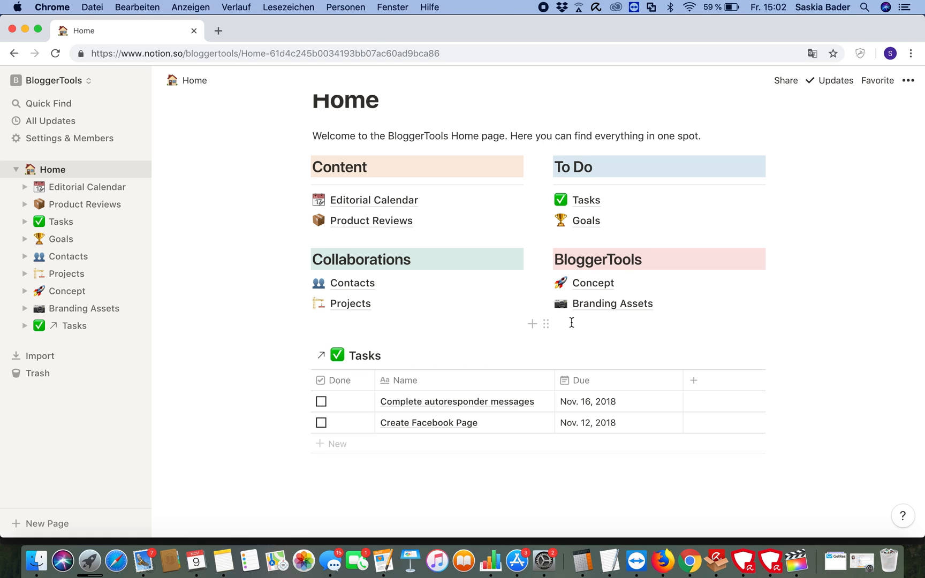
pyautogui.moveTo(570, 329)
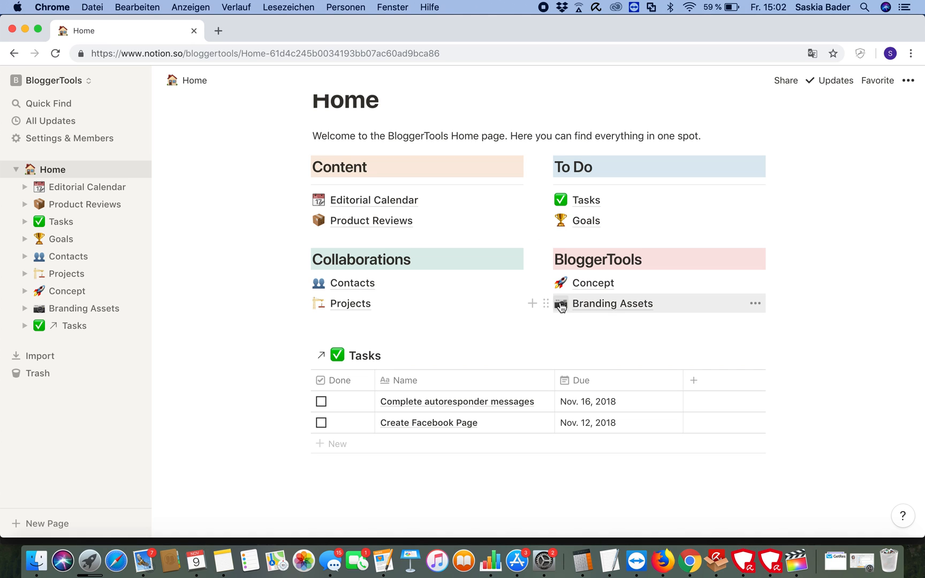
pyautogui.scroll(-3)
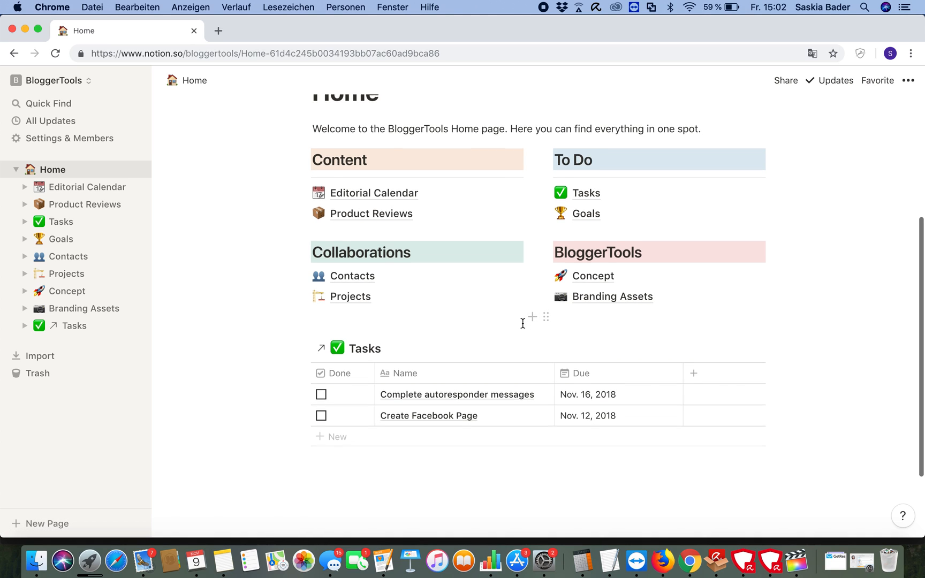
pyautogui.scroll(-3)
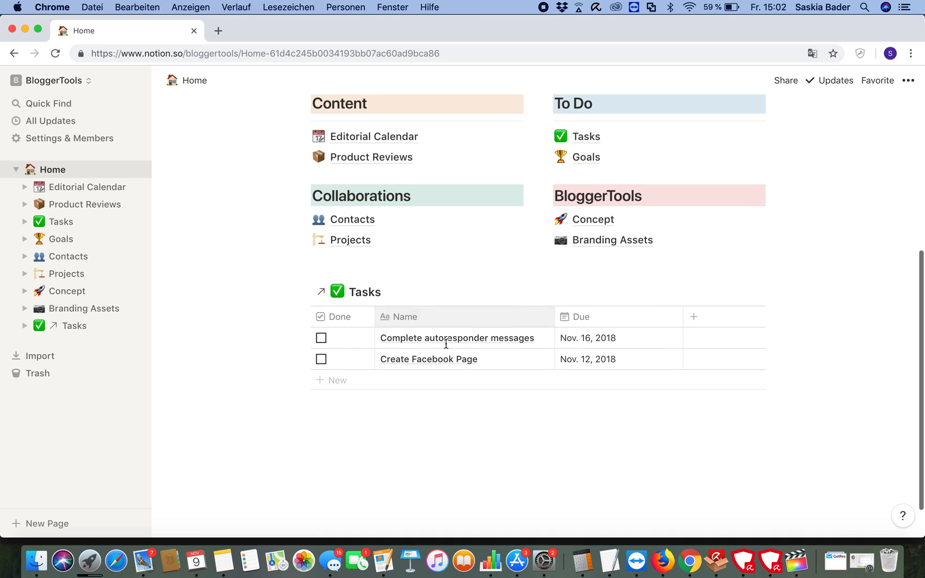
pyautogui.scroll(-3)
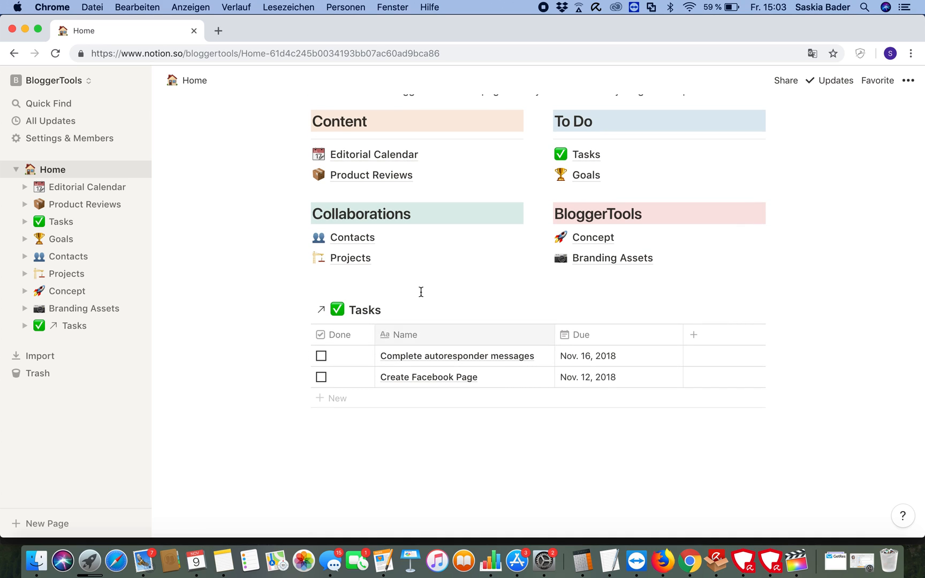
pyautogui.moveTo(440, 356)
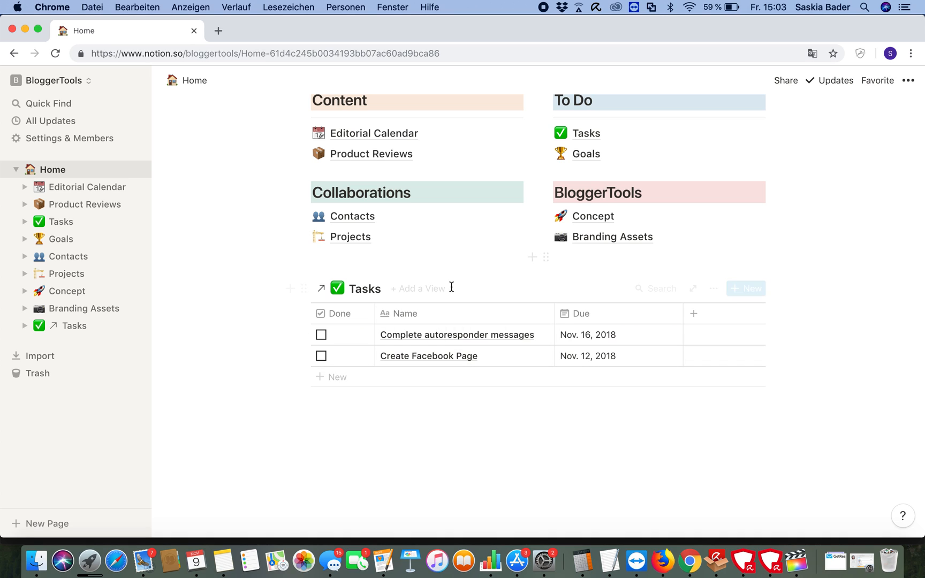
pyautogui.scroll(-3)
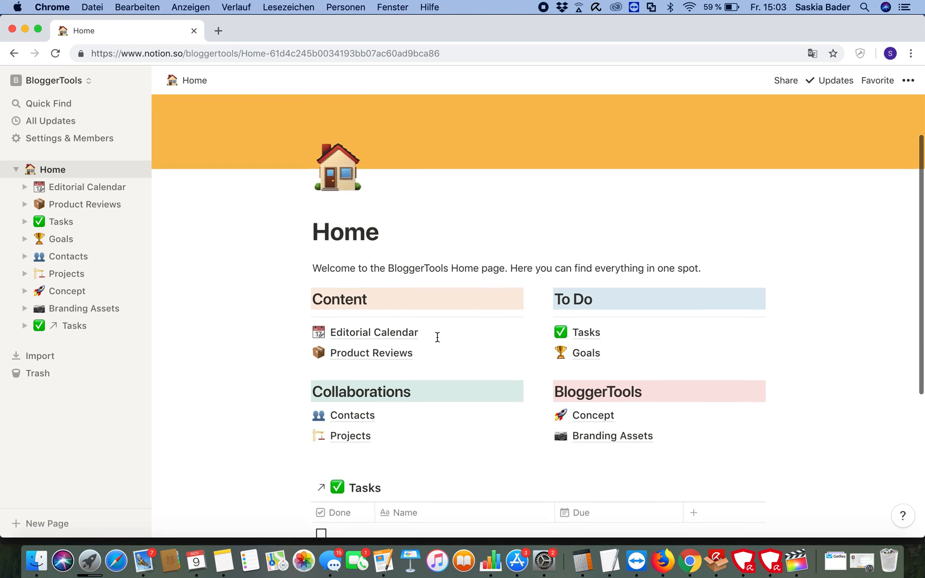
pyautogui.scroll(-3)
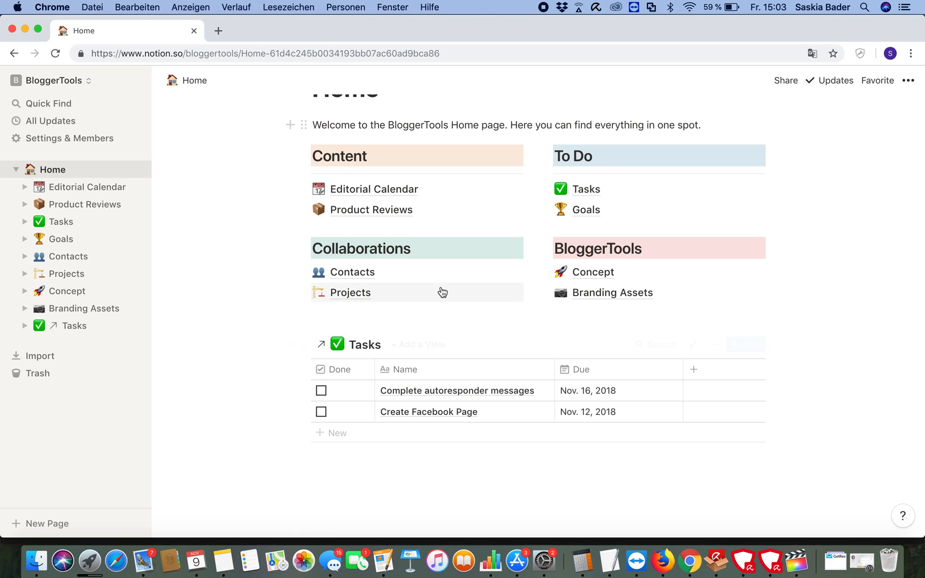
pyautogui.scroll(-3)
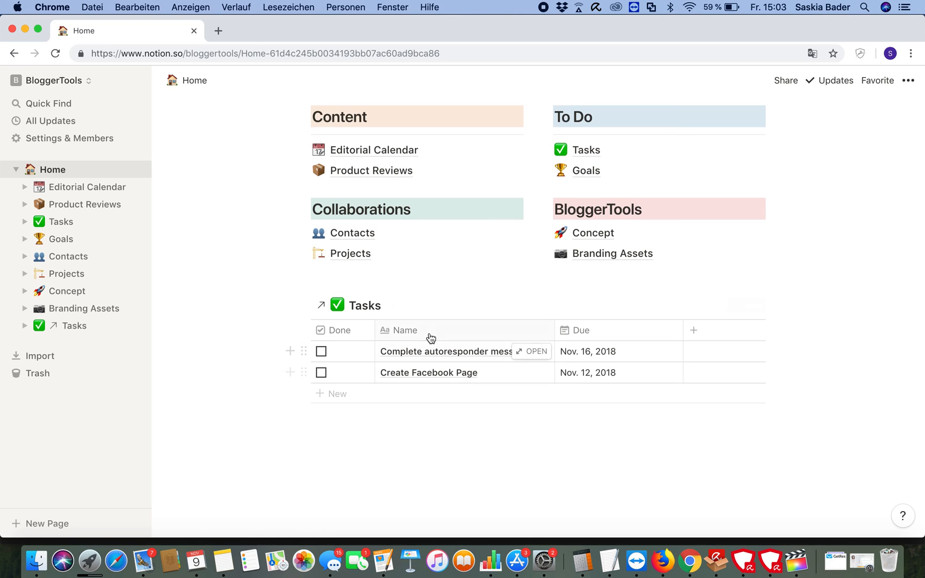
pyautogui.scroll(-3)
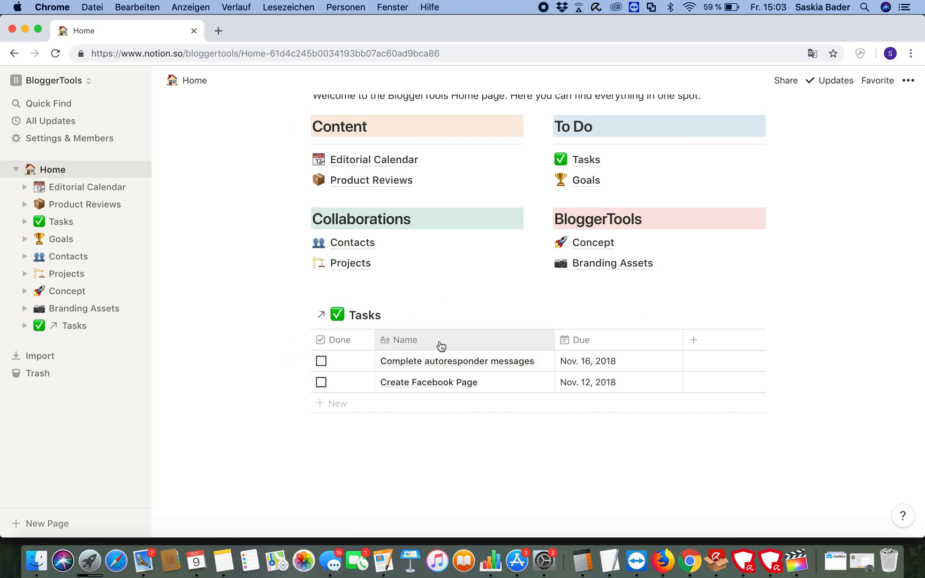
pyautogui.moveTo(333, 376)
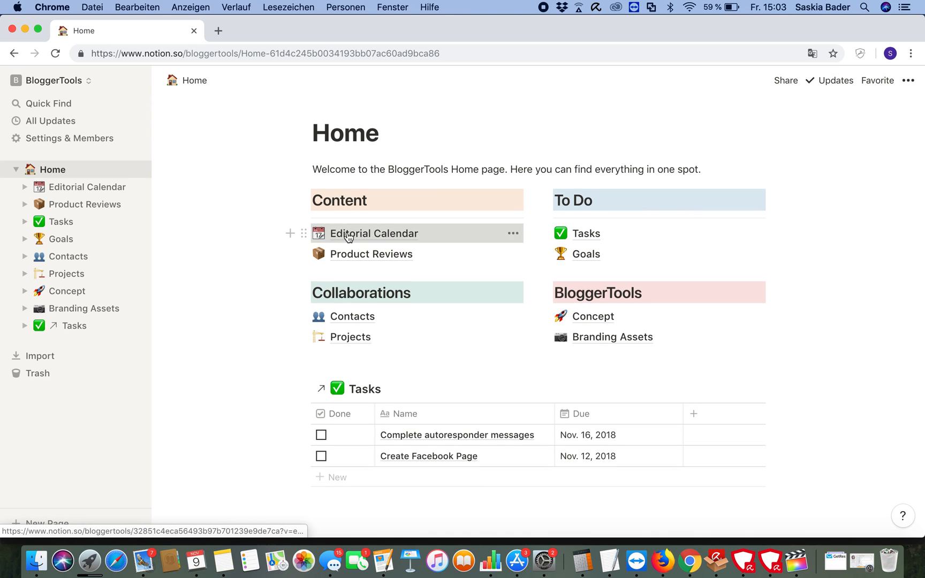
pyautogui.click(375, 233)
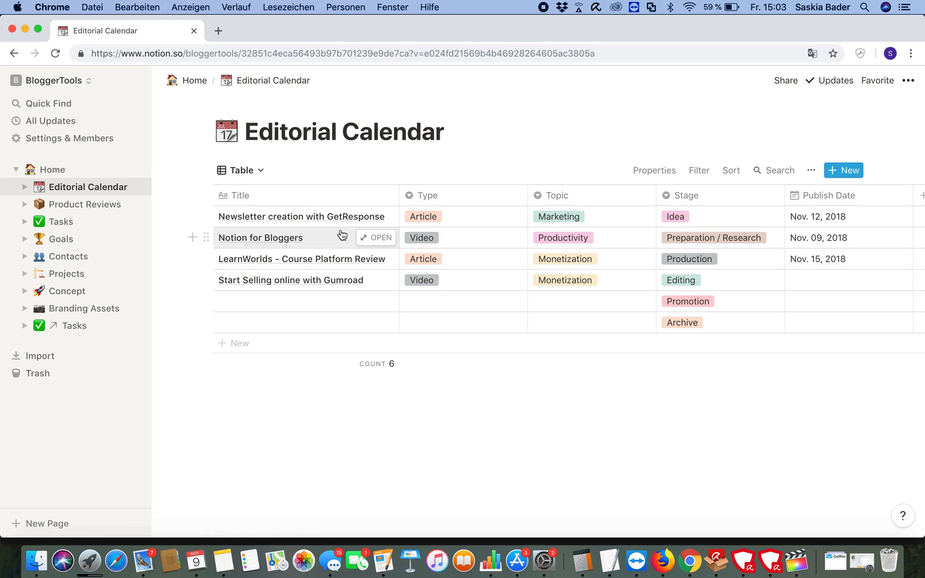
pyautogui.moveTo(476, 263)
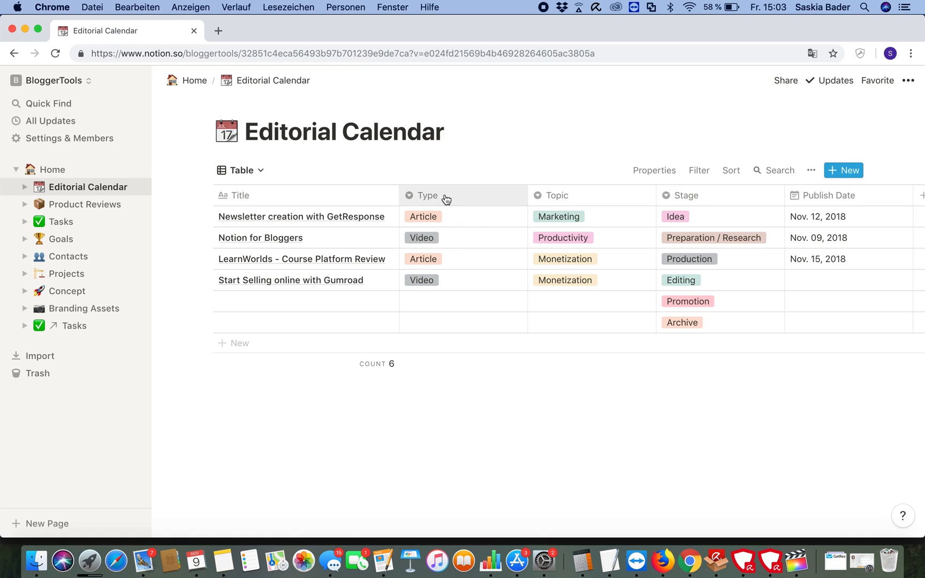
pyautogui.moveTo(441, 199)
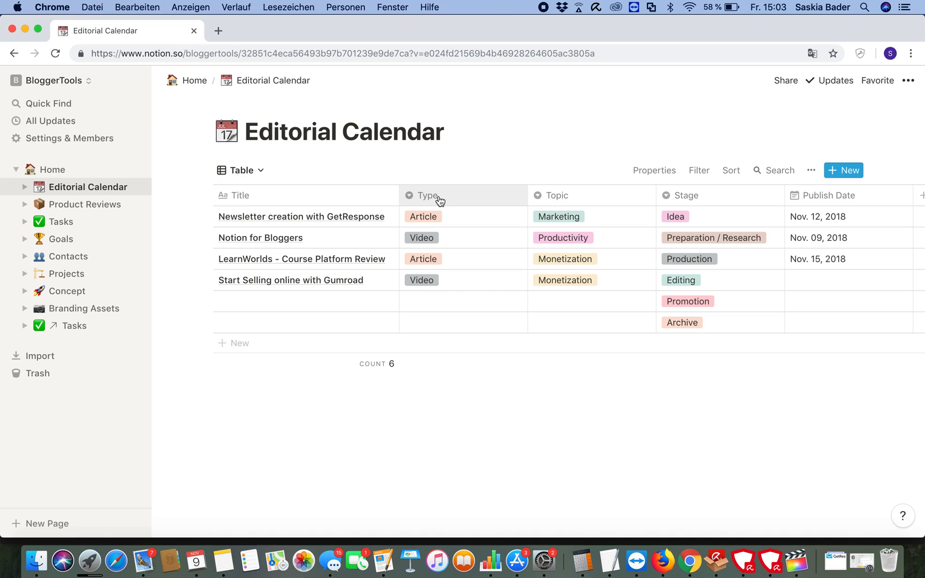
pyautogui.moveTo(436, 203)
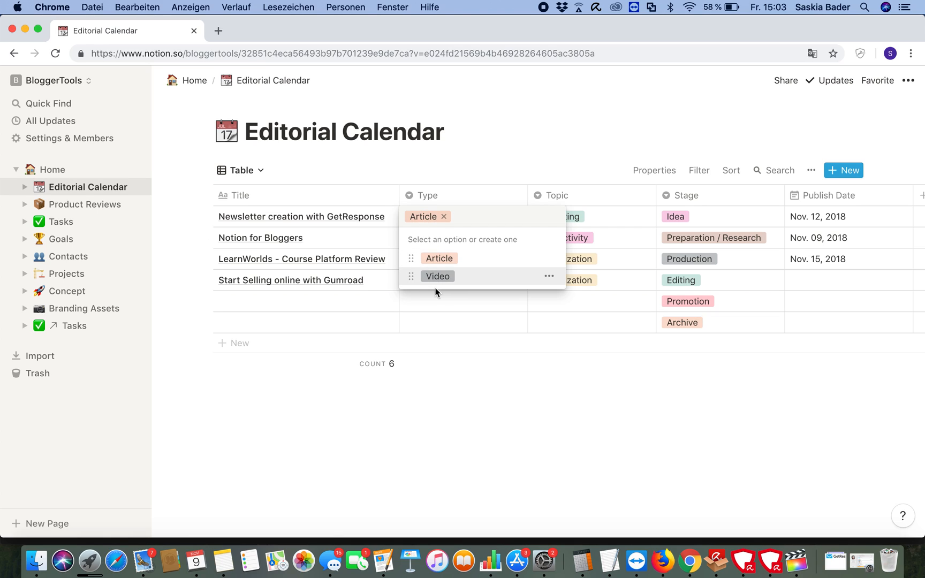
pyautogui.moveTo(437, 314)
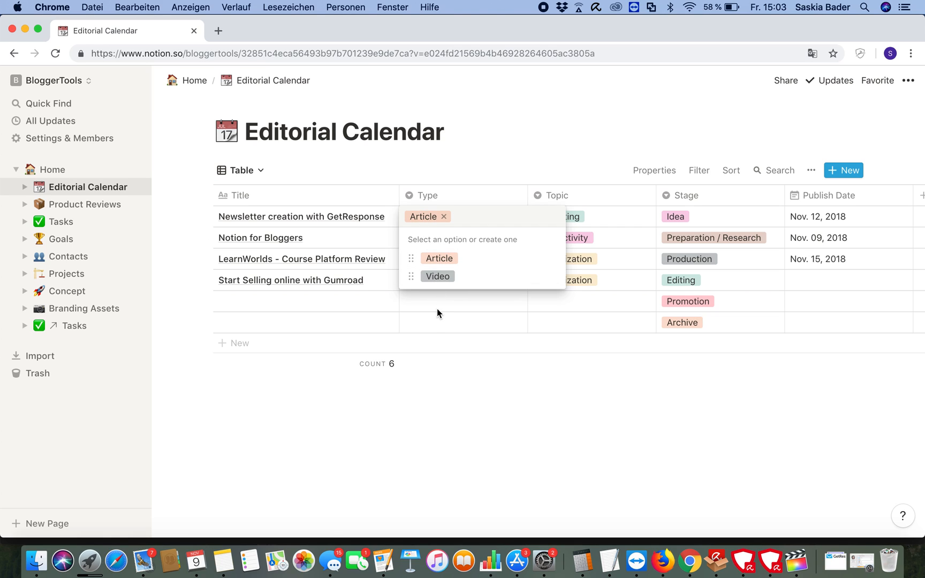
pyautogui.moveTo(426, 313)
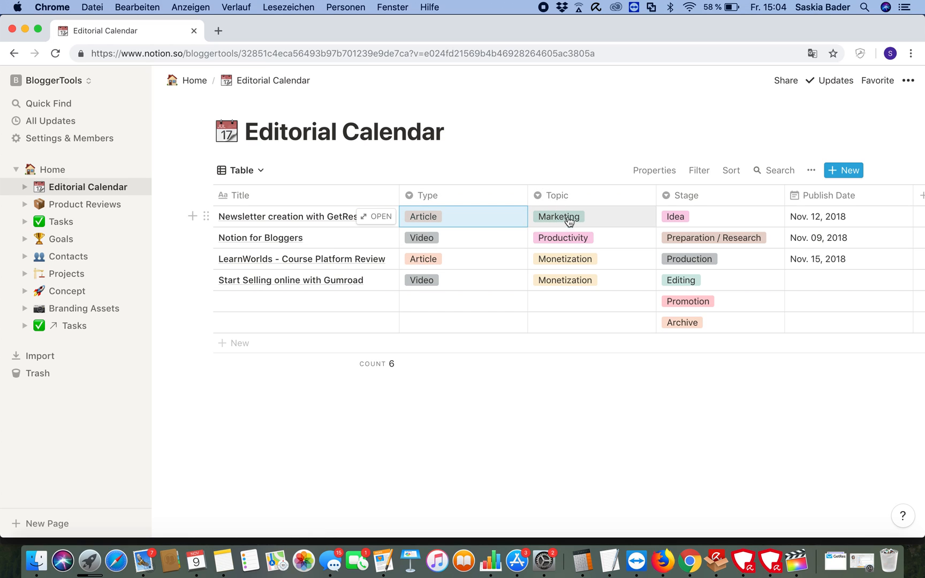
pyautogui.moveTo(561, 216)
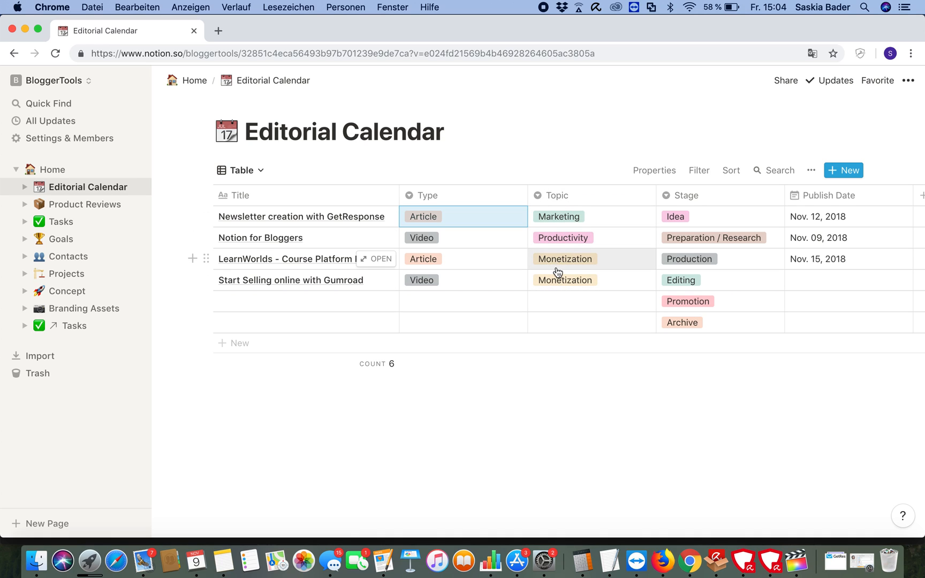
pyautogui.moveTo(561, 268)
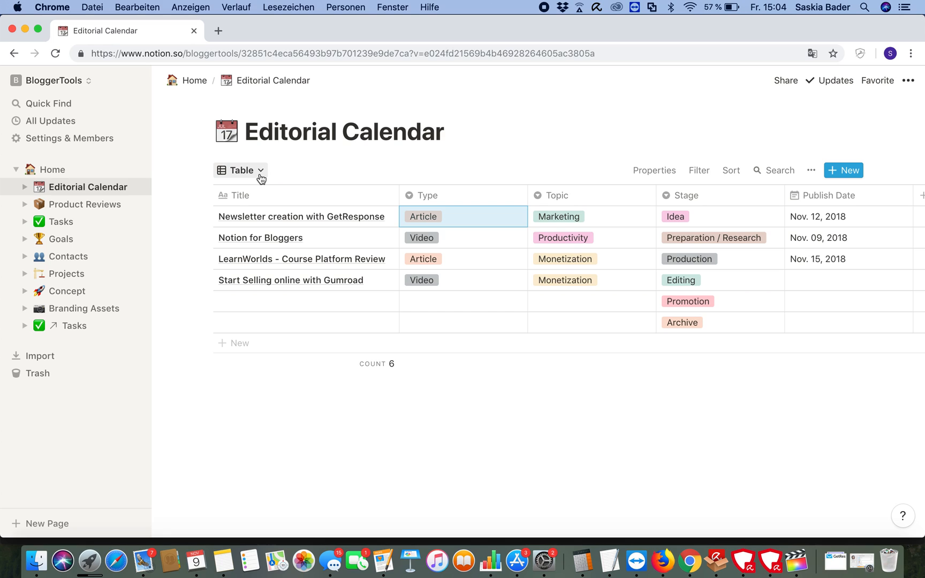
# Step: Switch the Editorial Calendar from Table view to the Workflow board view
pyautogui.click(241, 171)
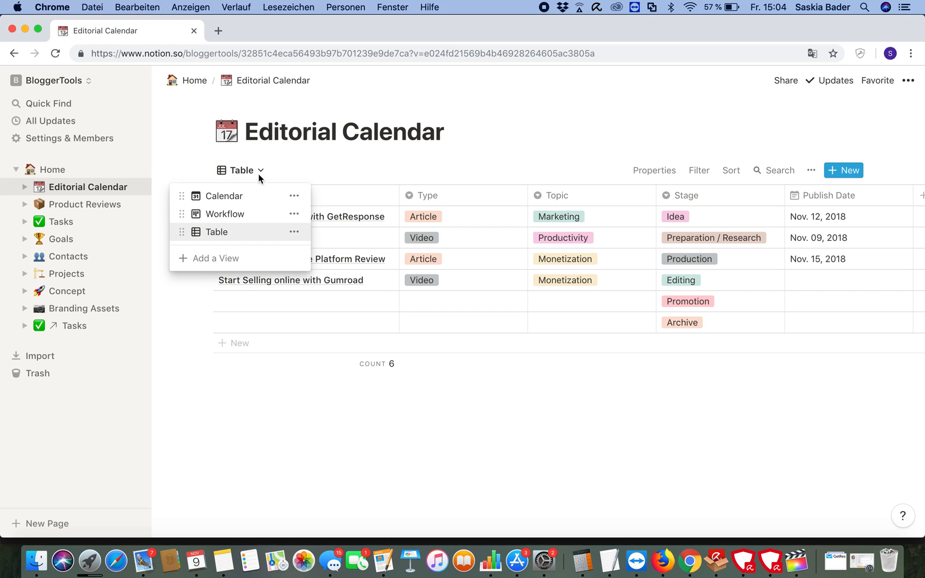
pyautogui.moveTo(247, 214)
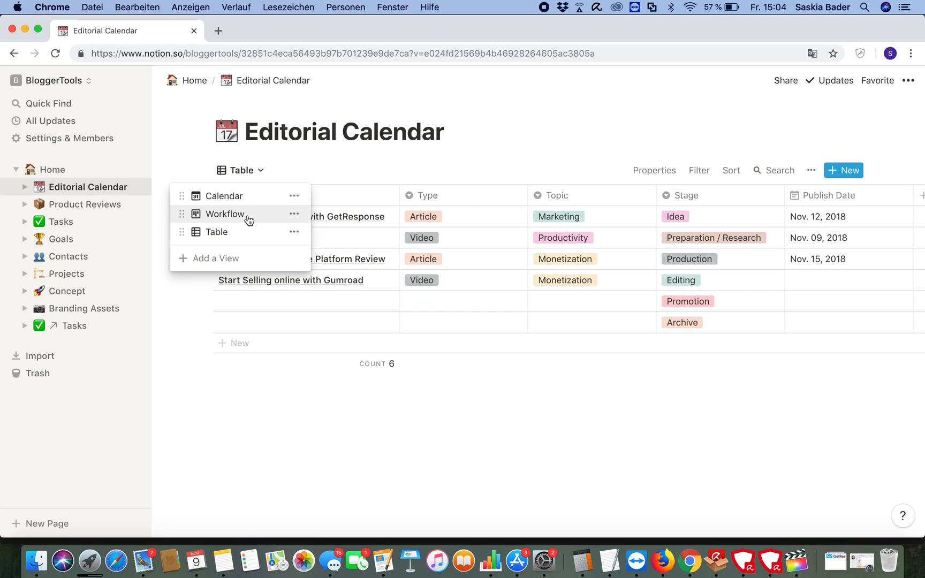
pyautogui.click(225, 213)
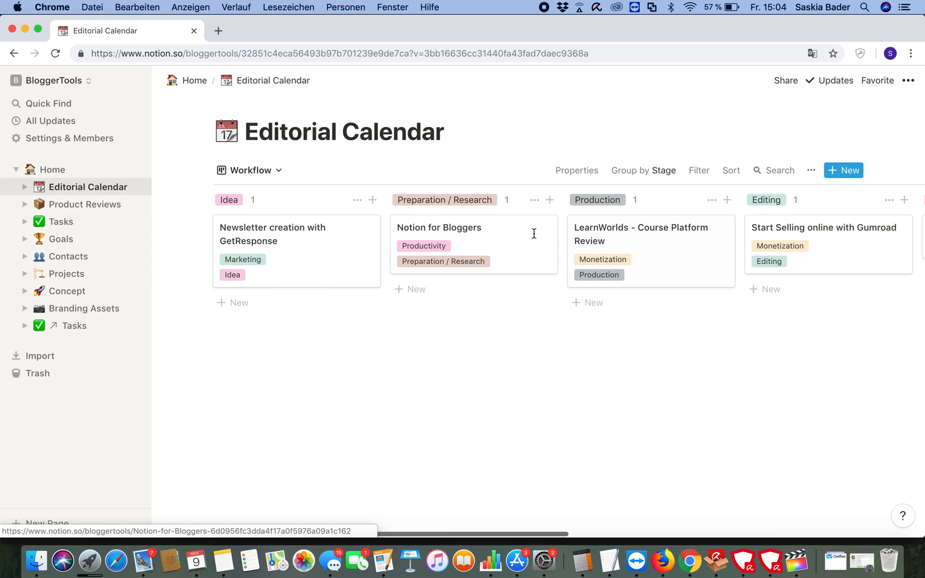
pyautogui.moveTo(251, 171)
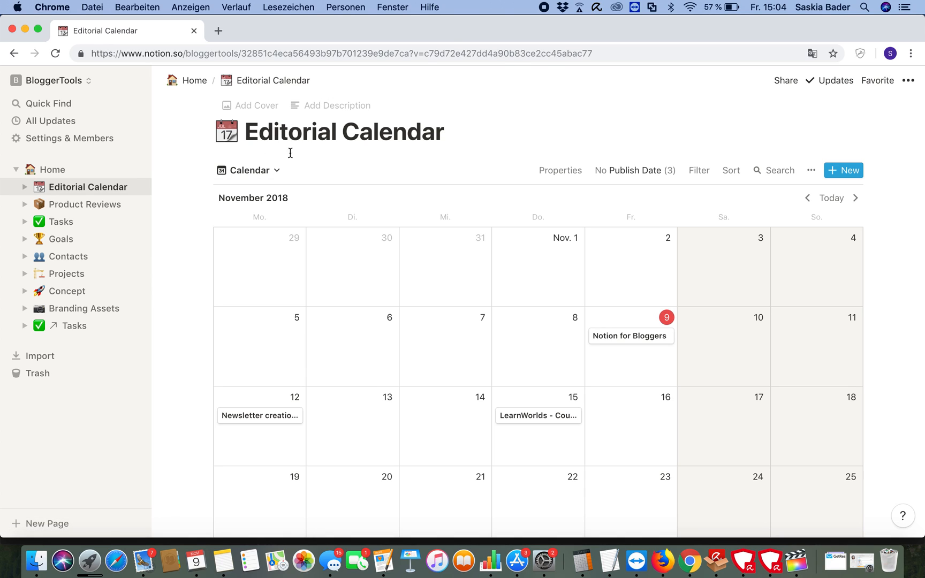
pyautogui.moveTo(371, 133)
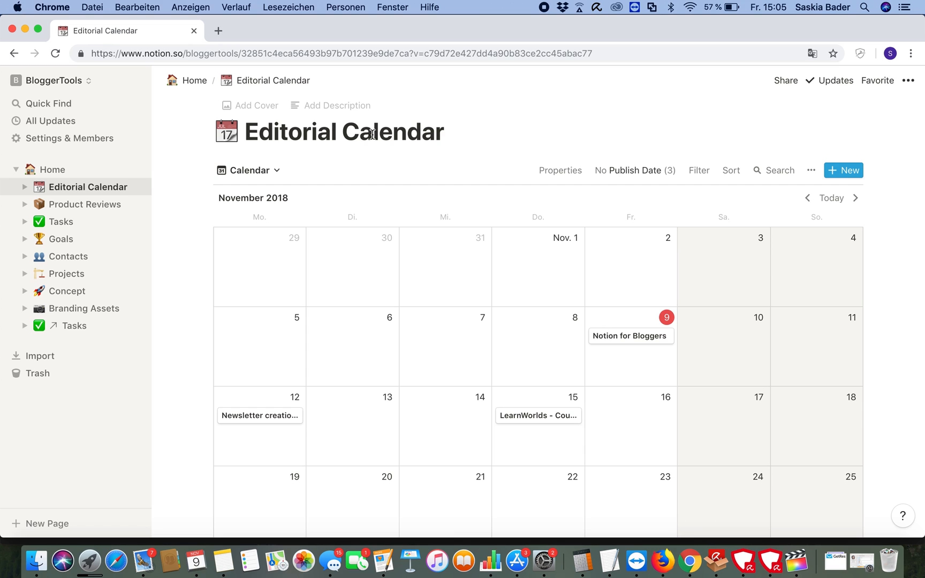
# Step: Scroll through the November 2018 calendar view of scheduled posts
pyautogui.scroll(-3)
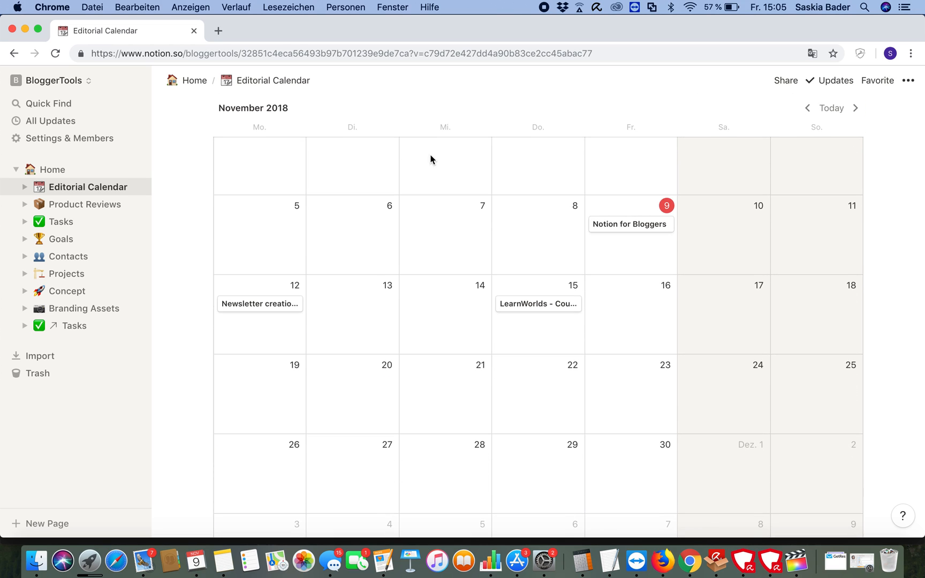
pyautogui.scroll(-3)
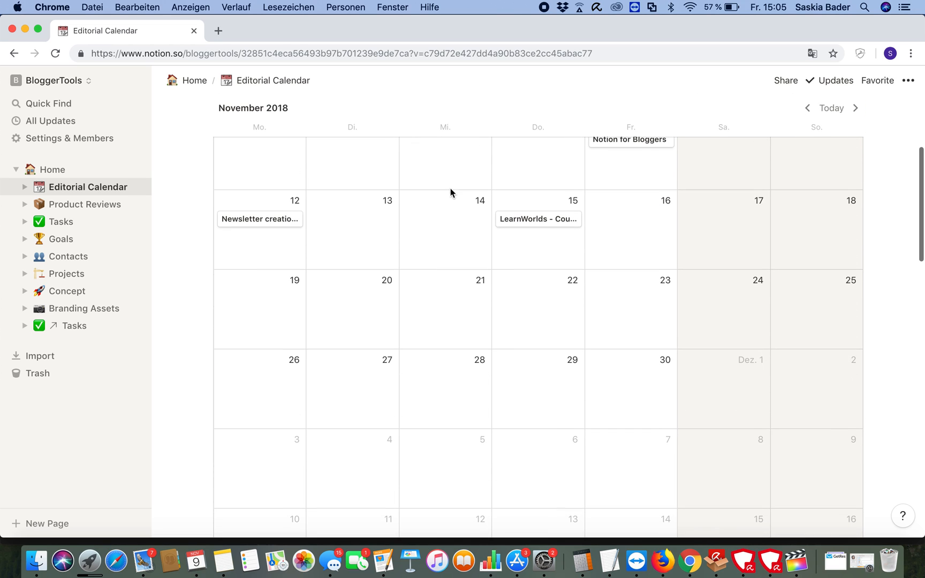
pyautogui.scroll(-3)
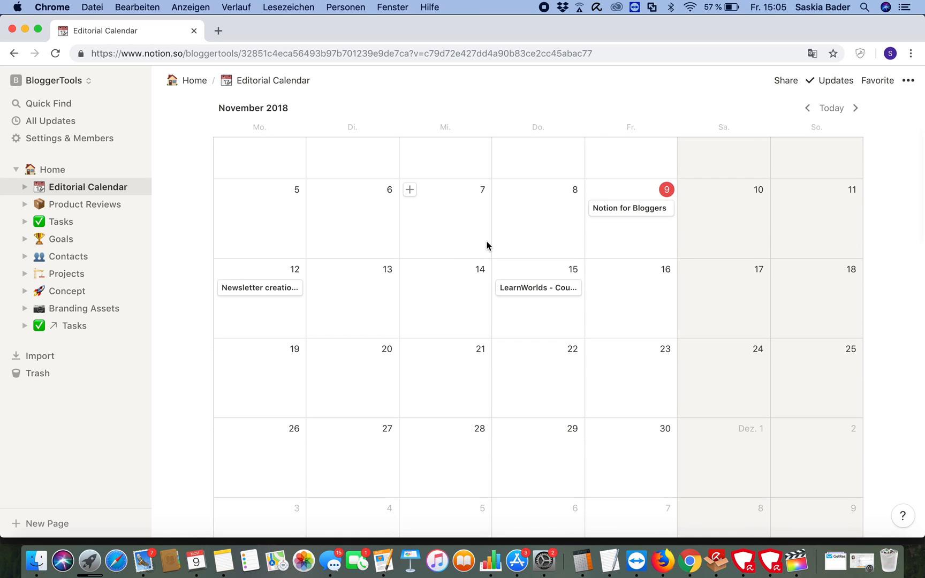
pyautogui.moveTo(481, 239)
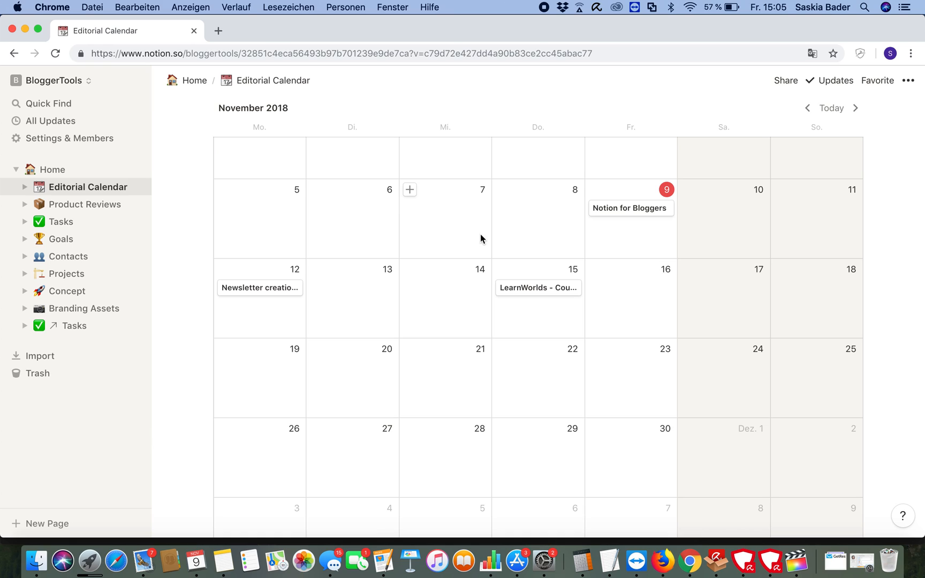
pyautogui.moveTo(482, 242)
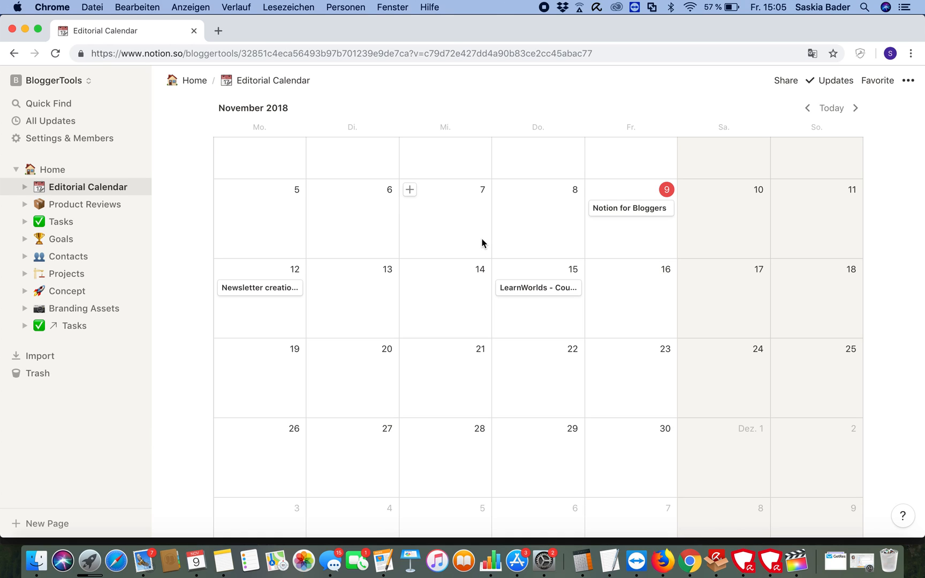
pyautogui.moveTo(481, 251)
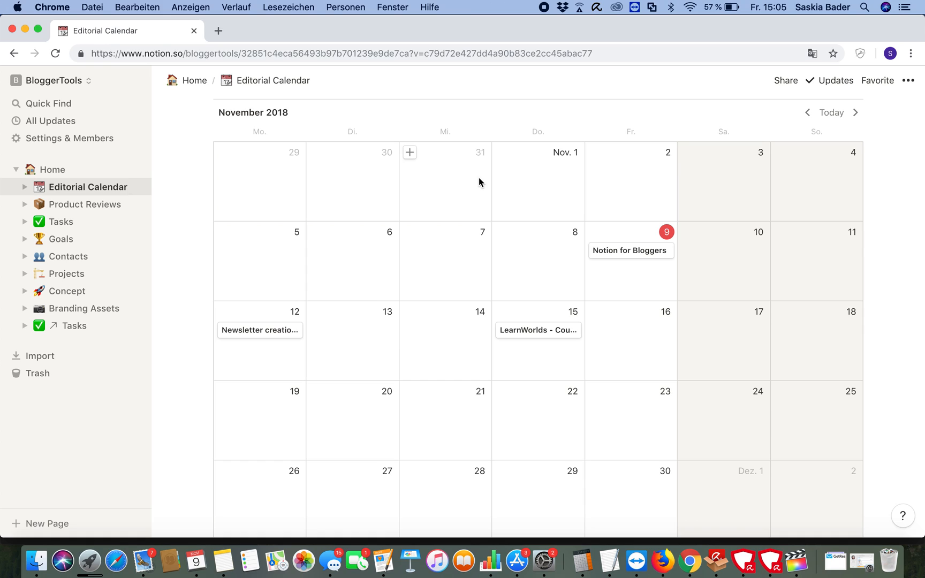
pyautogui.scroll(-3)
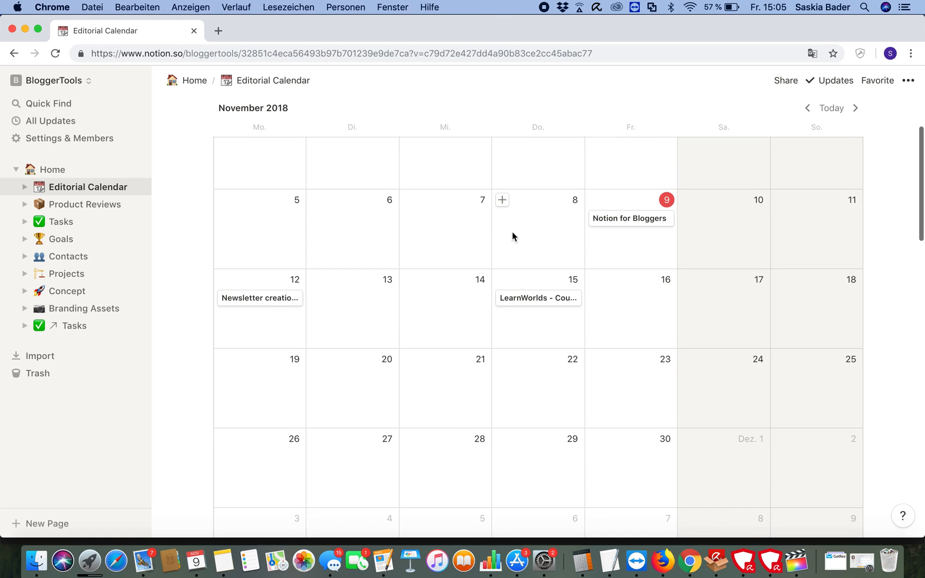
pyautogui.moveTo(513, 239)
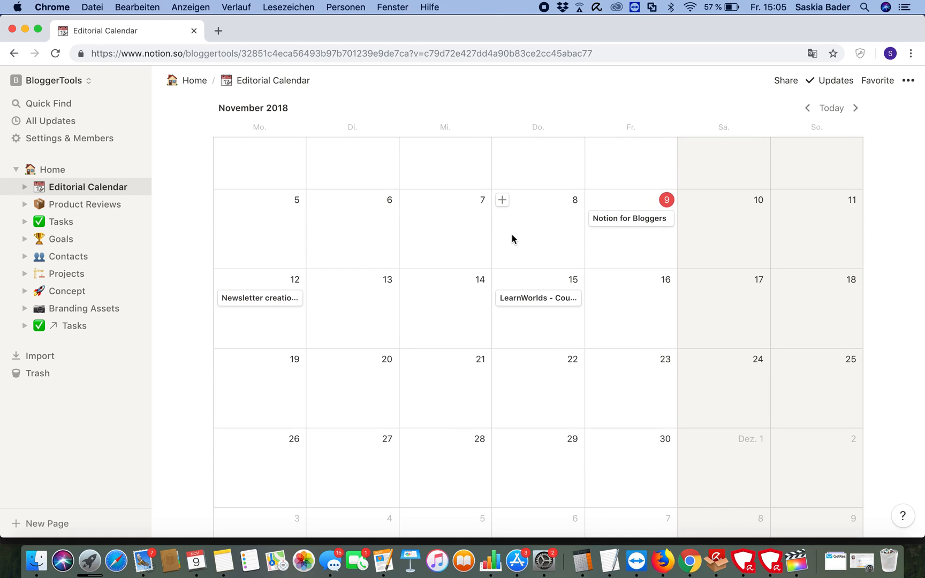
pyautogui.moveTo(566, 233)
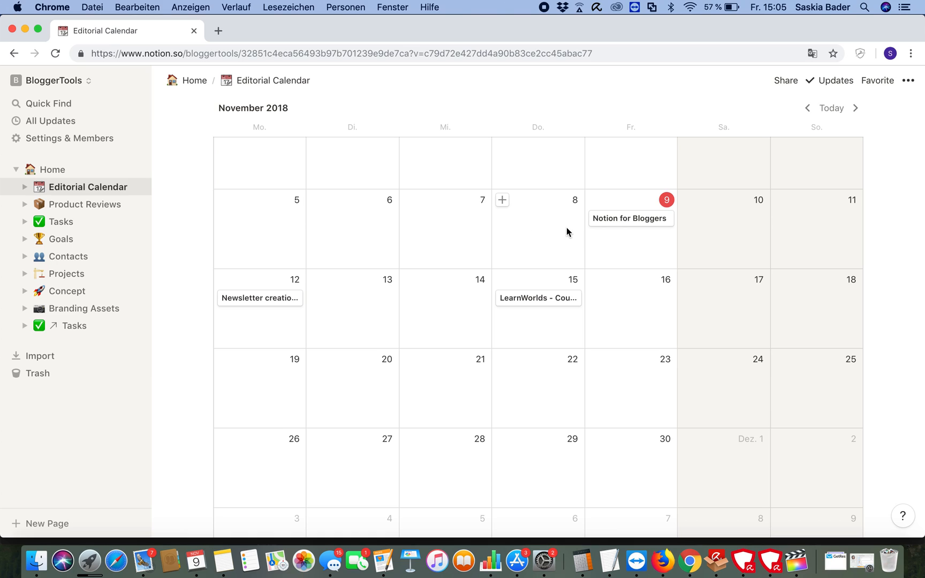
pyautogui.moveTo(564, 235)
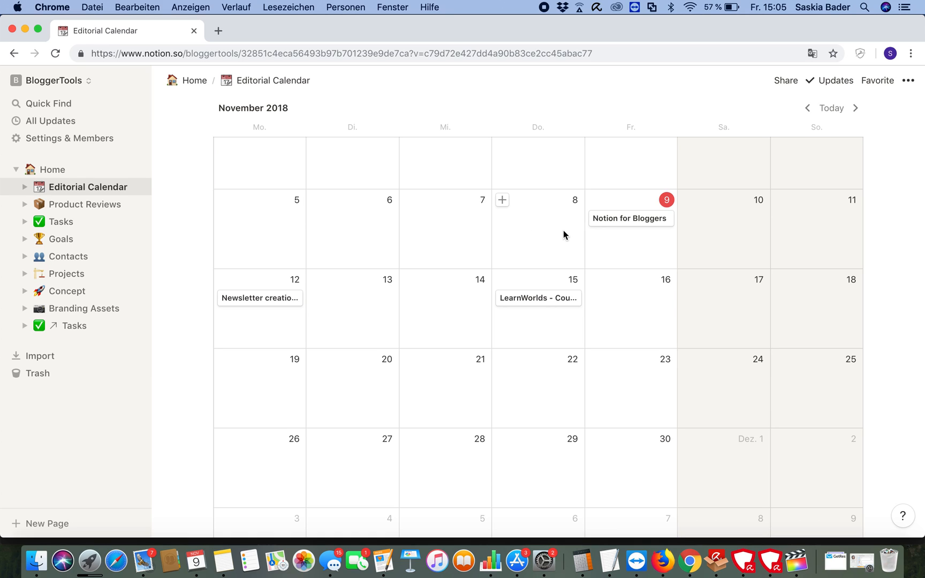
pyautogui.moveTo(567, 232)
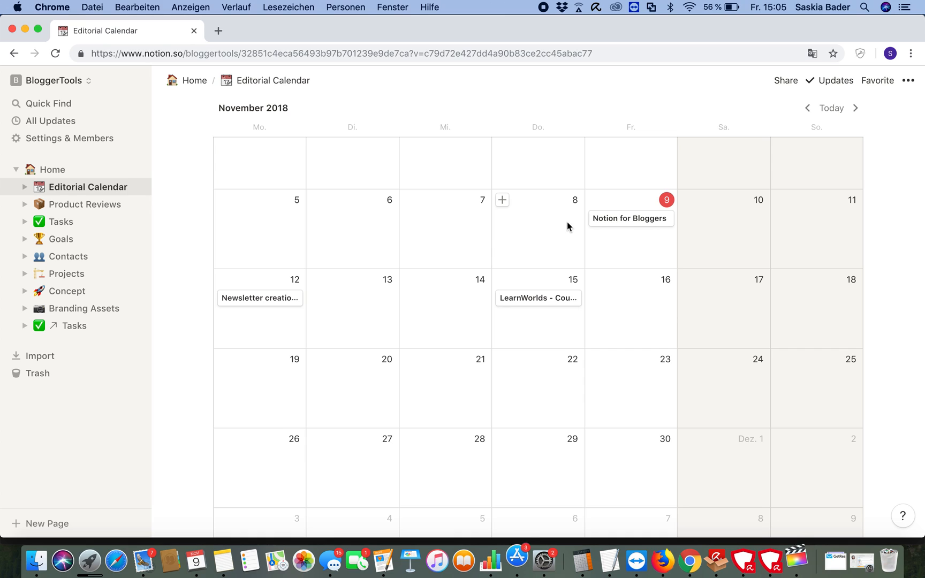
pyautogui.moveTo(586, 211)
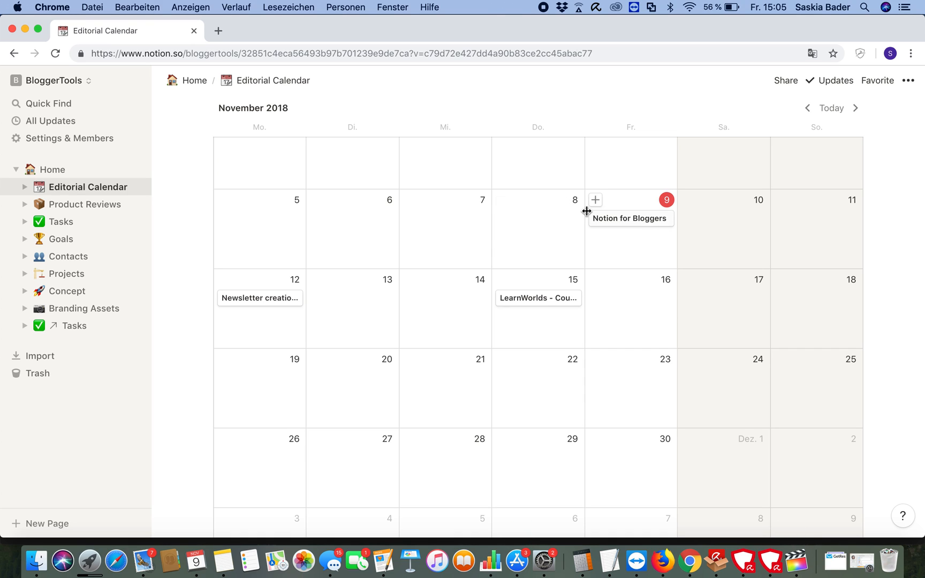
# Step: Open the Notion for Bloggers card on November 9 as its own full page
pyautogui.click(629, 218)
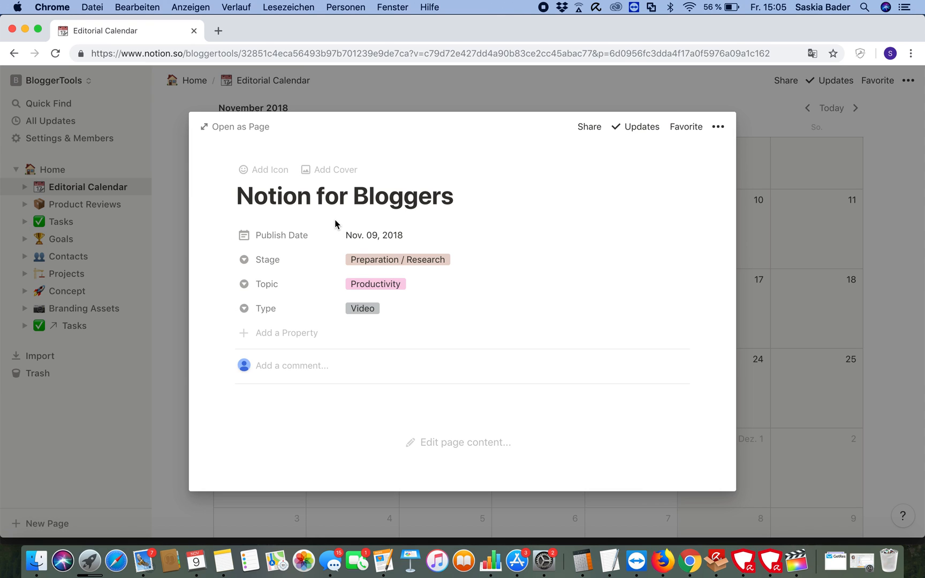
pyautogui.moveTo(334, 170)
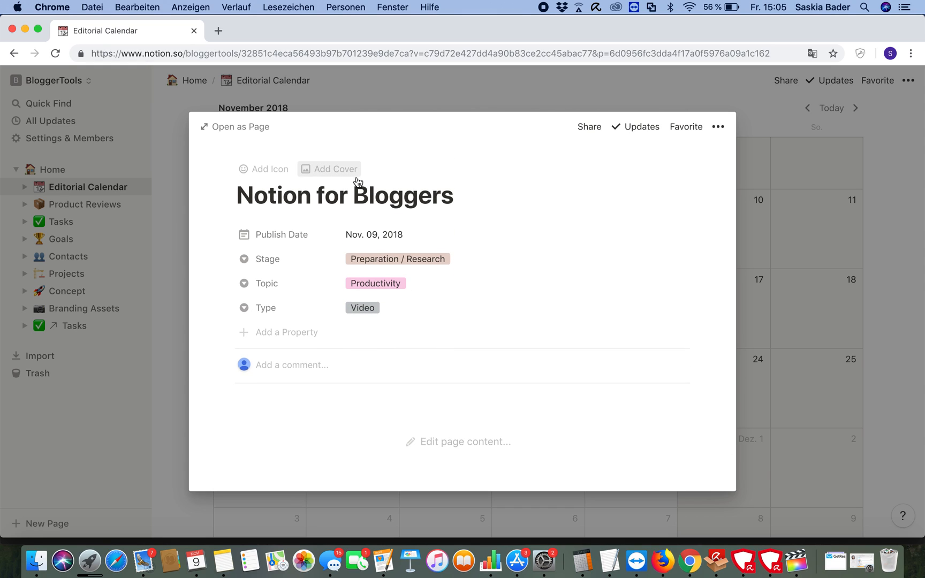
pyautogui.scroll(-3)
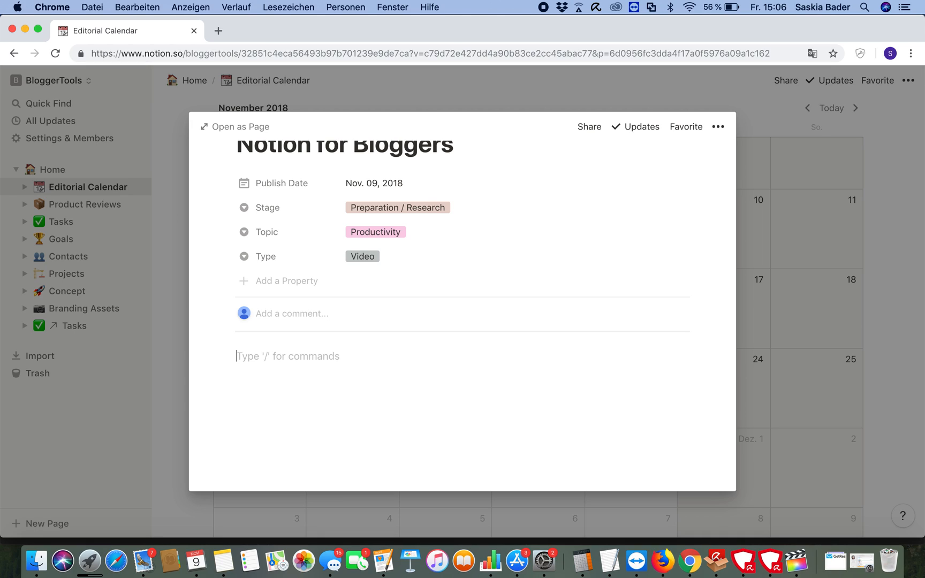
pyautogui.moveTo(256, 400)
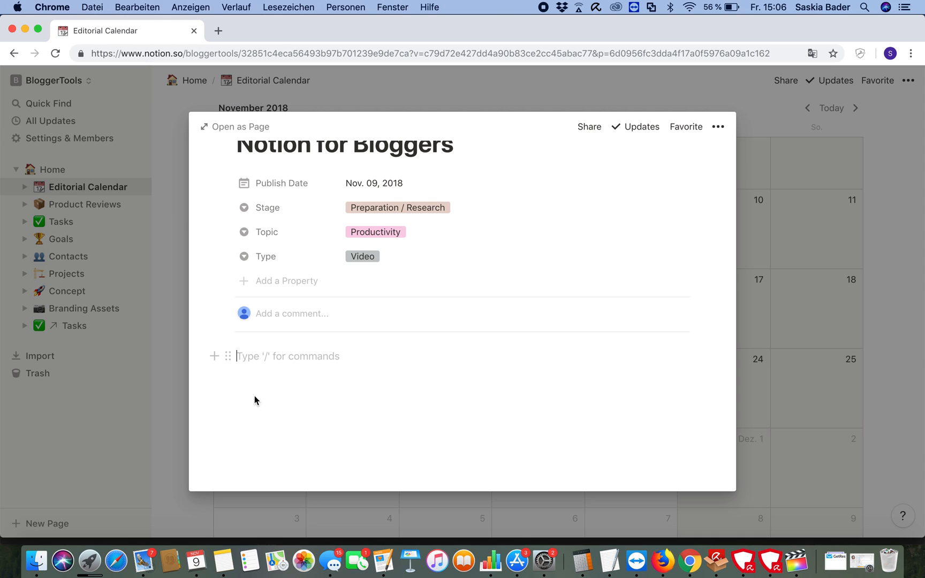
pyautogui.click(234, 126)
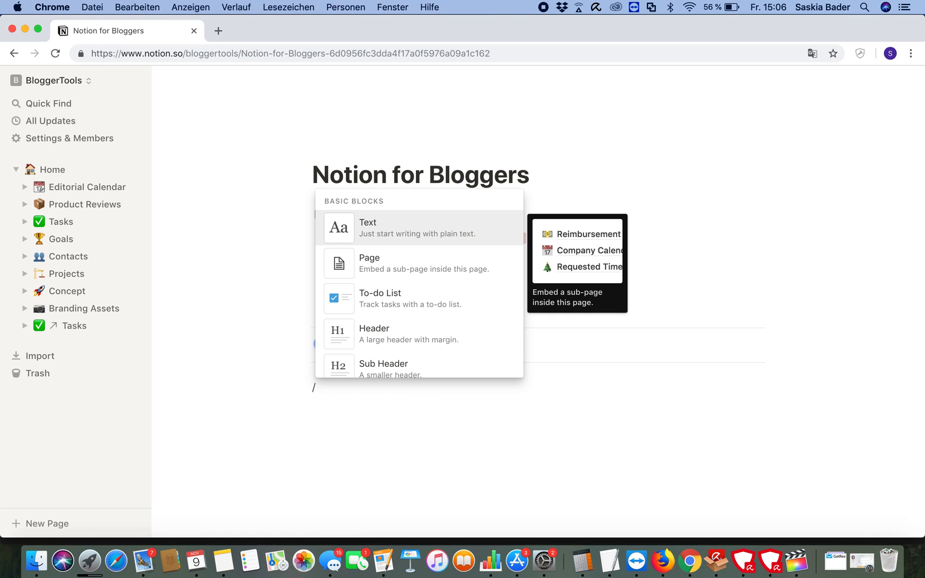
# Step: Start a bulleted list with 'How to create a content calendar in Notion'
pyautogui.write('o')
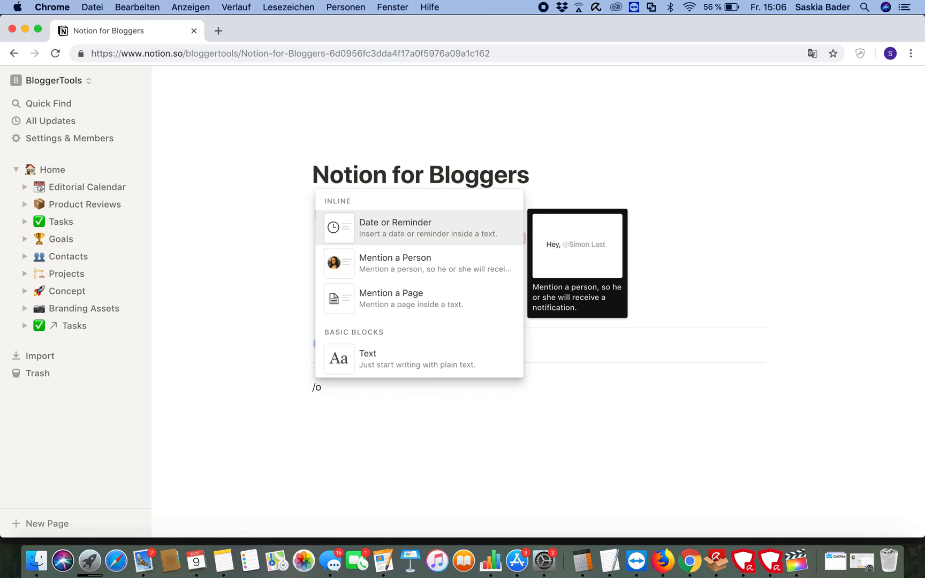
pyautogui.write('ut')
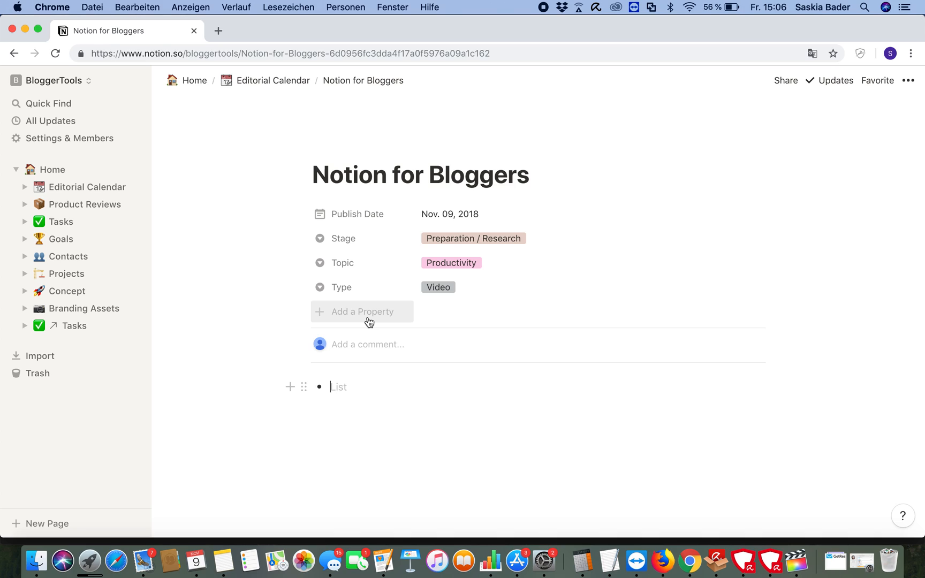
pyautogui.write('How to crea')
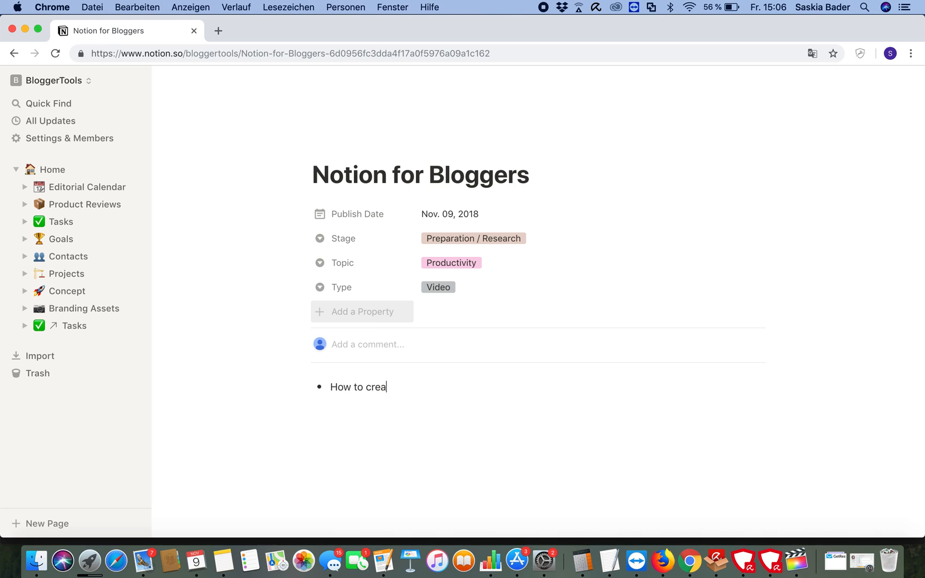
pyautogui.write('te a')
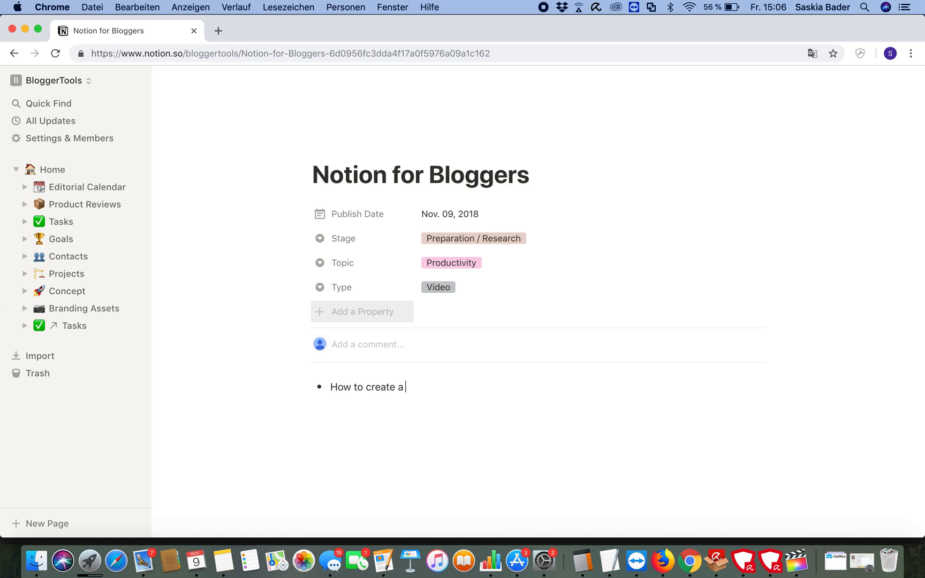
pyautogui.write('content')
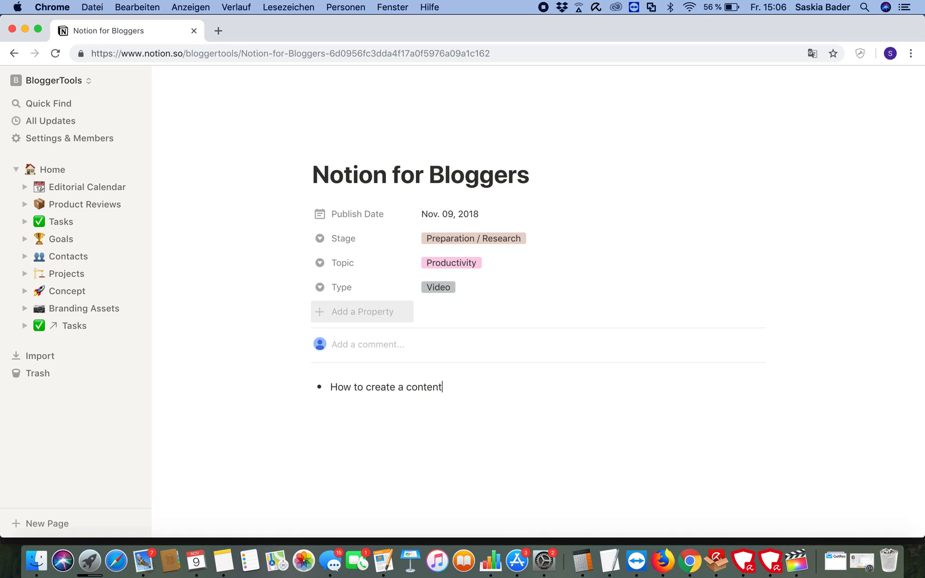
pyautogui.write('calendar in Notio')
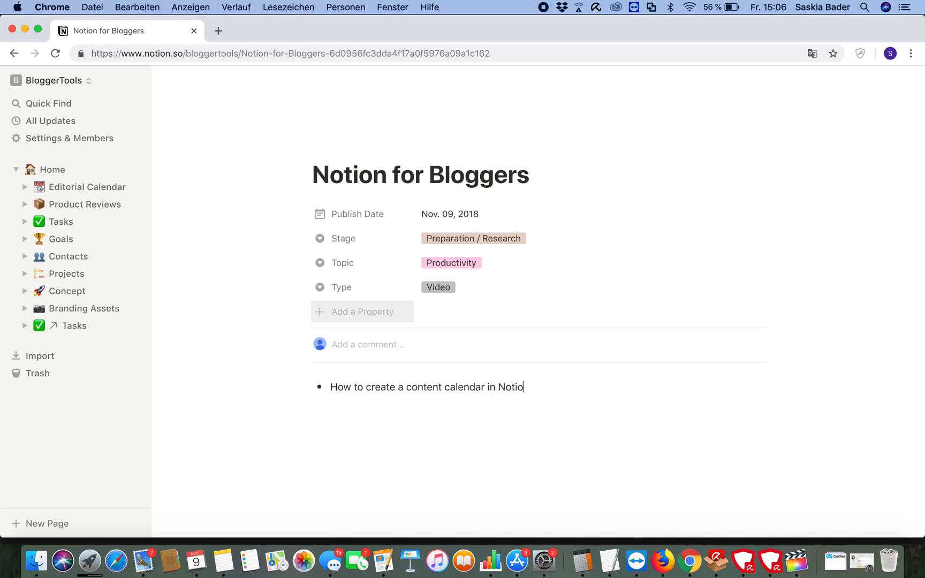
pyautogui.press('Enter')
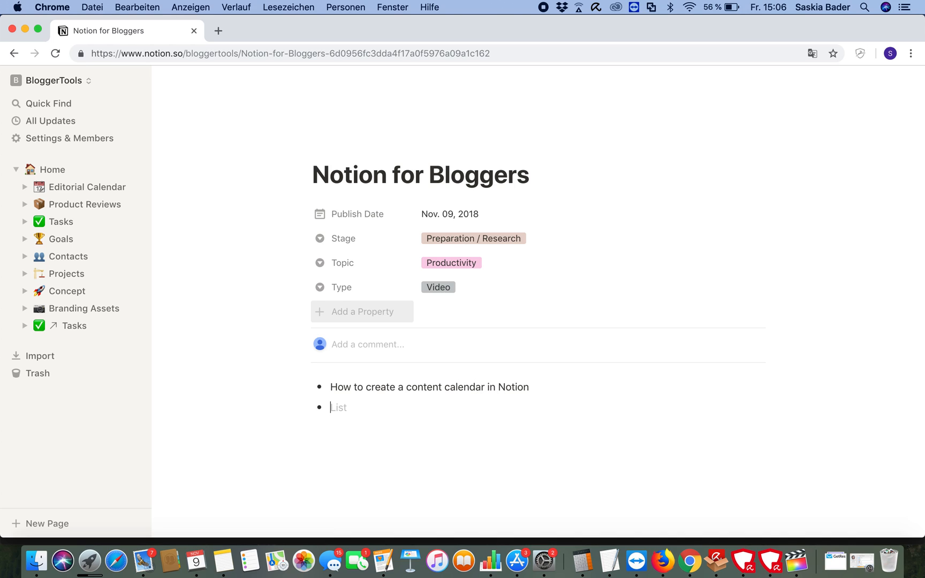
# Step: Add bullets 'How to set up a to do list' and 'And so on...'
pyautogui.write('How to set')
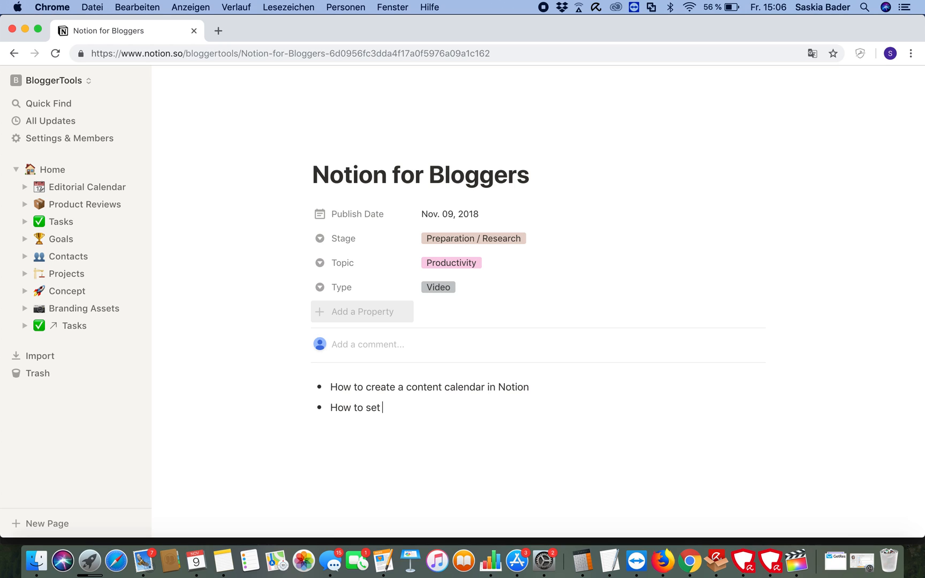
pyautogui.write('up a to do list')
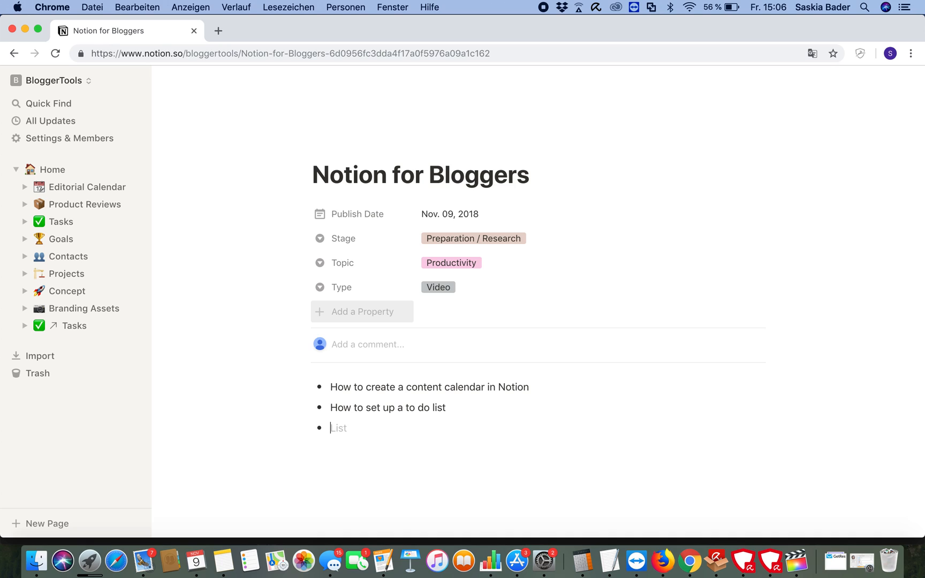
pyautogui.write('And so on...')
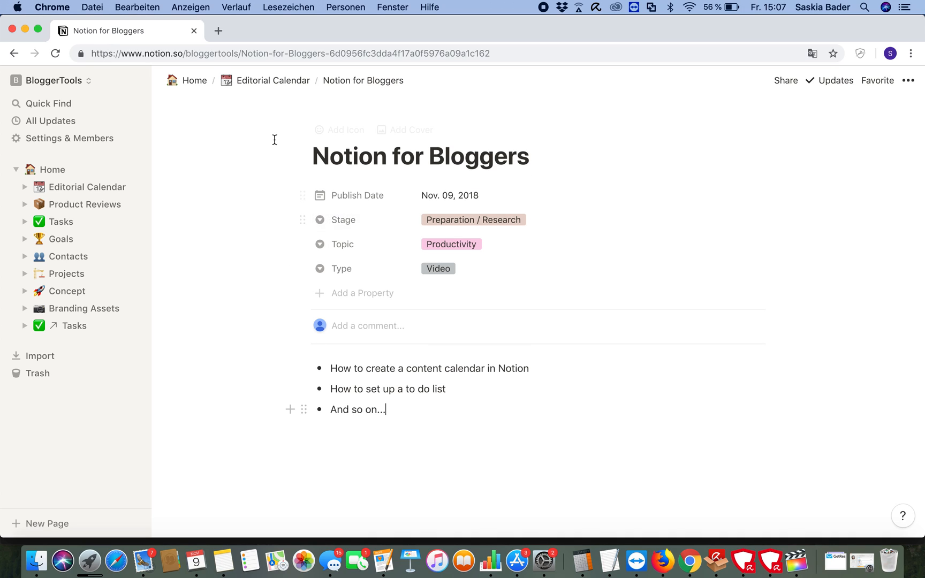
pyautogui.moveTo(252, 245)
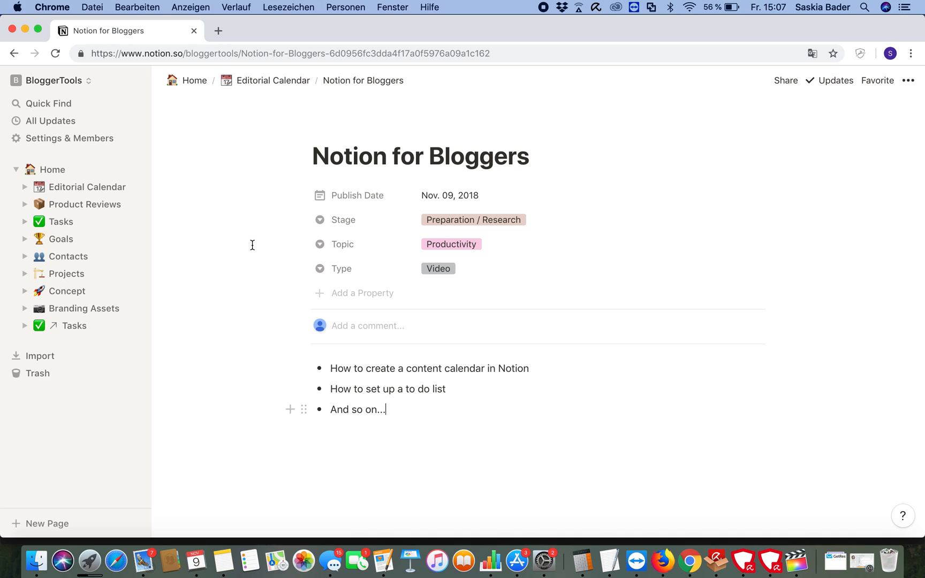
pyautogui.moveTo(239, 212)
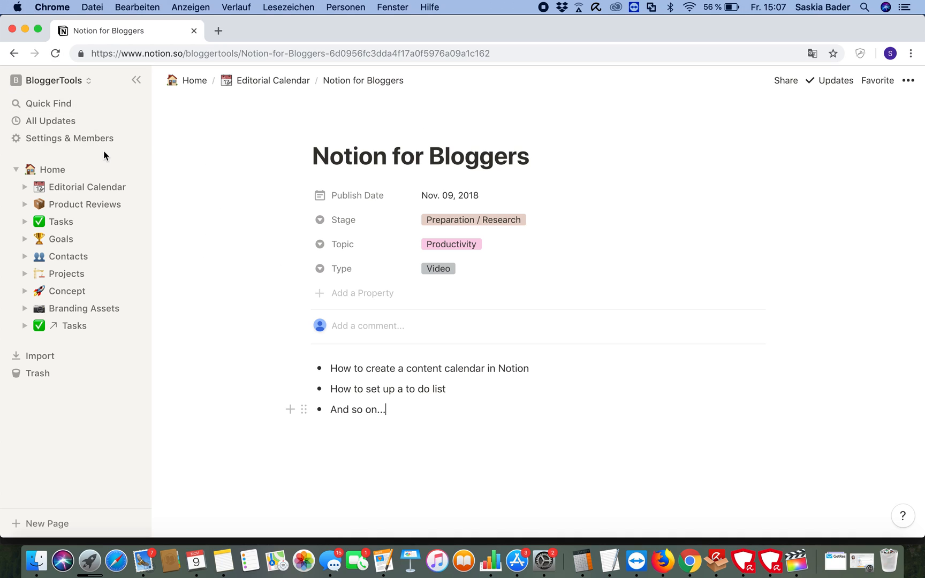
pyautogui.moveTo(254, 305)
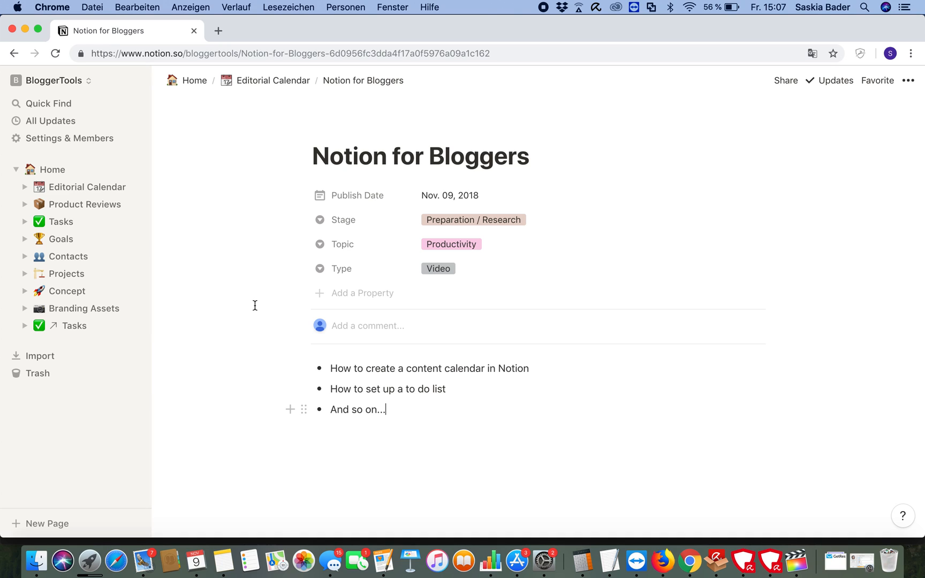
pyautogui.moveTo(221, 197)
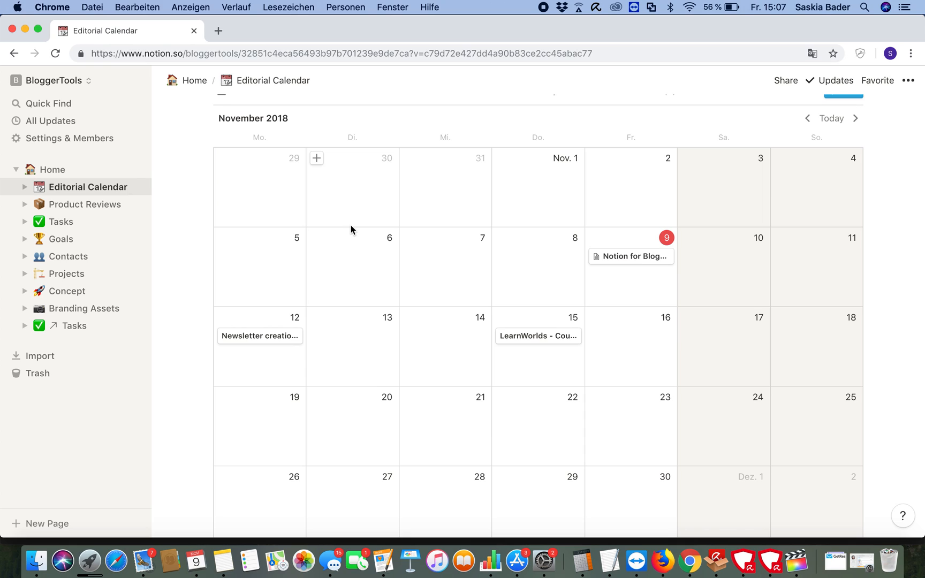
pyautogui.moveTo(381, 220)
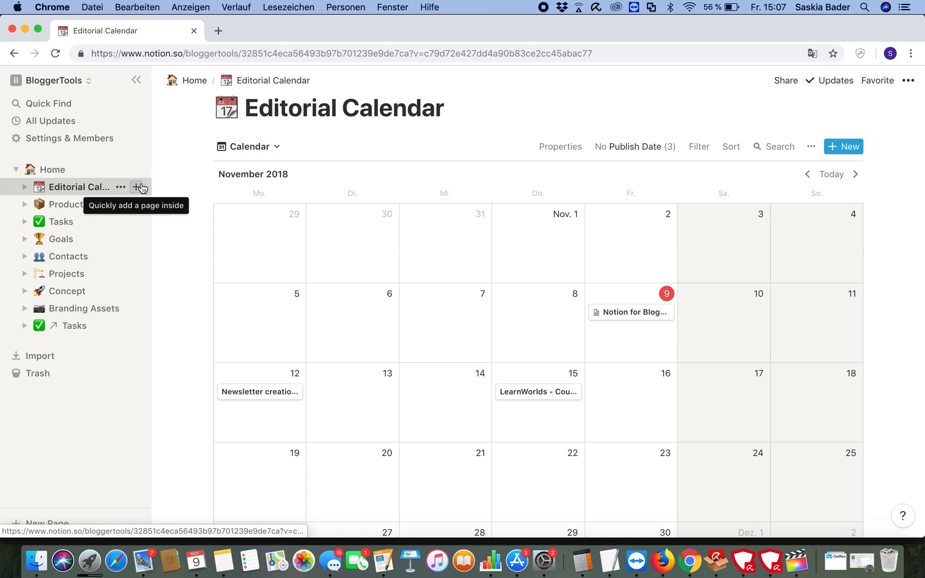
# Step: On the Product Reviews board, rename Card 1 to 'Amazing new gadget'
pyautogui.click(66, 205)
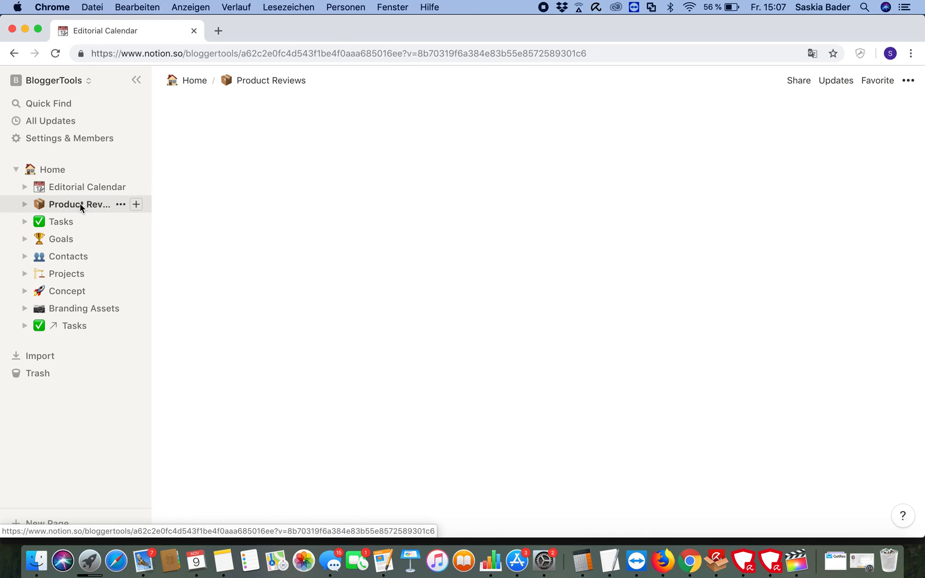
pyautogui.click(79, 204)
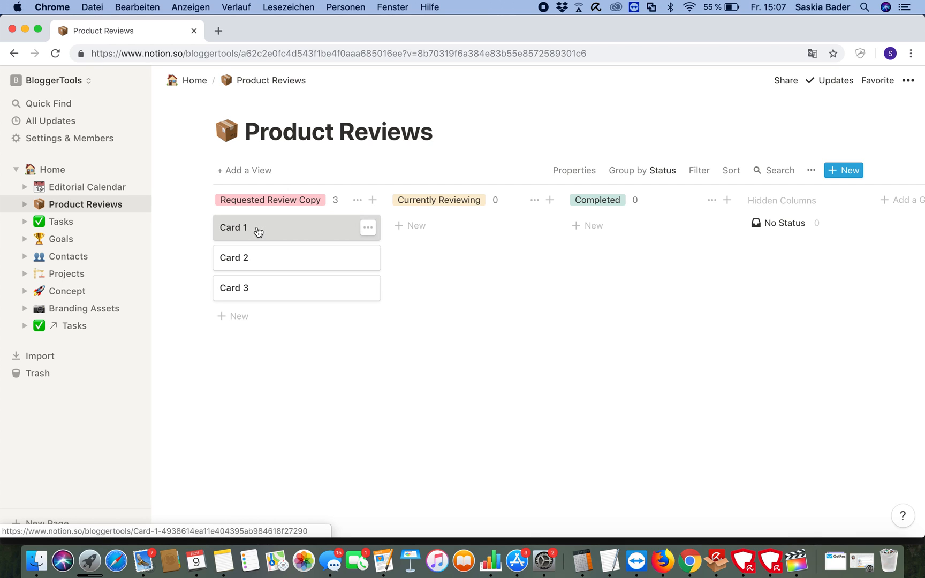
pyautogui.click(232, 228)
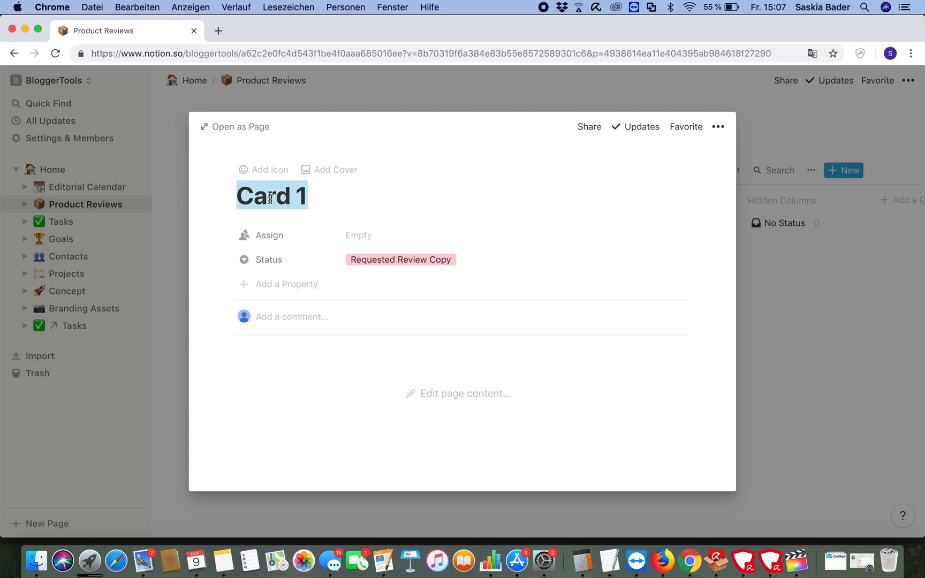
pyautogui.write('Ama')
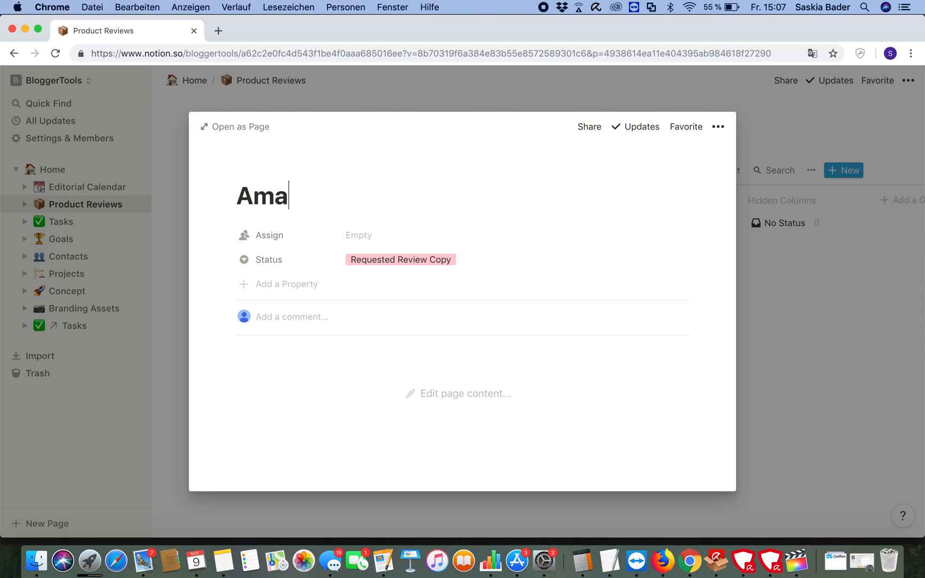
pyautogui.write('zing n')
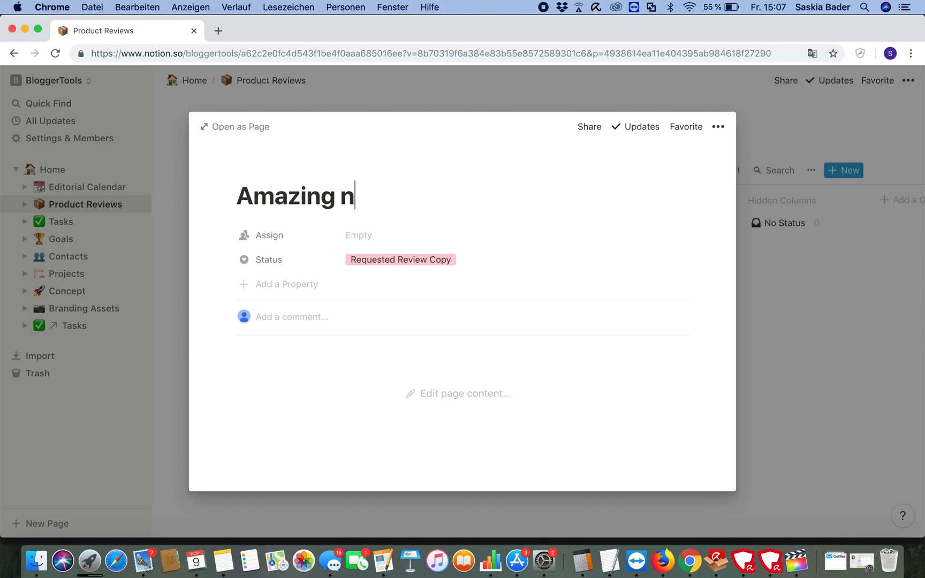
pyautogui.write('ew gadget')
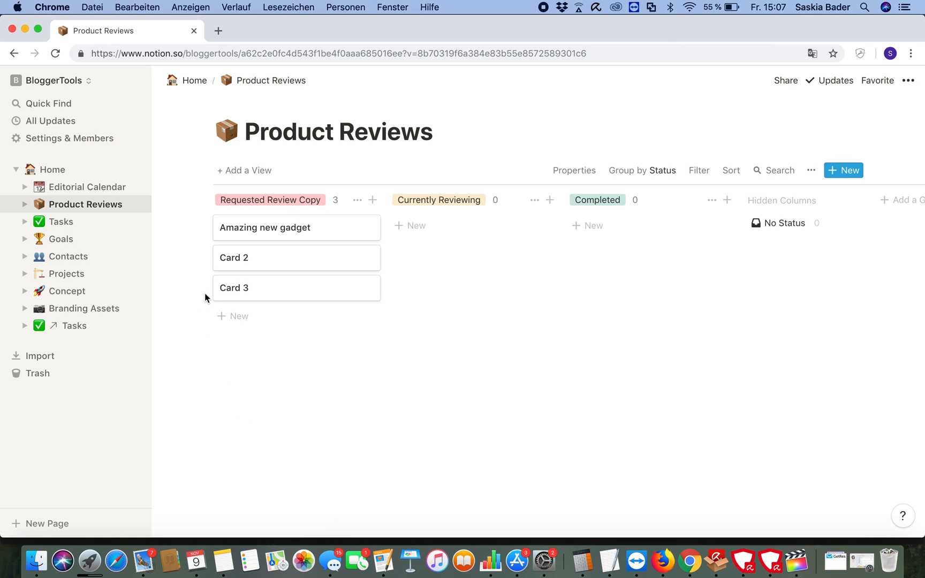
pyautogui.moveTo(266, 227)
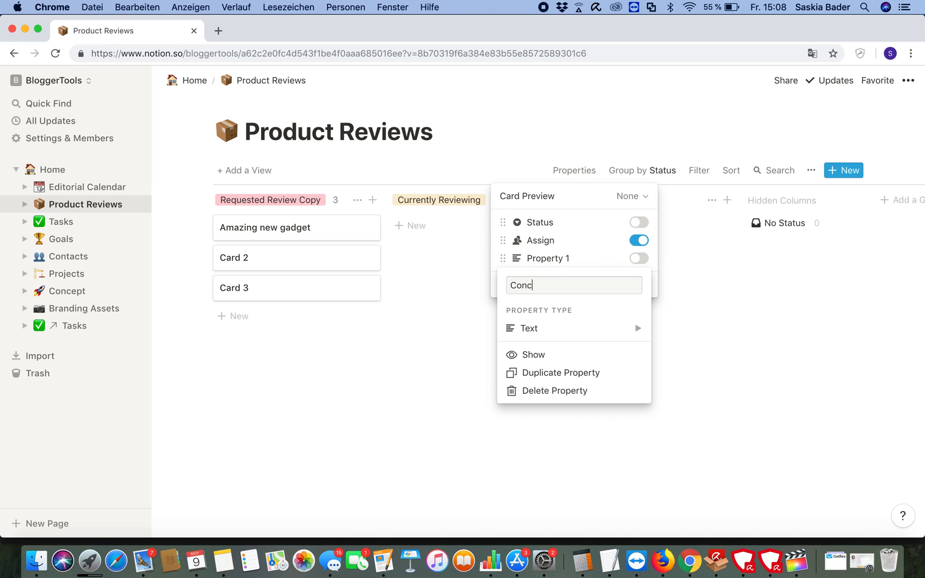
# Step: Name the new property Contact and relate it to the Contacts database
pyautogui.write('Contac')
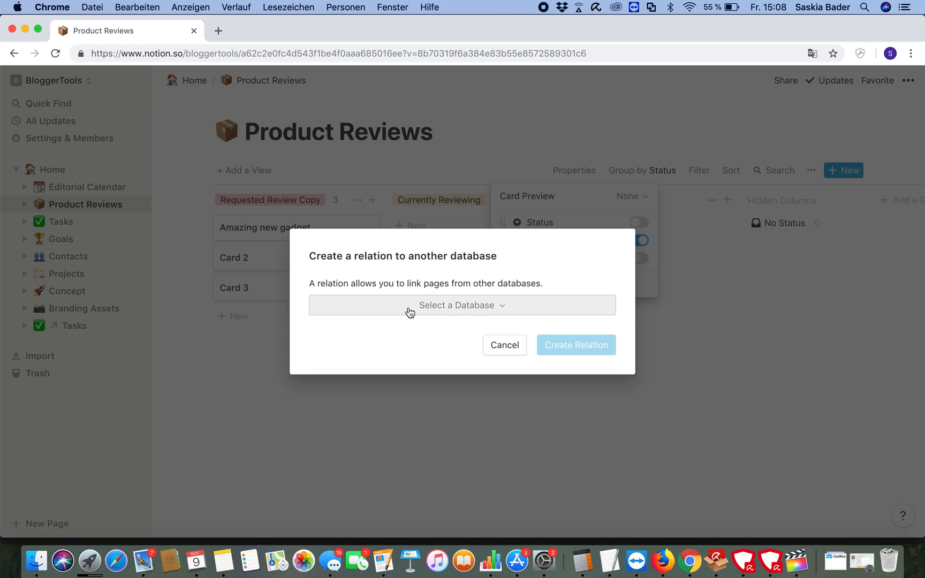
pyautogui.click(461, 305)
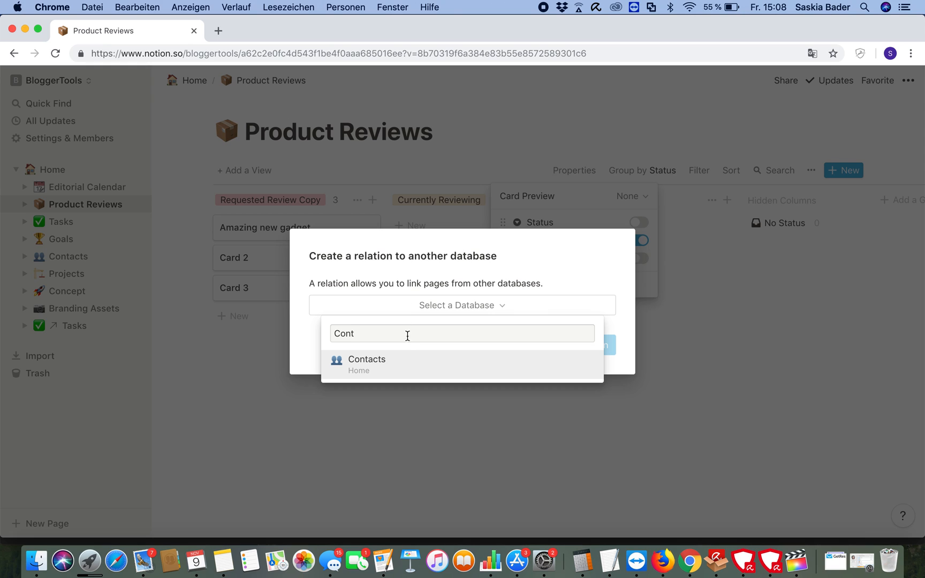
pyautogui.click(367, 364)
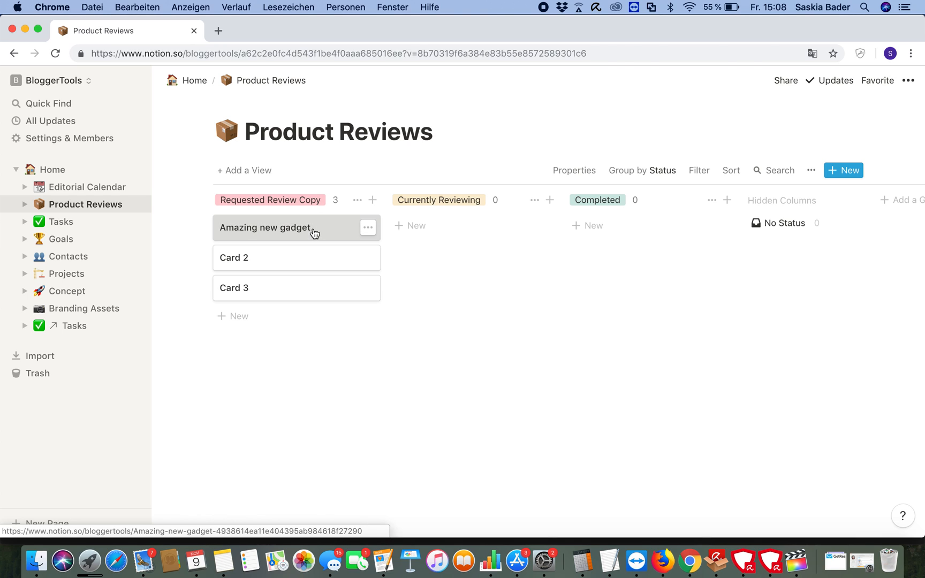
pyautogui.click(266, 228)
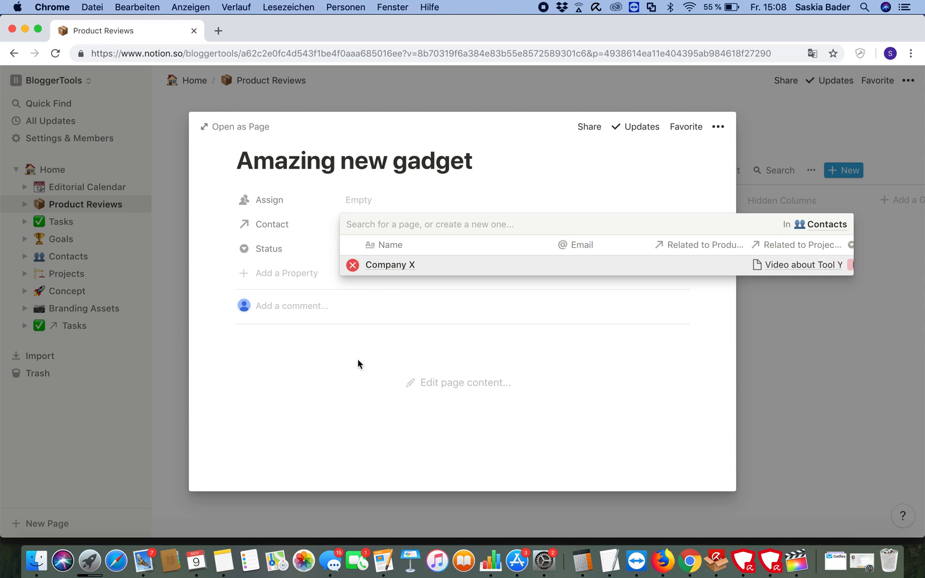
pyautogui.click(358, 363)
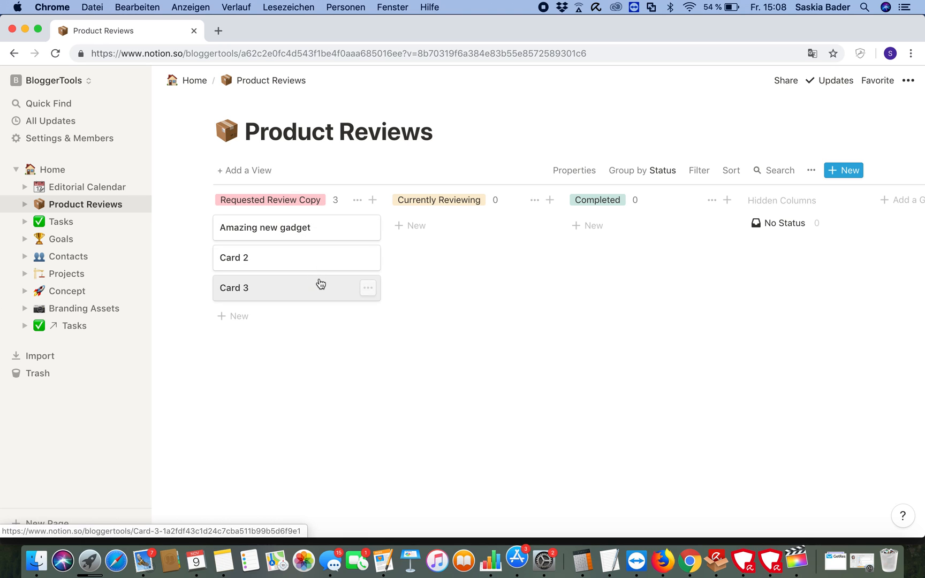
pyautogui.moveTo(316, 239)
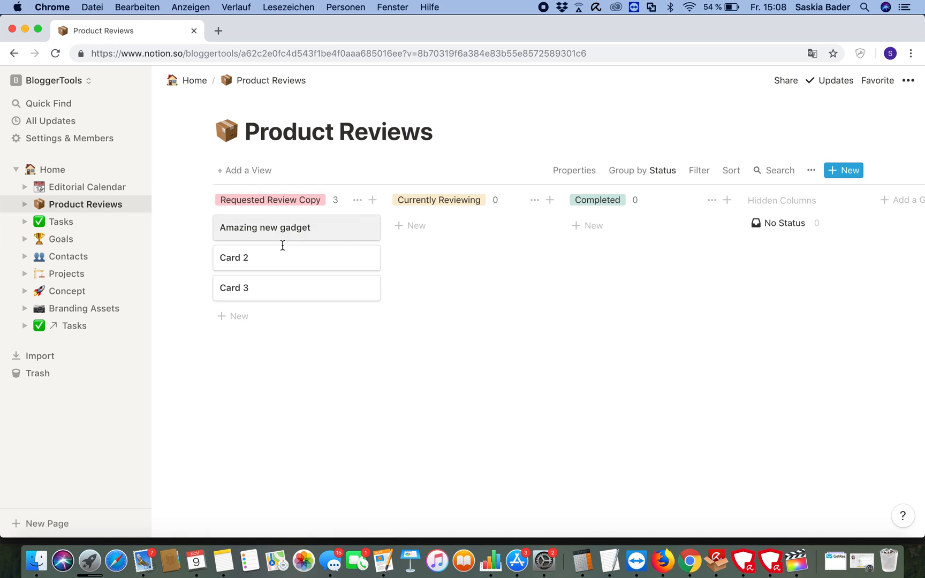
pyautogui.moveTo(282, 227)
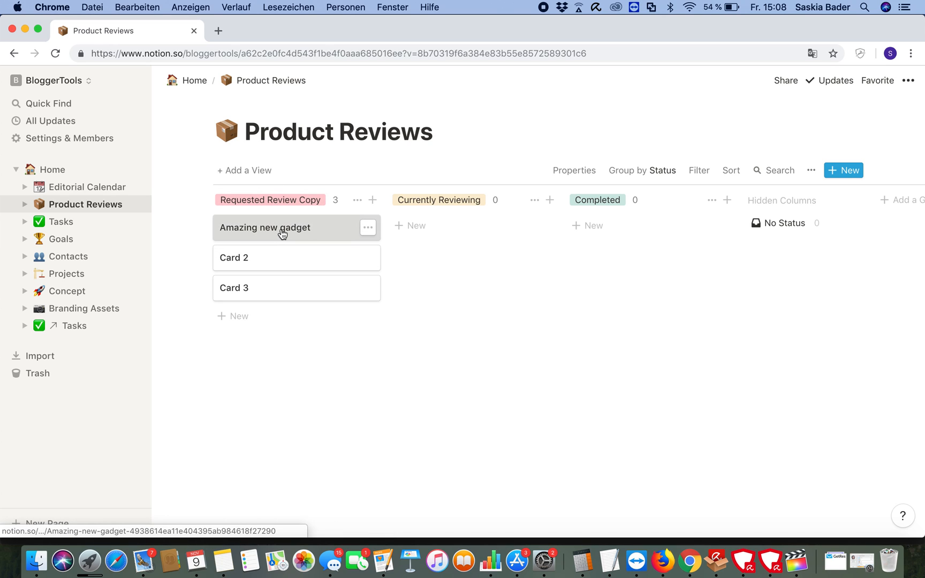
# Step: Drag the Amazing new gadget card to a later status column
pyautogui.moveTo(281, 228); pyautogui.dragTo(454, 244)
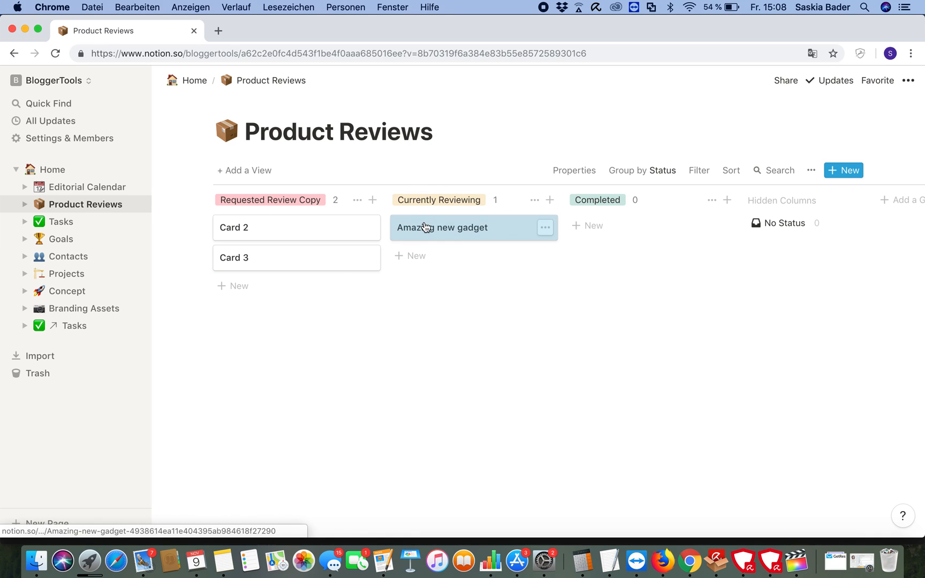
pyautogui.moveTo(512, 229)
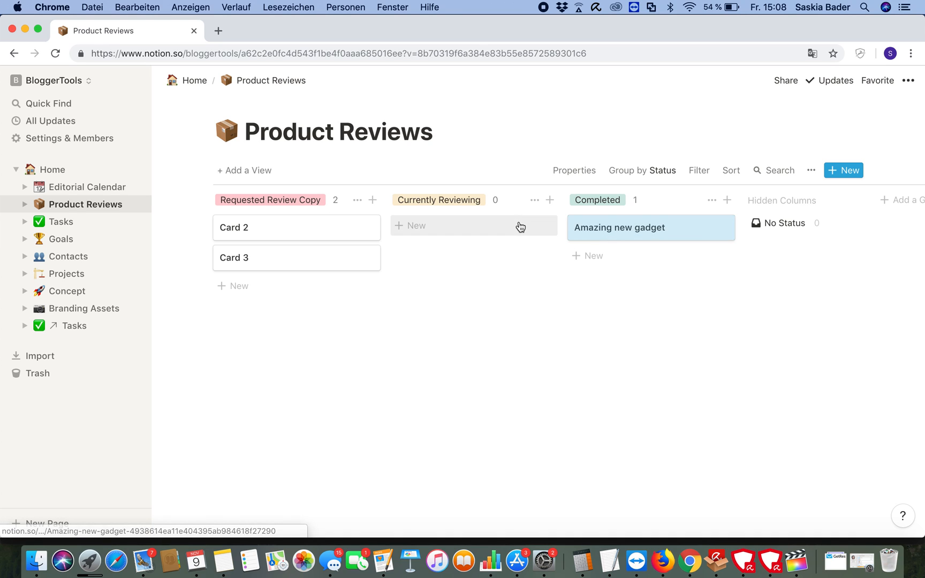
pyautogui.moveTo(413, 225)
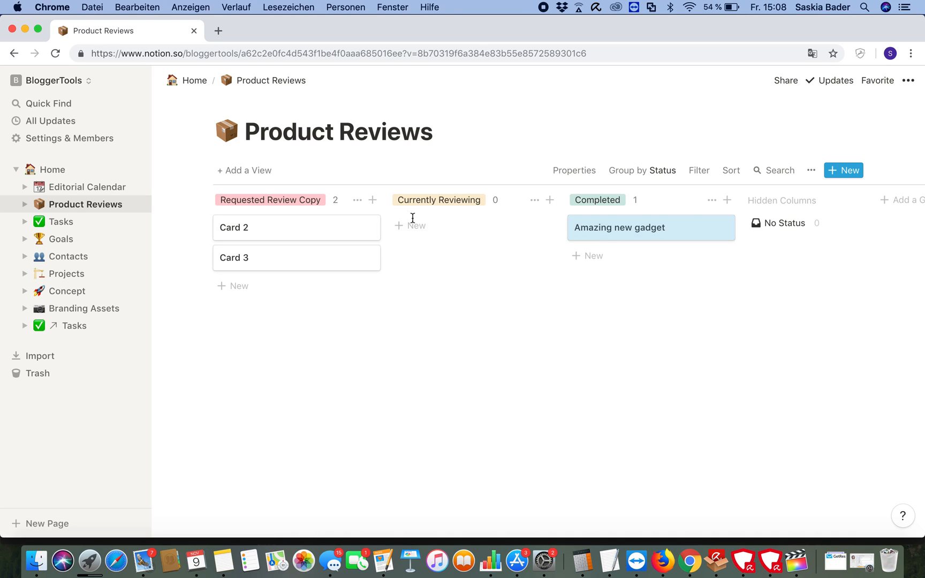
pyautogui.moveTo(437, 229)
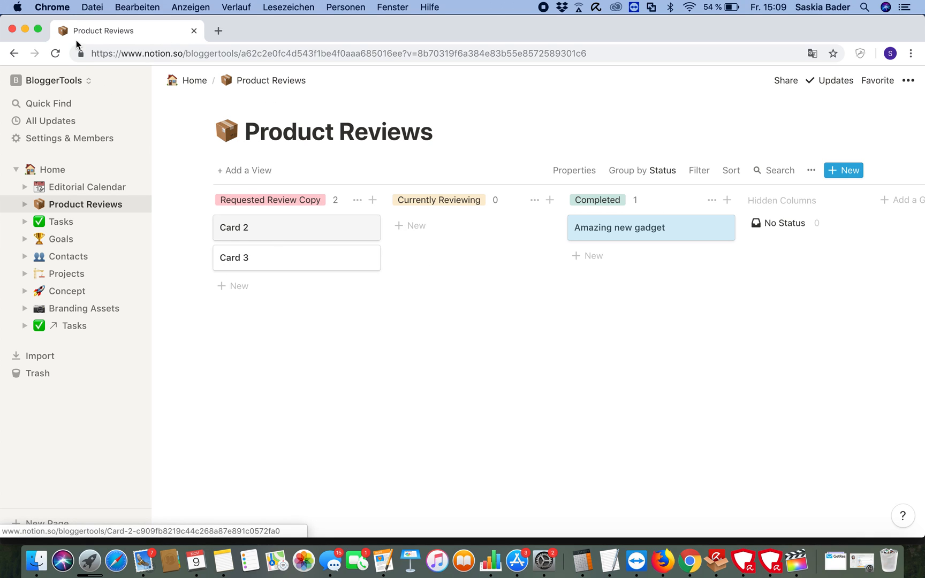
pyautogui.moveTo(61, 121)
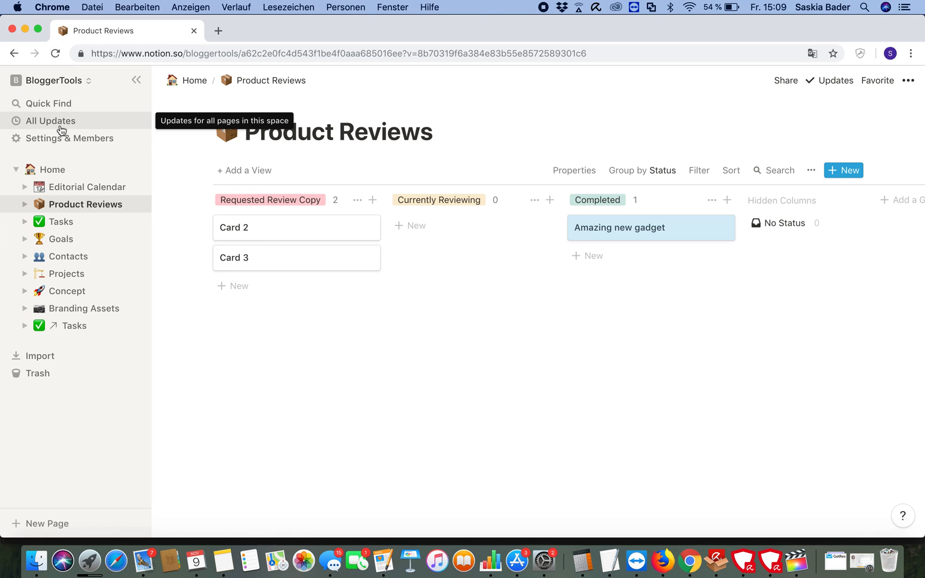
pyautogui.moveTo(61, 222)
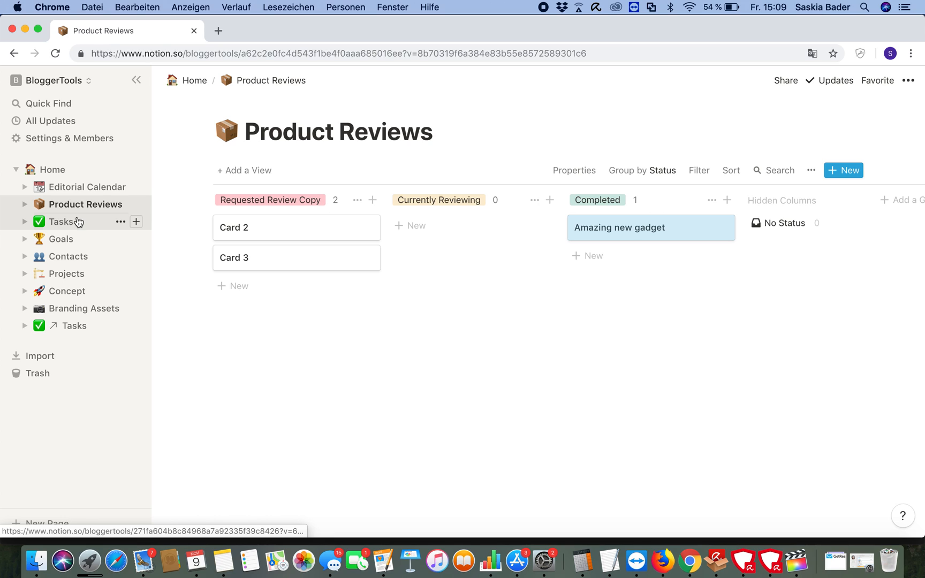
# Step: Open the Tasks database from the sidebar
pyautogui.click(61, 221)
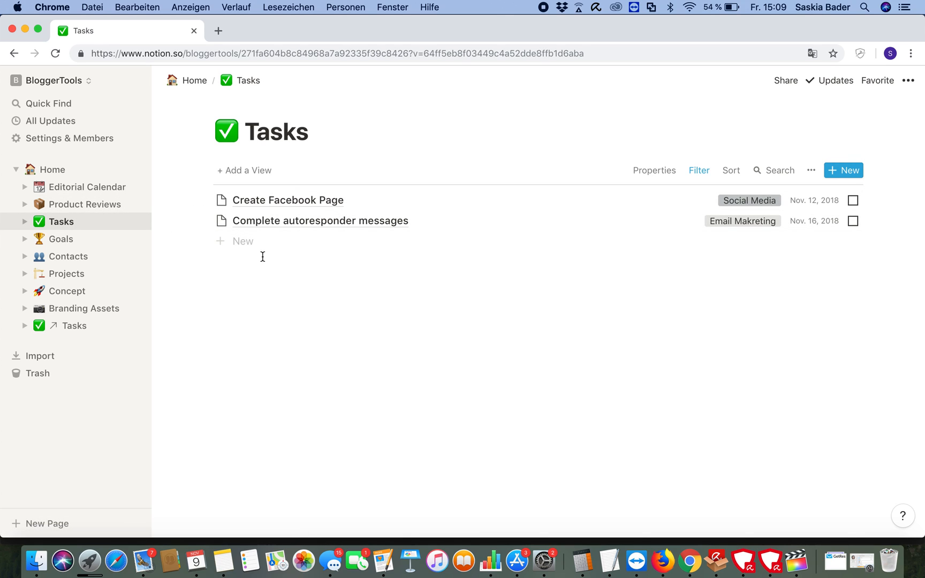
pyautogui.moveTo(589, 184)
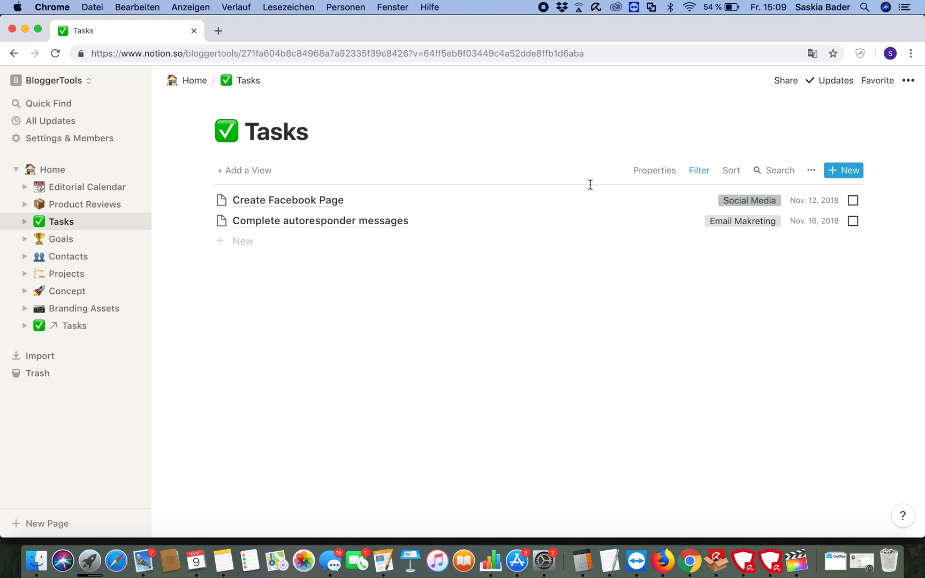
pyautogui.moveTo(591, 211)
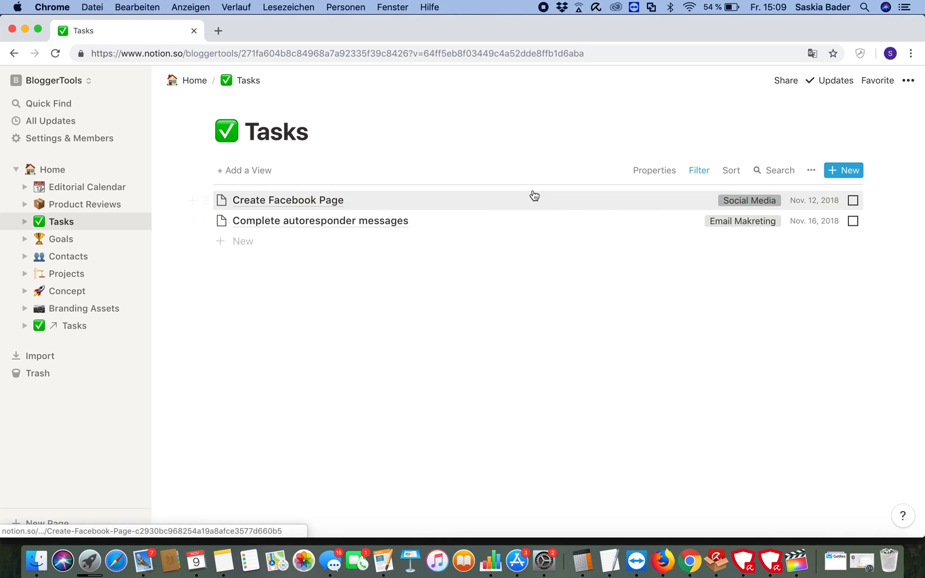
pyautogui.moveTo(363, 185)
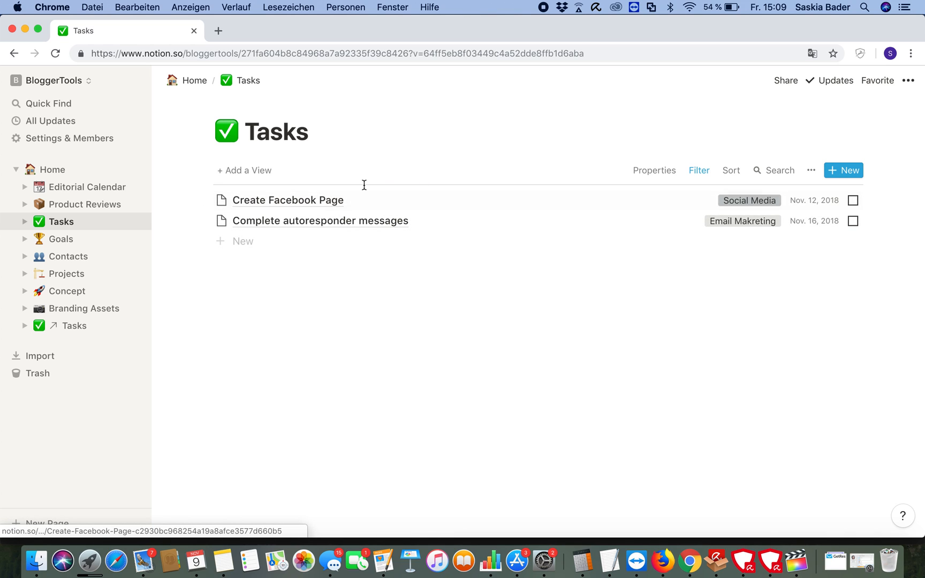
pyautogui.moveTo(585, 204)
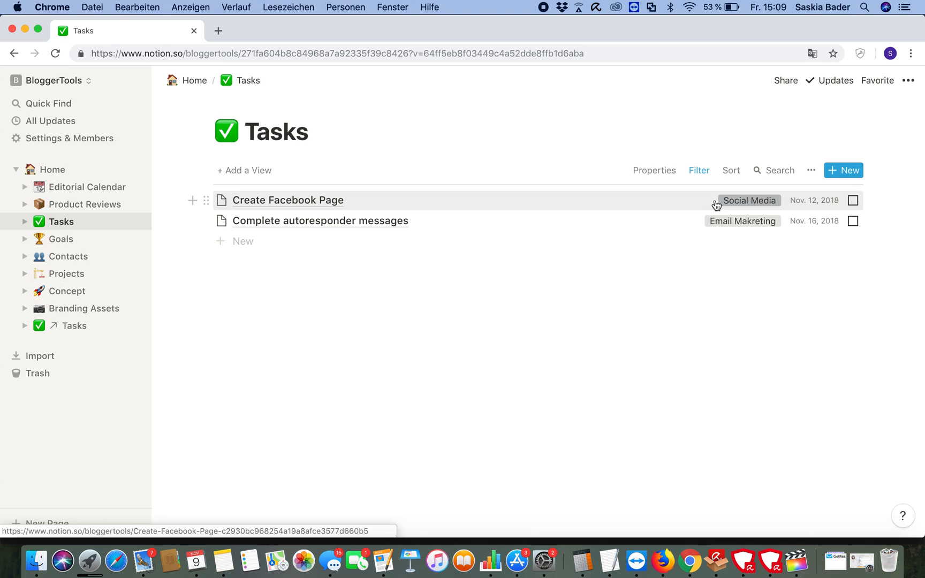
pyautogui.moveTo(662, 198)
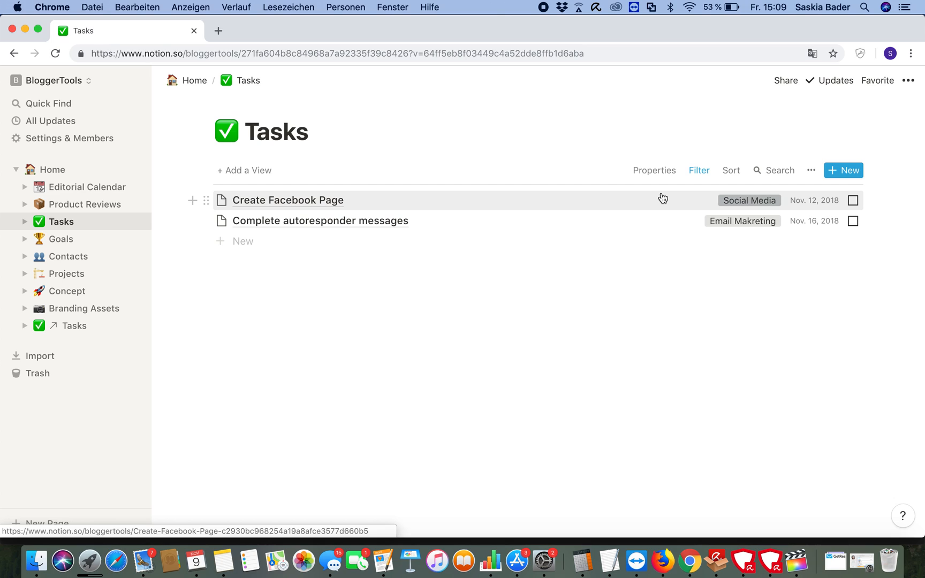
pyautogui.moveTo(671, 195)
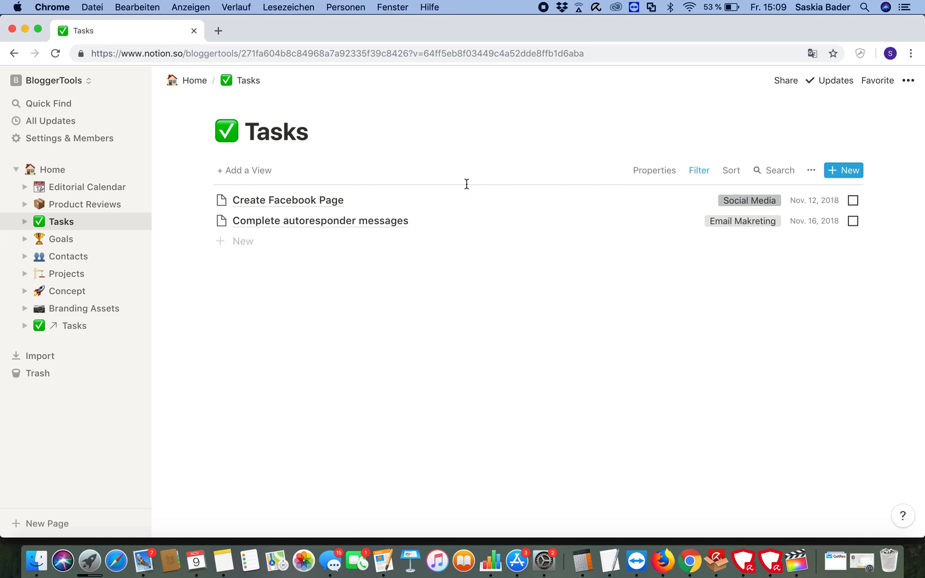
pyautogui.moveTo(473, 208)
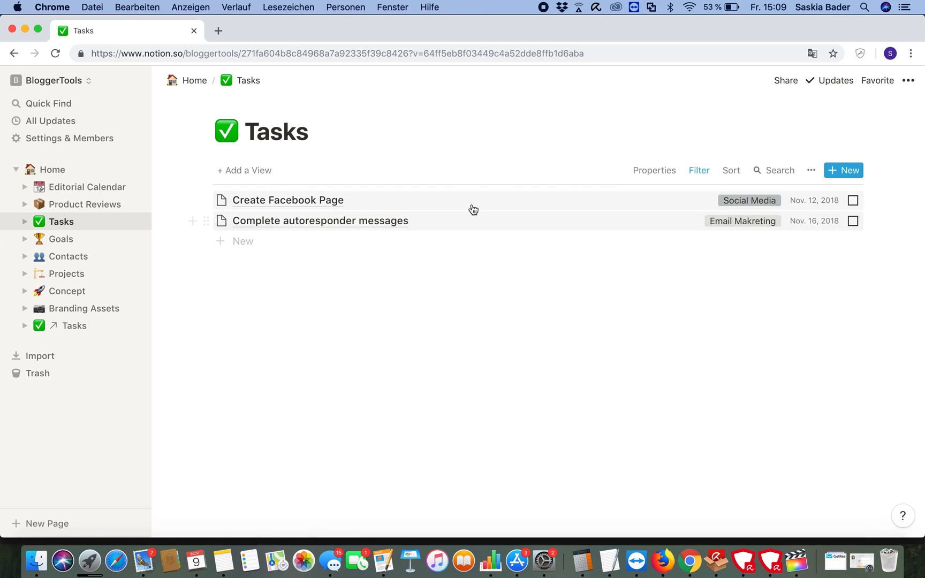
pyautogui.moveTo(812, 204)
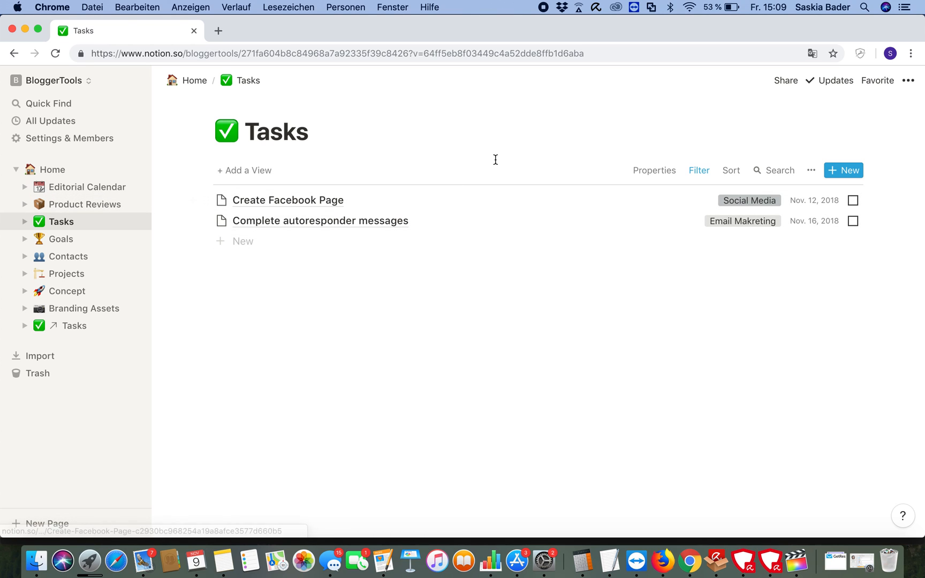
# Step: Review the filter applied to the Tasks list and close it
pyautogui.click(699, 170)
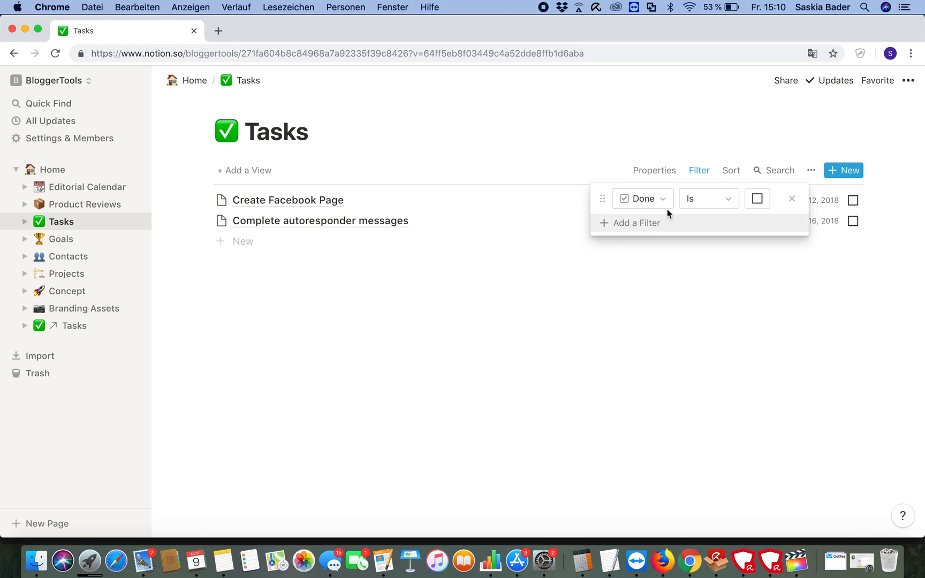
pyautogui.click(675, 289)
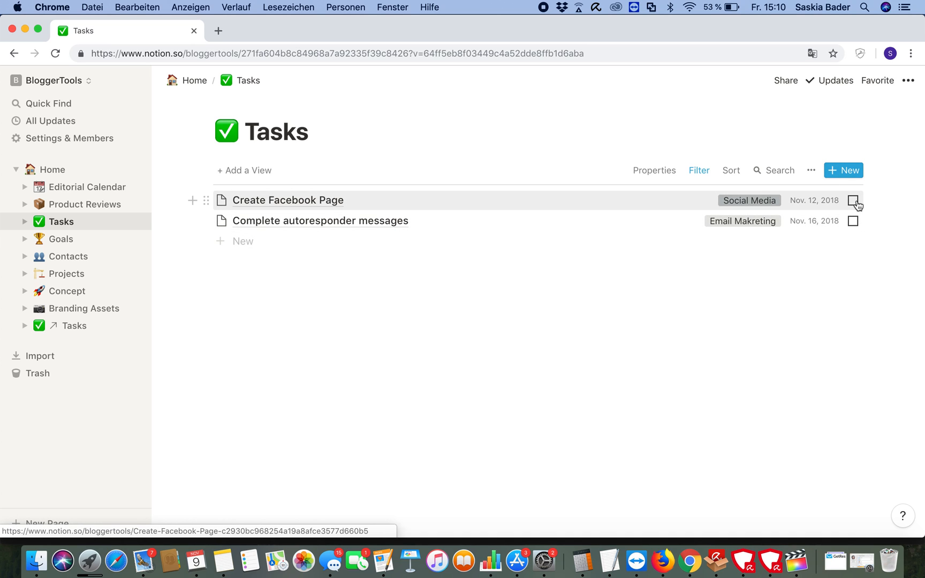
# Step: Mark Create Facebook Page as done, then open the Complete autoresponder messages task
pyautogui.click(287, 200)
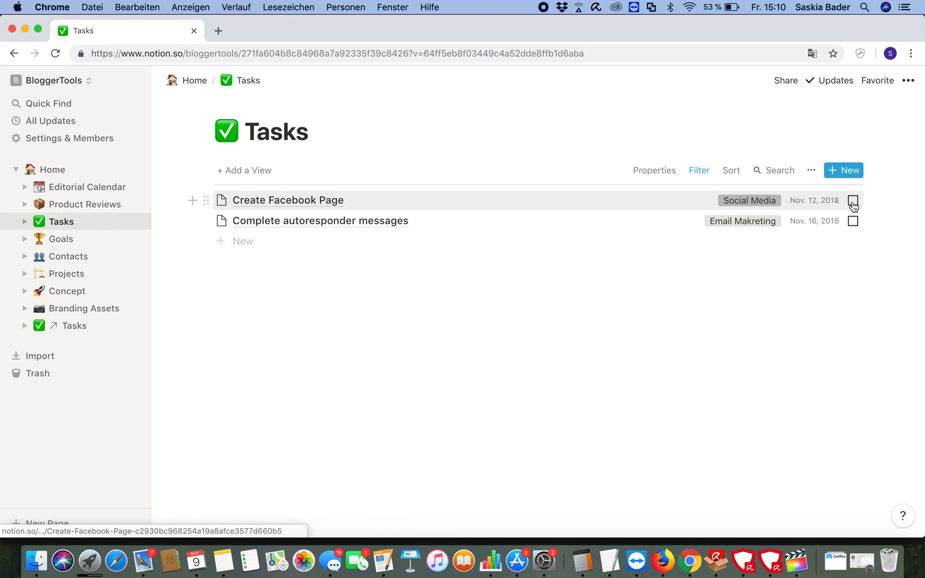
pyautogui.click(287, 200)
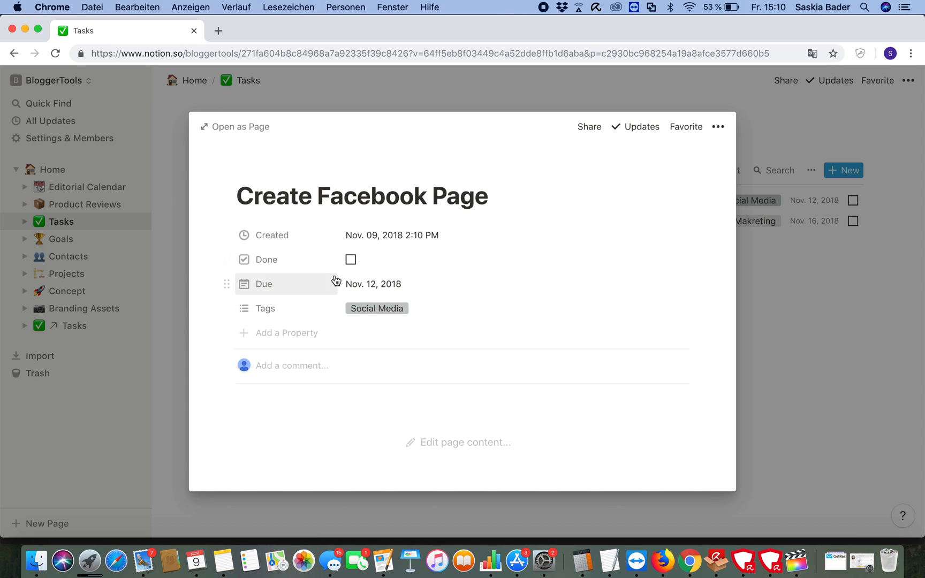
pyautogui.click(350, 260)
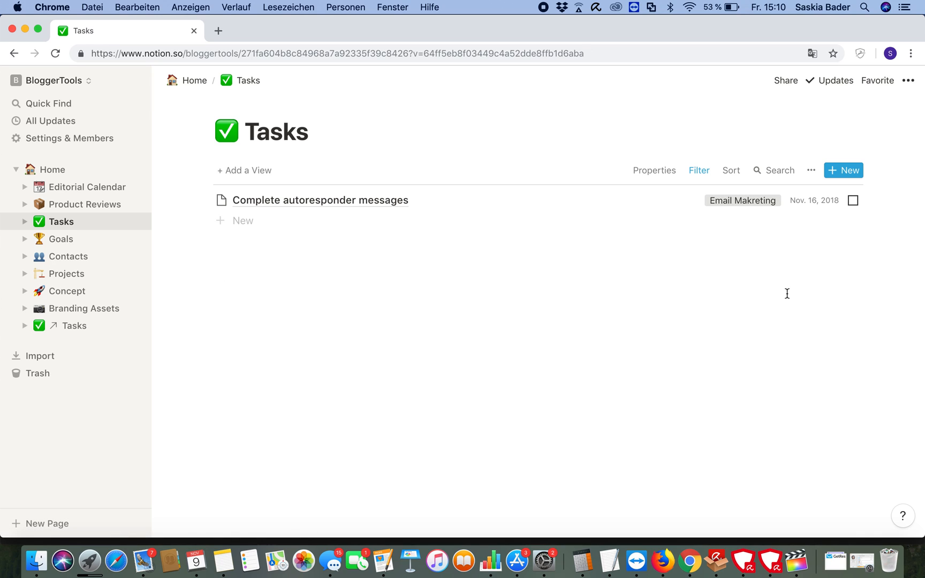
pyautogui.moveTo(574, 236)
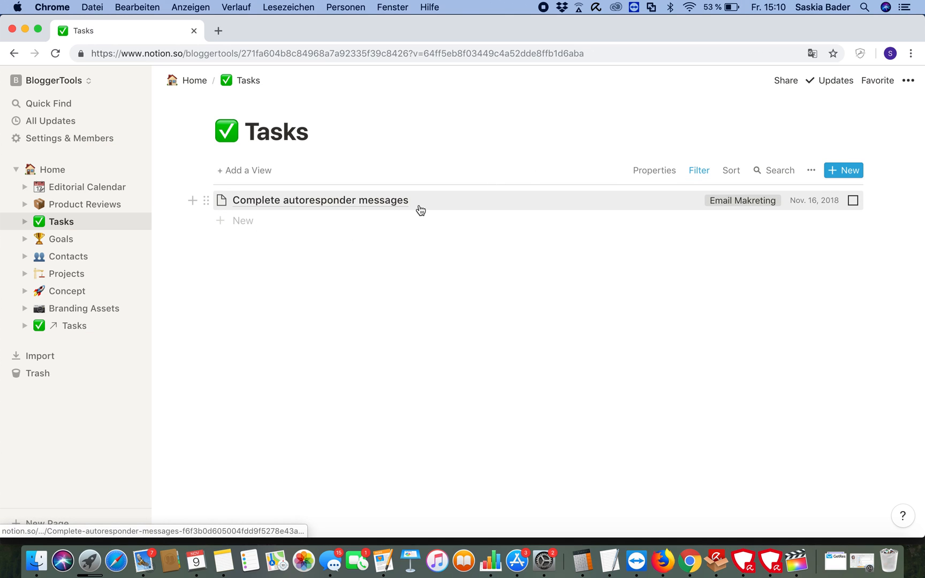
pyautogui.click(321, 200)
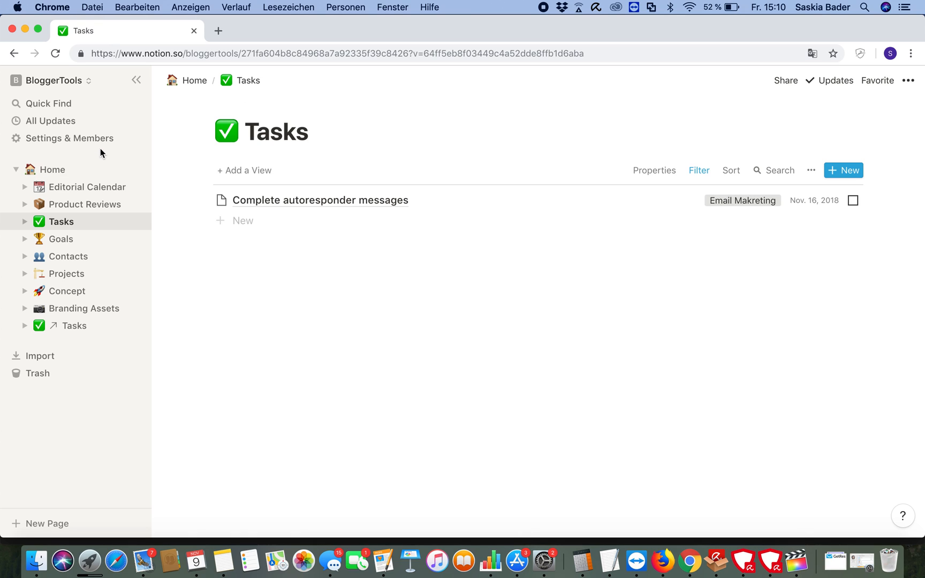
pyautogui.moveTo(83, 226)
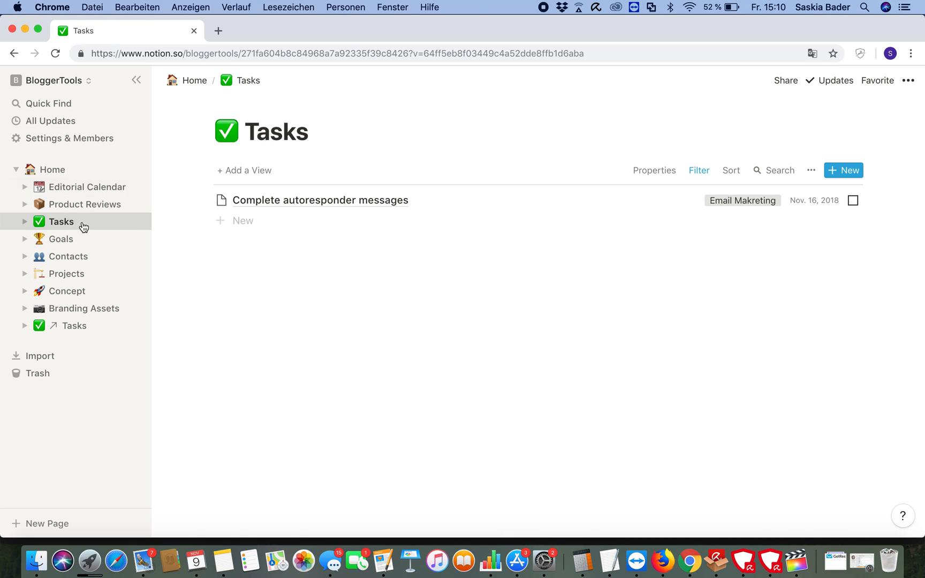
# Step: From the sidebar's Goals table, tick Publish 5 Videos as Completed
pyautogui.click(61, 239)
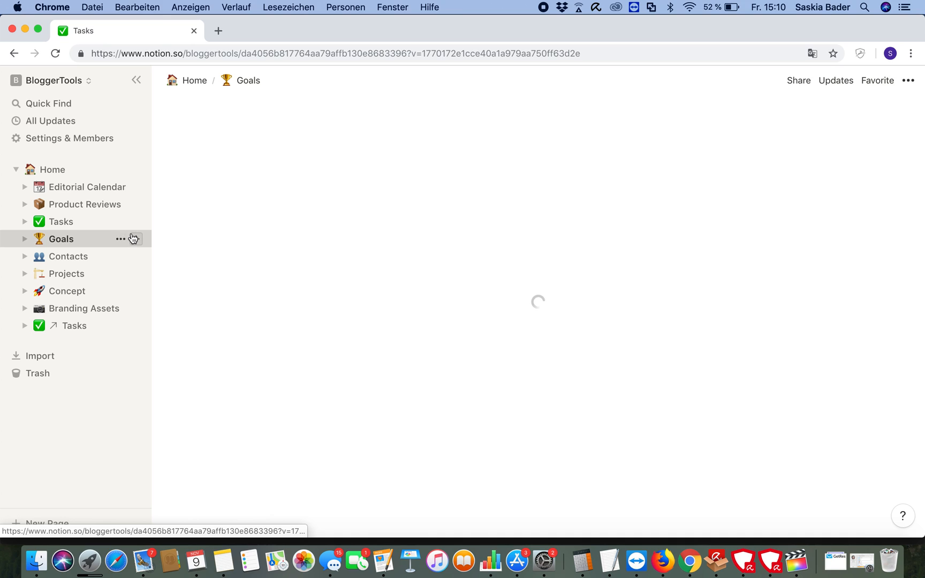
pyautogui.click(61, 238)
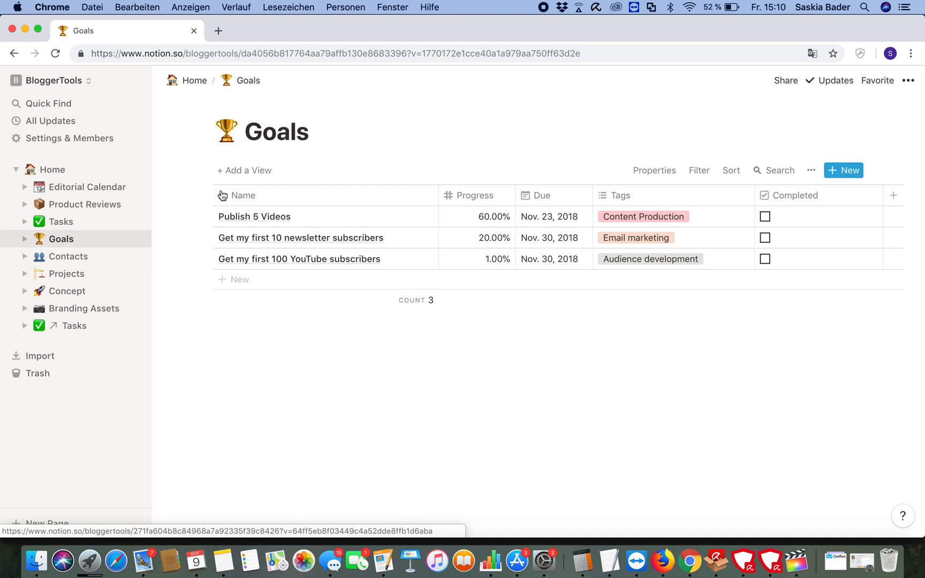
pyautogui.moveTo(507, 206)
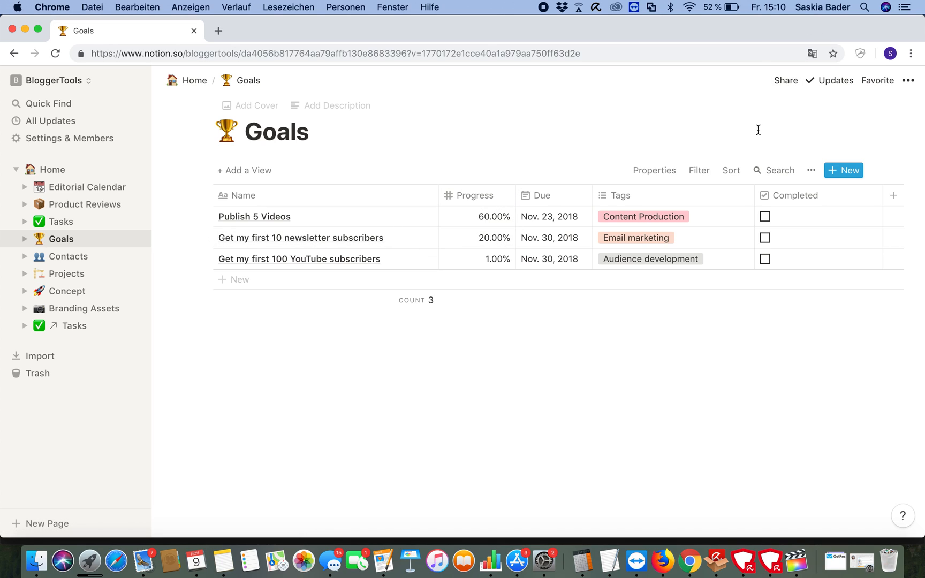
pyautogui.moveTo(743, 158)
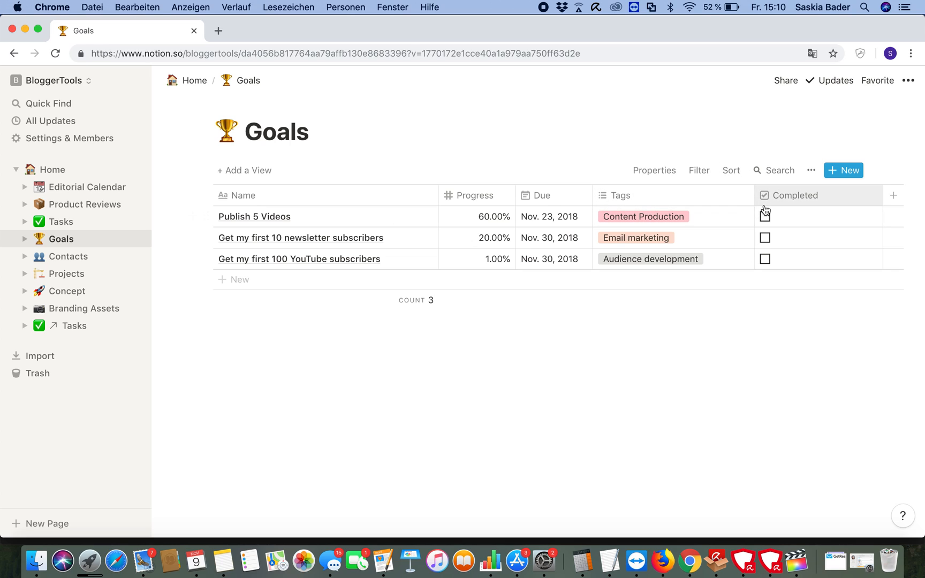
pyautogui.click(765, 216)
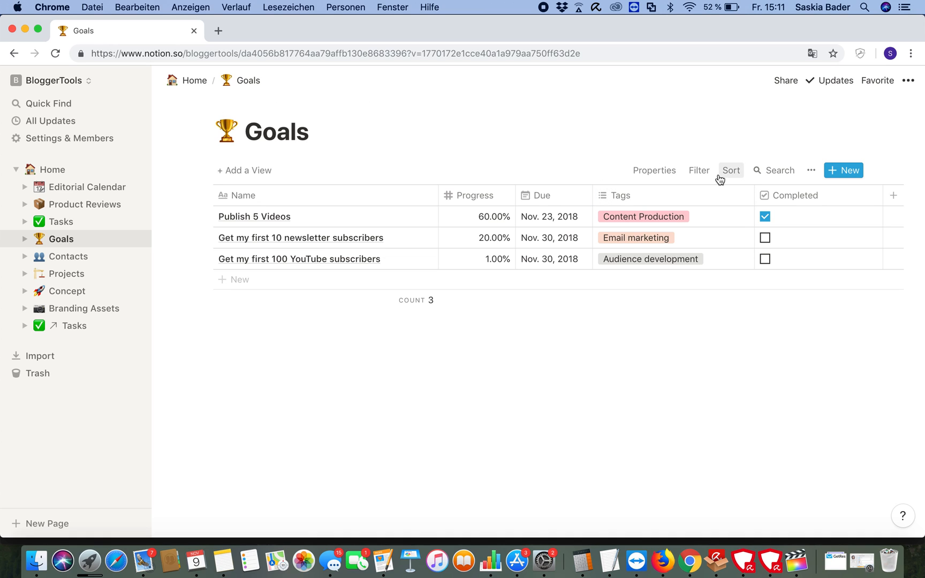
# Step: Add a filter rule on the Goals table's Completed property
pyautogui.click(698, 170)
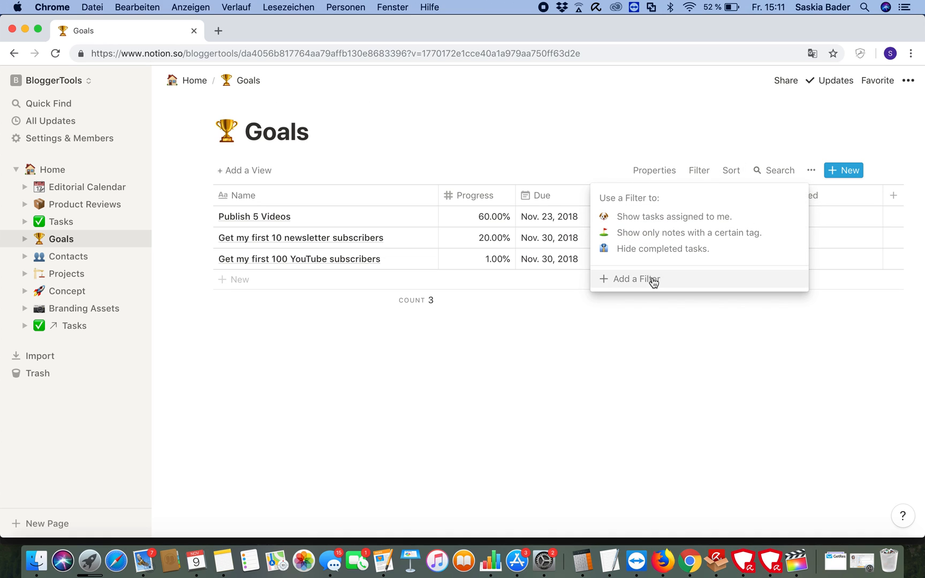
pyautogui.click(635, 279)
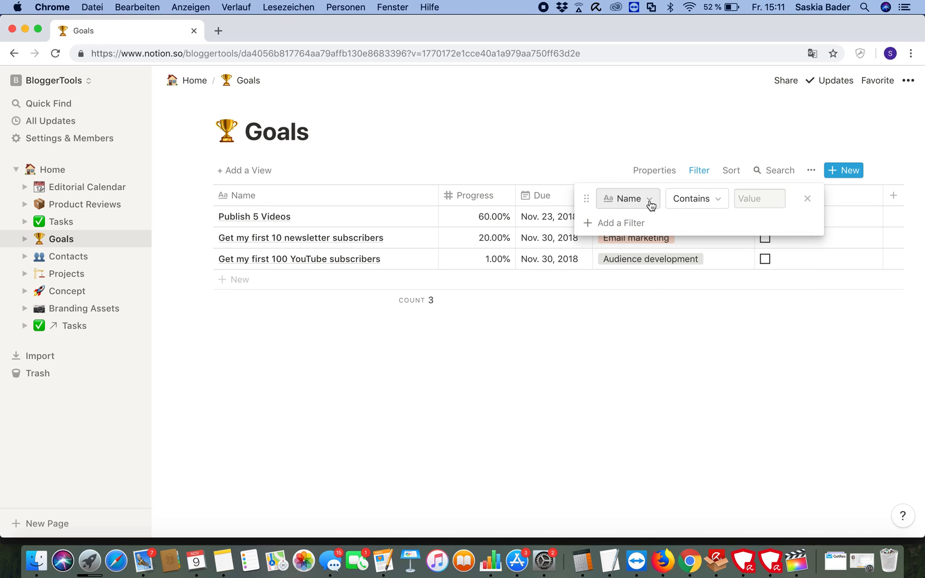
pyautogui.click(627, 198)
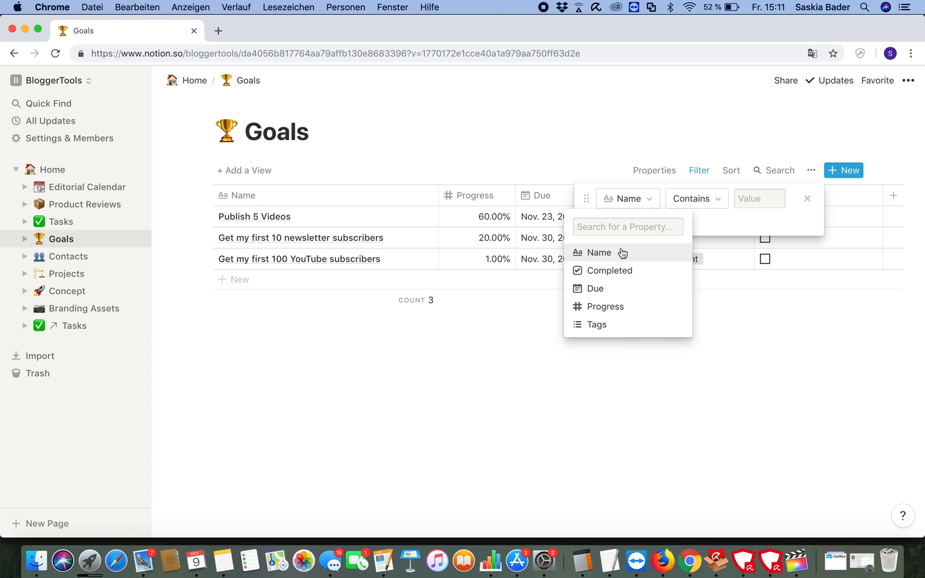
pyautogui.moveTo(622, 256)
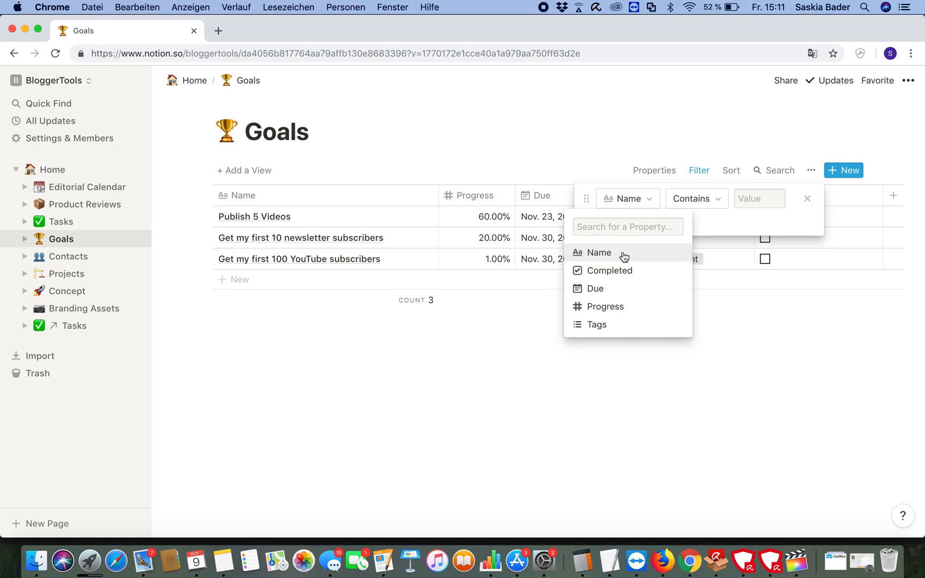
pyautogui.moveTo(618, 309)
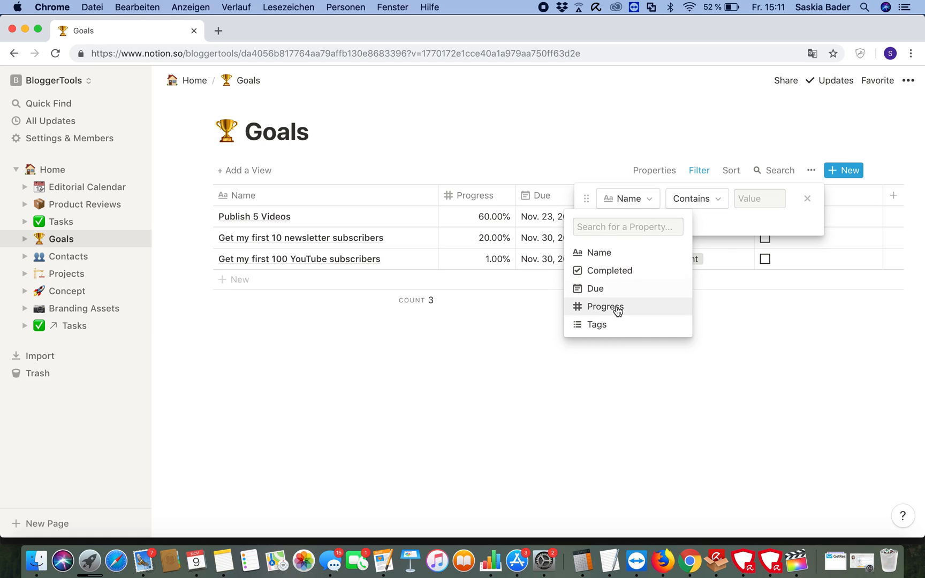
pyautogui.click(611, 270)
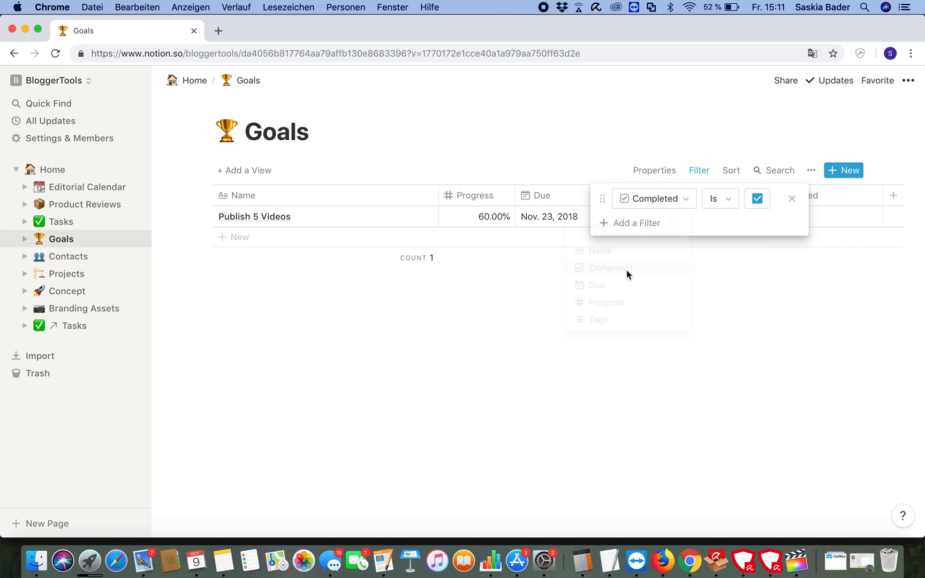
# Step: Set the Completed filter to unchecked so Publish 5 Videos is hidden, leaving the two subscriber goals
pyautogui.click(758, 199)
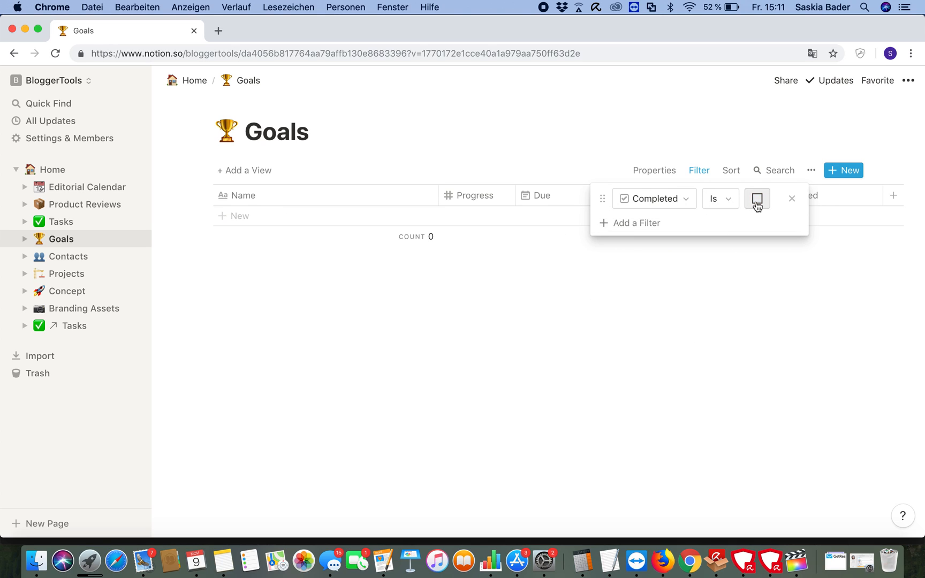
pyautogui.click(758, 198)
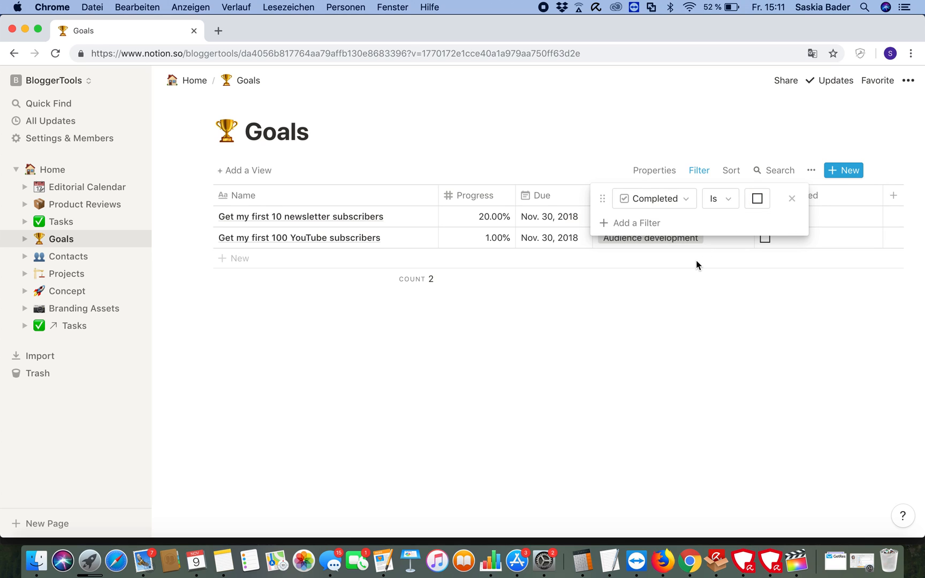
pyautogui.moveTo(753, 238)
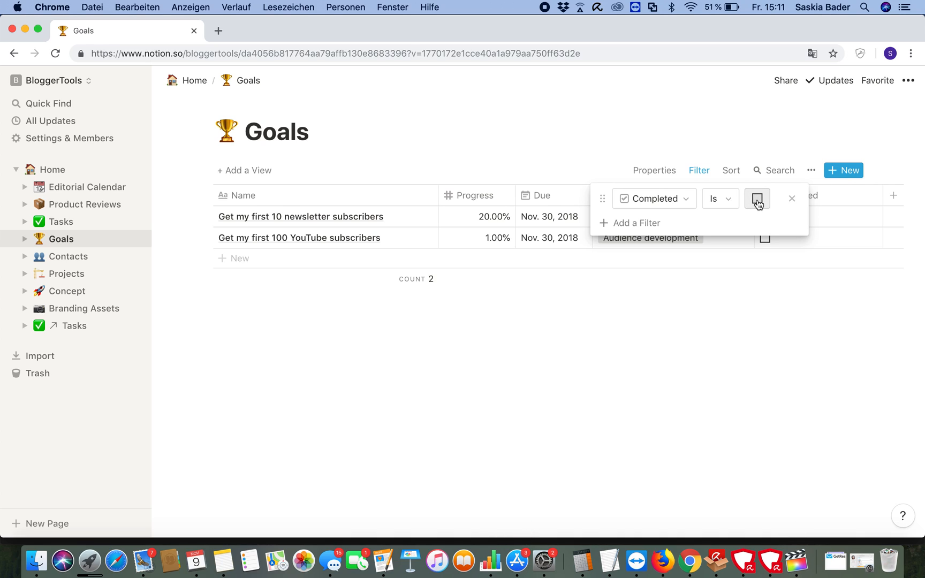
pyautogui.click(758, 198)
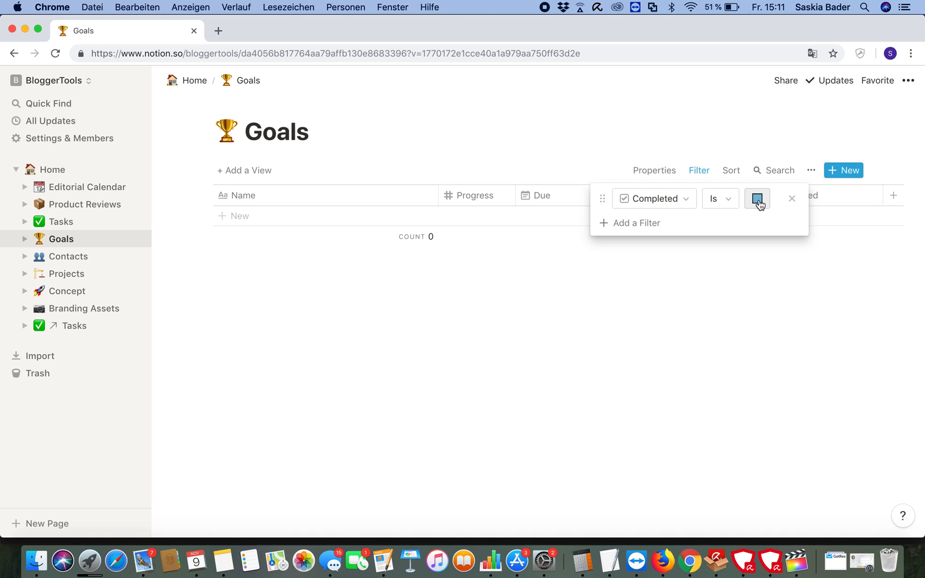
pyautogui.click(757, 198)
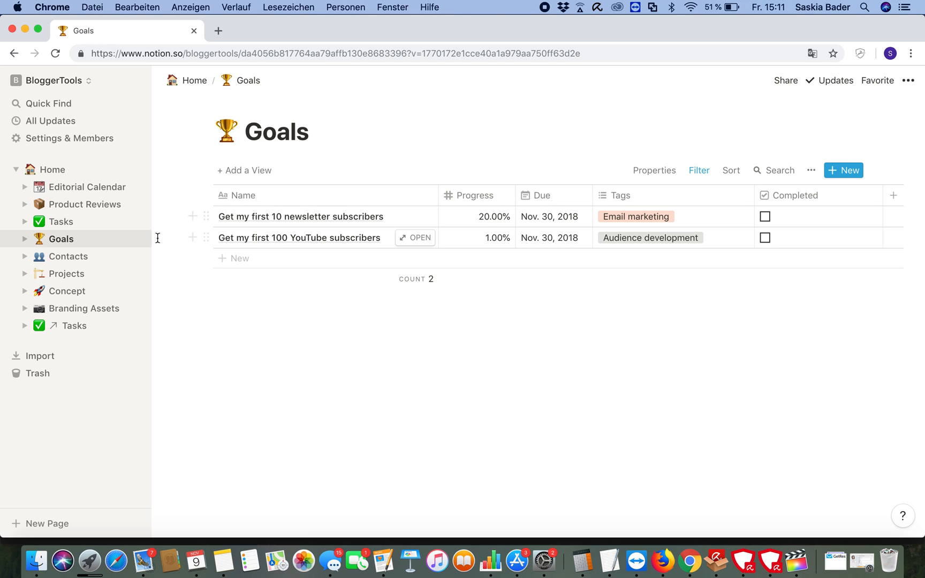
pyautogui.moveTo(81, 261)
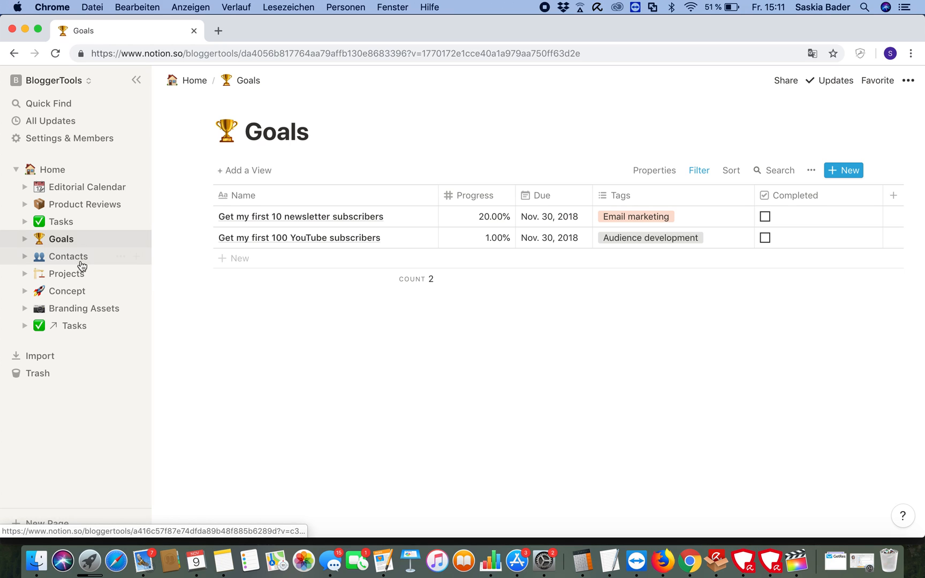
# Step: Show the Contacts table of three contacts with their types, product reviews and projects
pyautogui.click(68, 256)
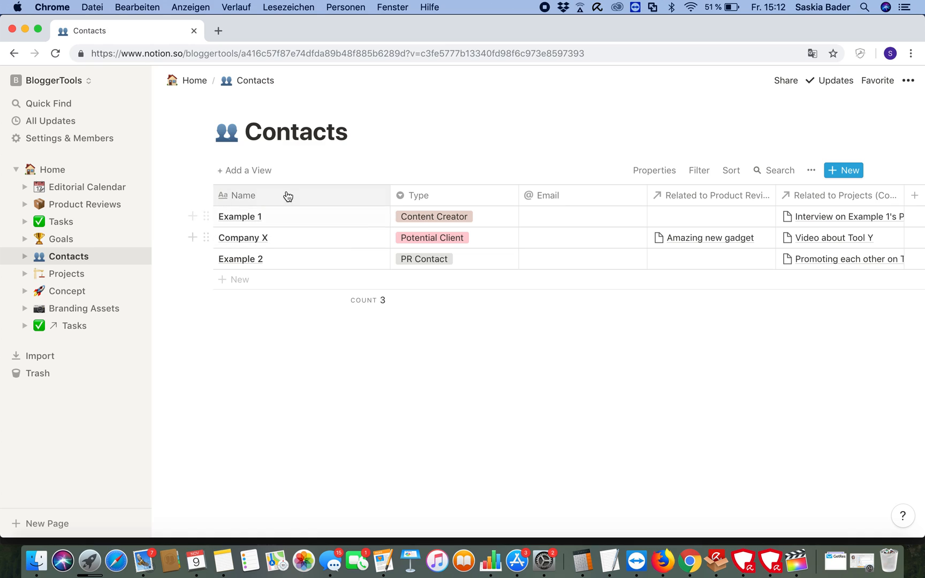
pyautogui.moveTo(319, 200)
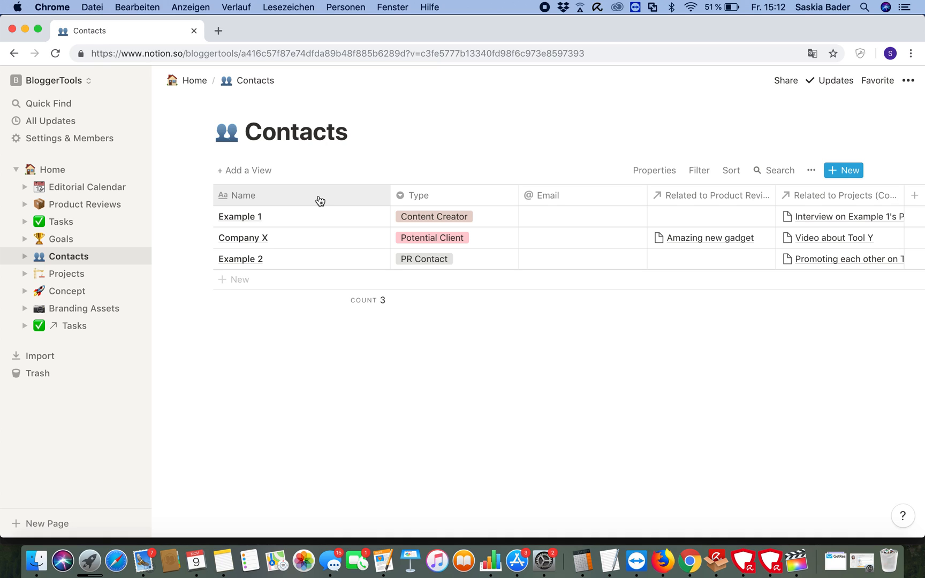
pyautogui.moveTo(319, 234)
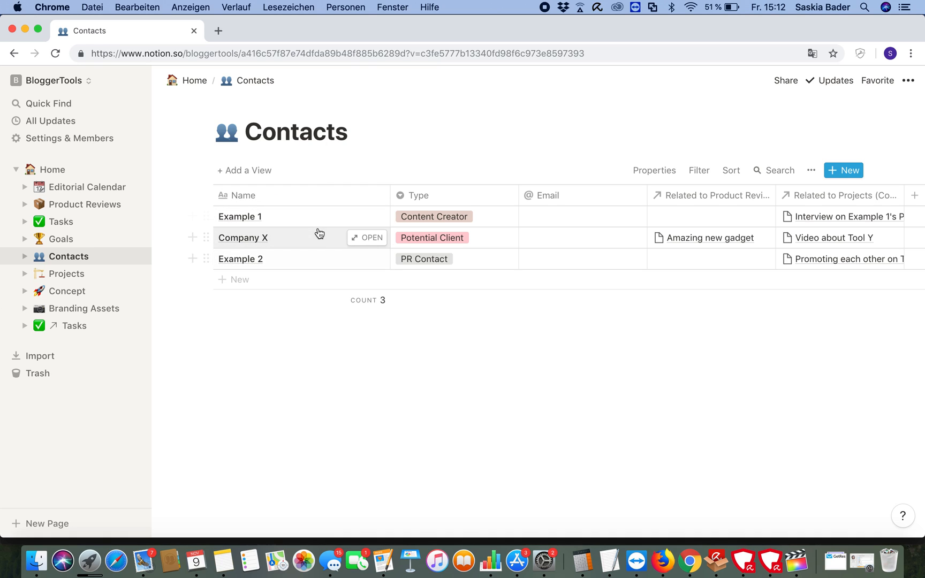
pyautogui.moveTo(314, 253)
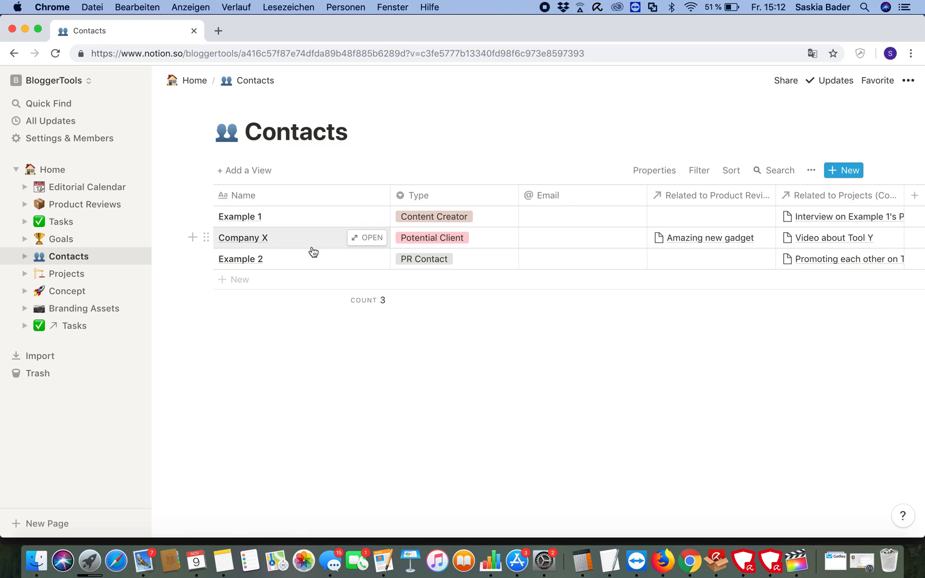
pyautogui.moveTo(351, 216)
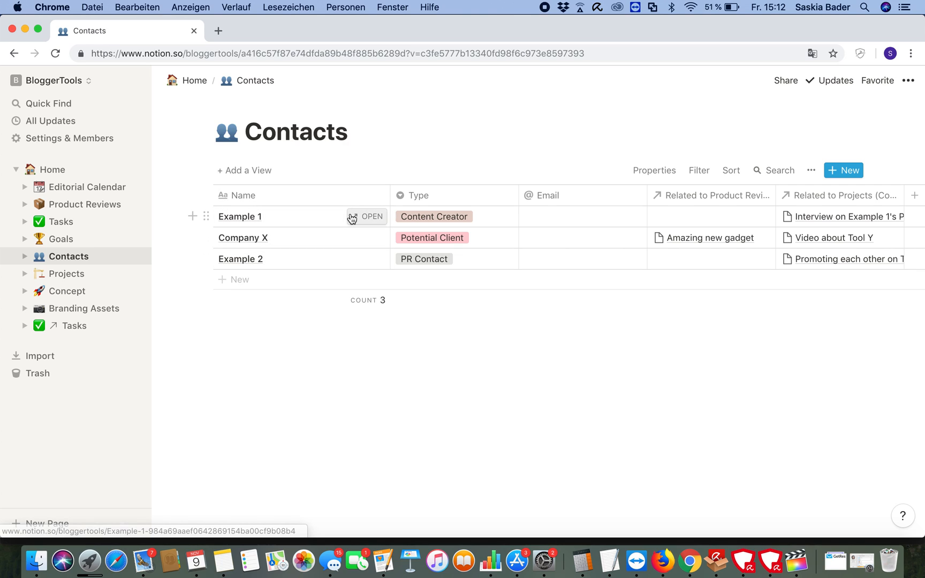
pyautogui.moveTo(440, 230)
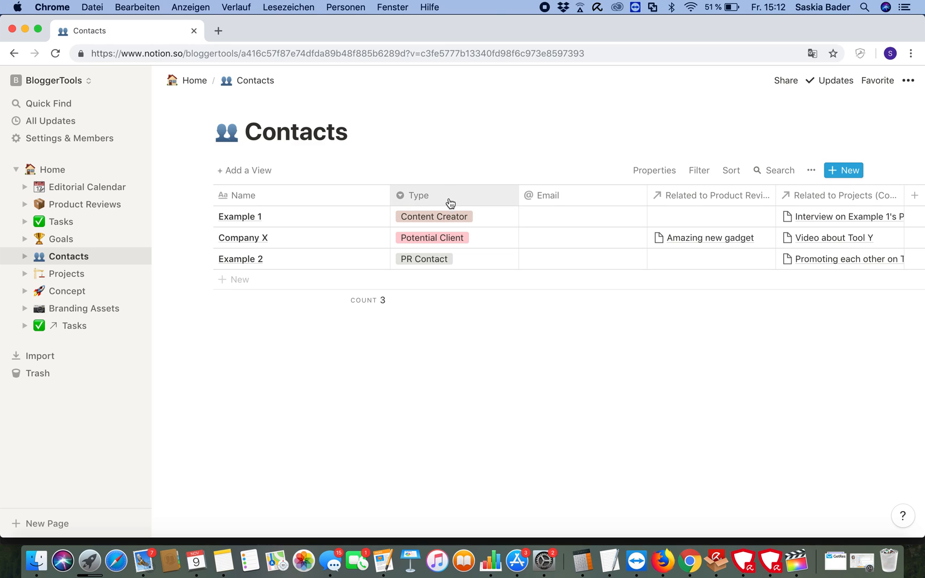
pyautogui.moveTo(440, 223)
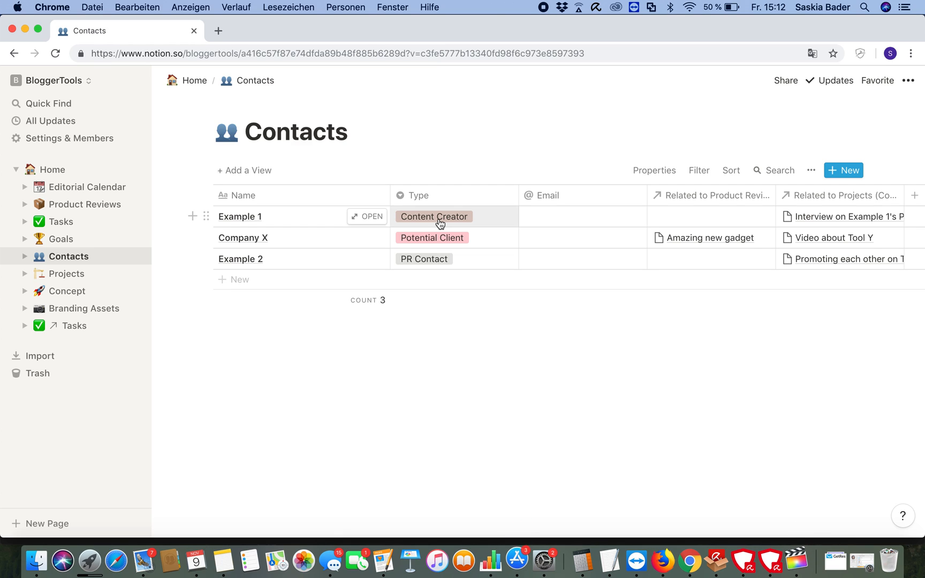
pyautogui.moveTo(380, 223)
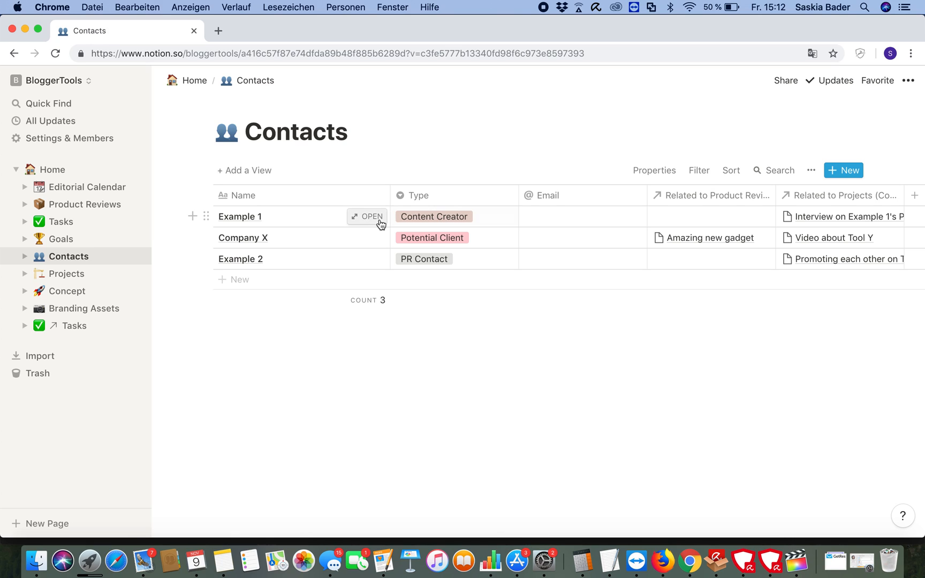
pyautogui.moveTo(383, 196)
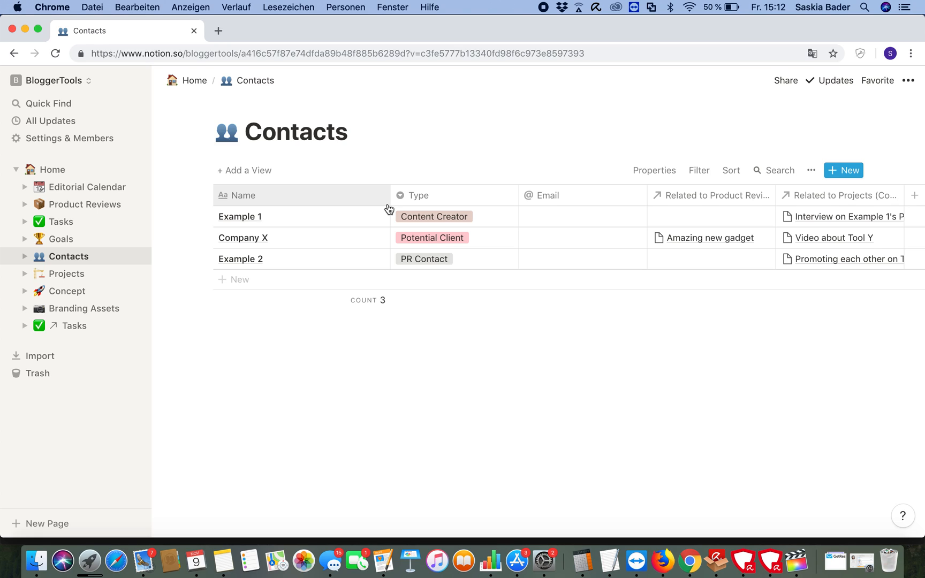
pyautogui.moveTo(427, 251)
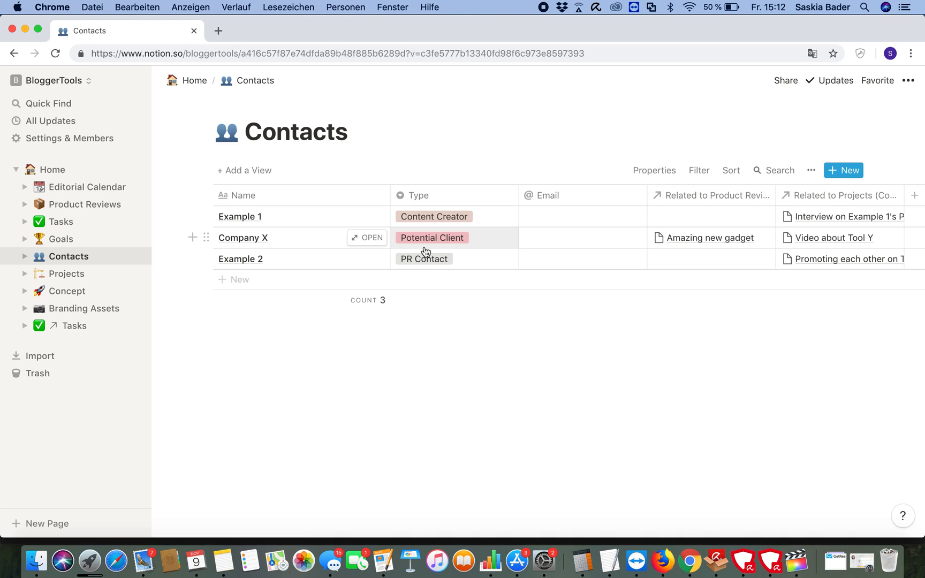
pyautogui.moveTo(432, 226)
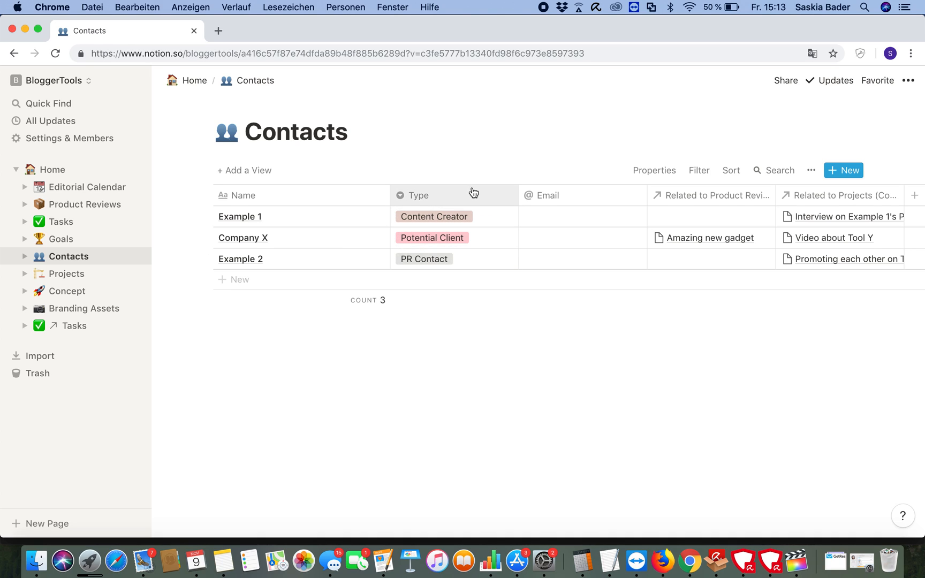
pyautogui.moveTo(473, 195)
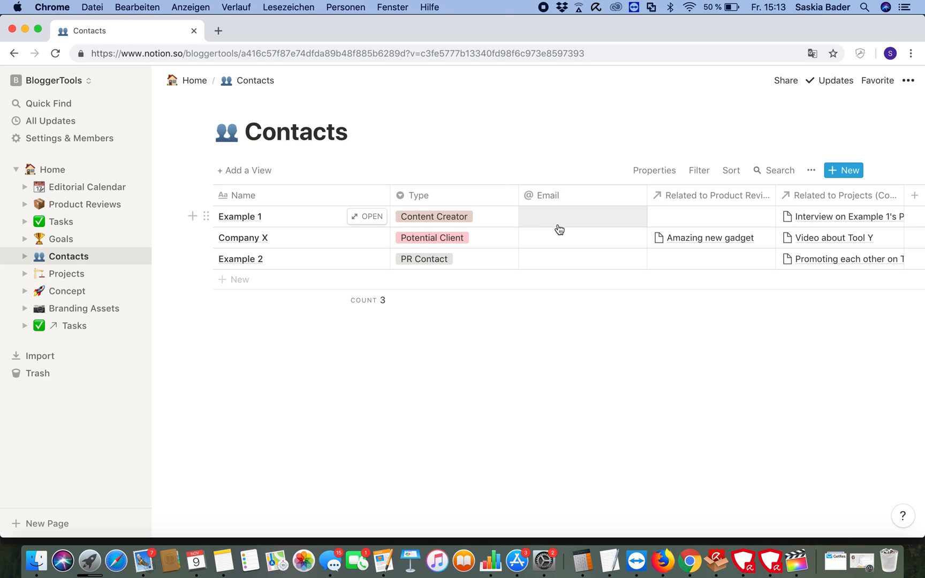
pyautogui.click(581, 216)
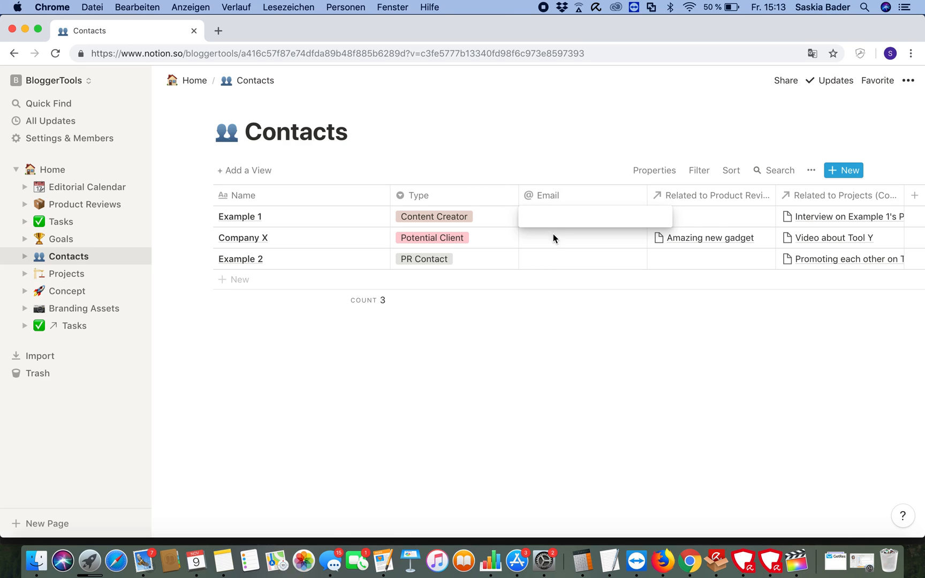
pyautogui.click(582, 238)
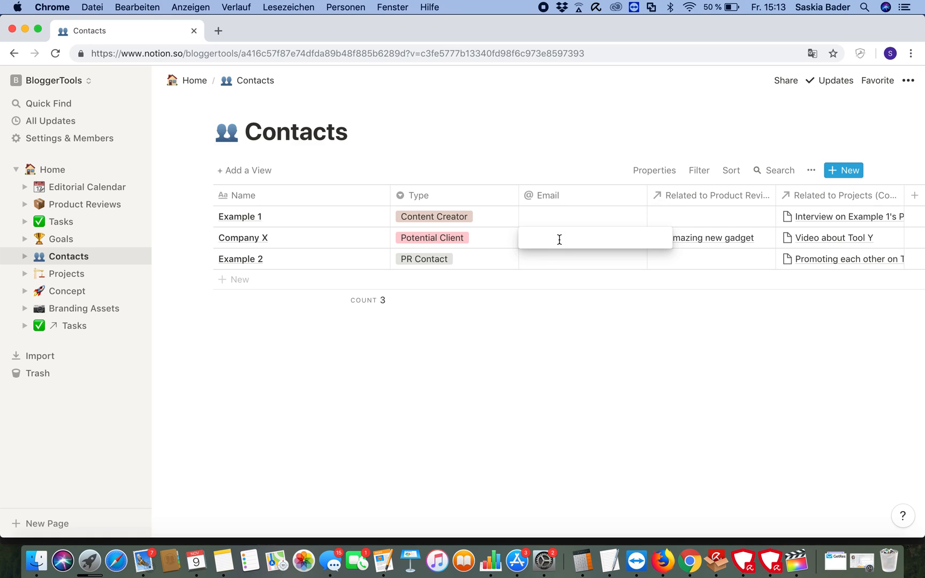
pyautogui.moveTo(559, 239)
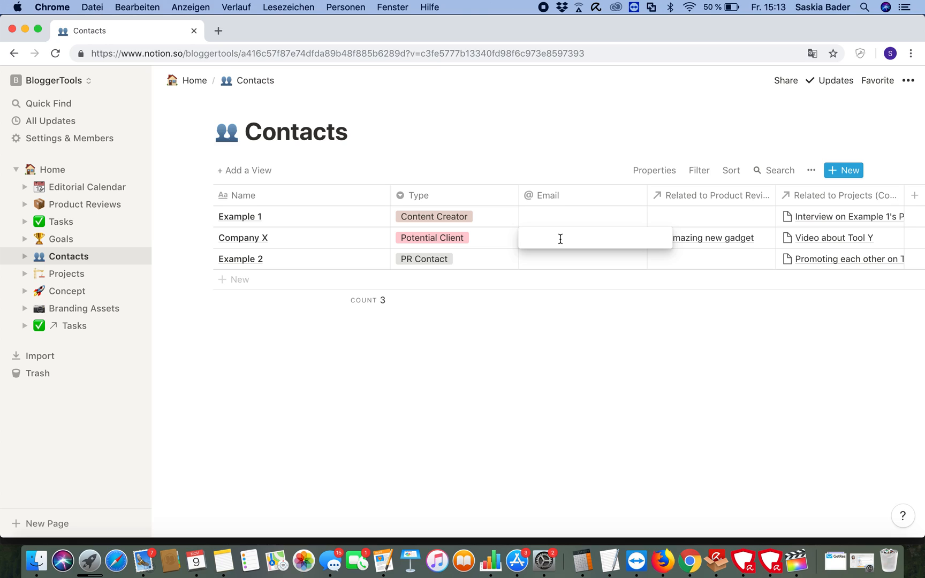
pyautogui.moveTo(566, 229)
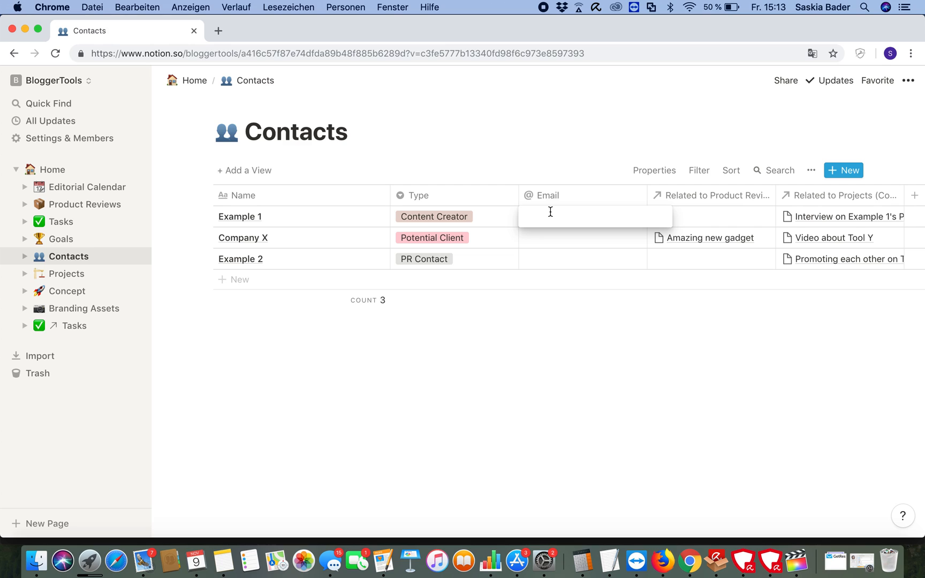
pyautogui.click(582, 216)
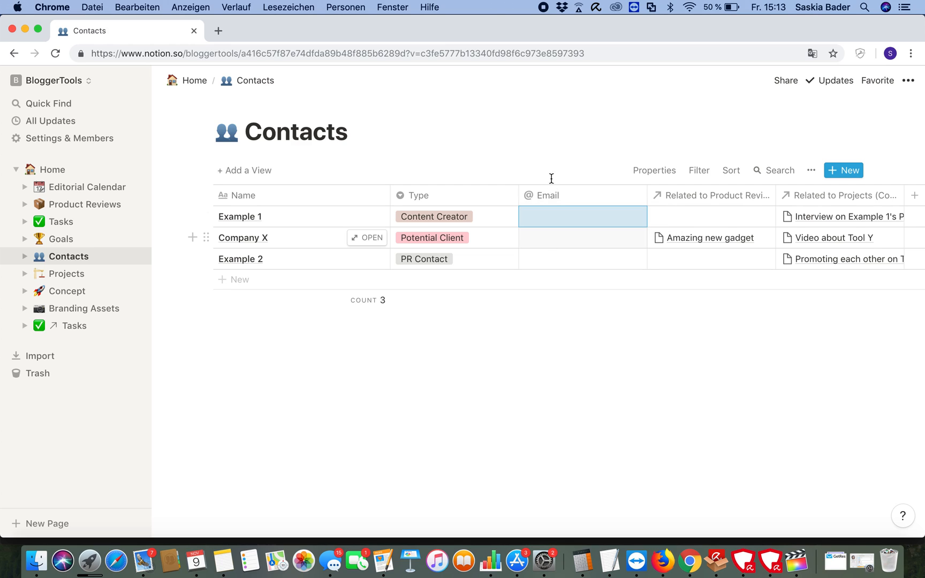
pyautogui.click(583, 216)
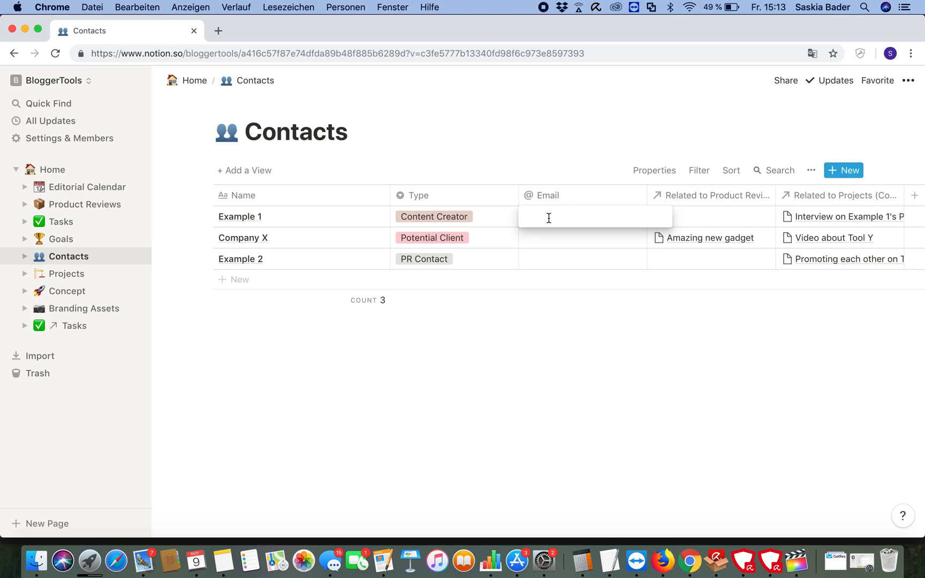
pyautogui.write('hello@e')
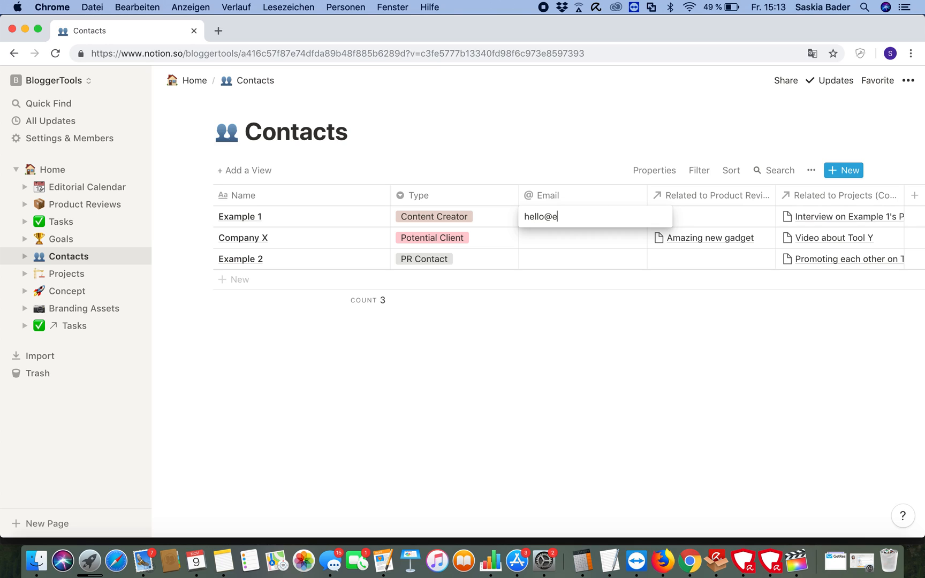
pyautogui.write('xample.com')
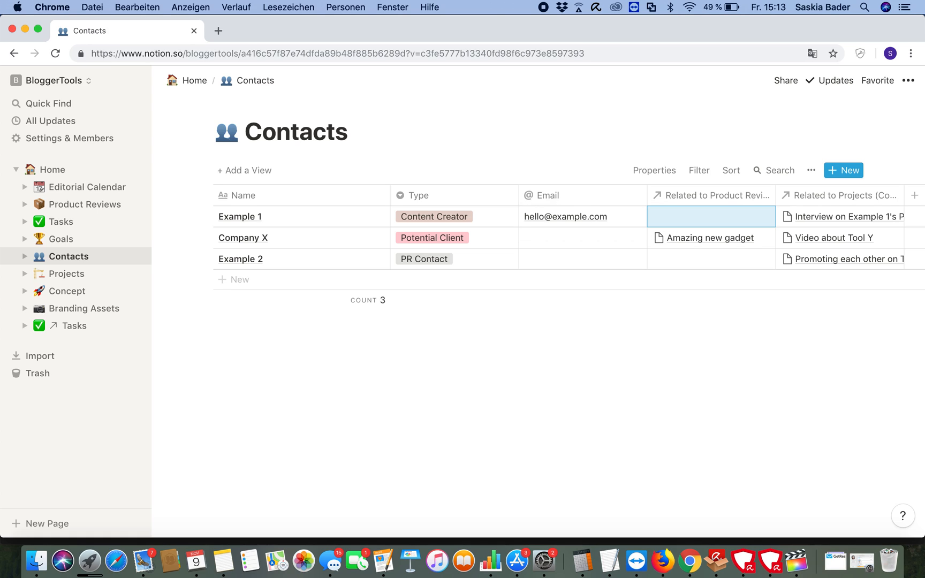
pyautogui.click(583, 216)
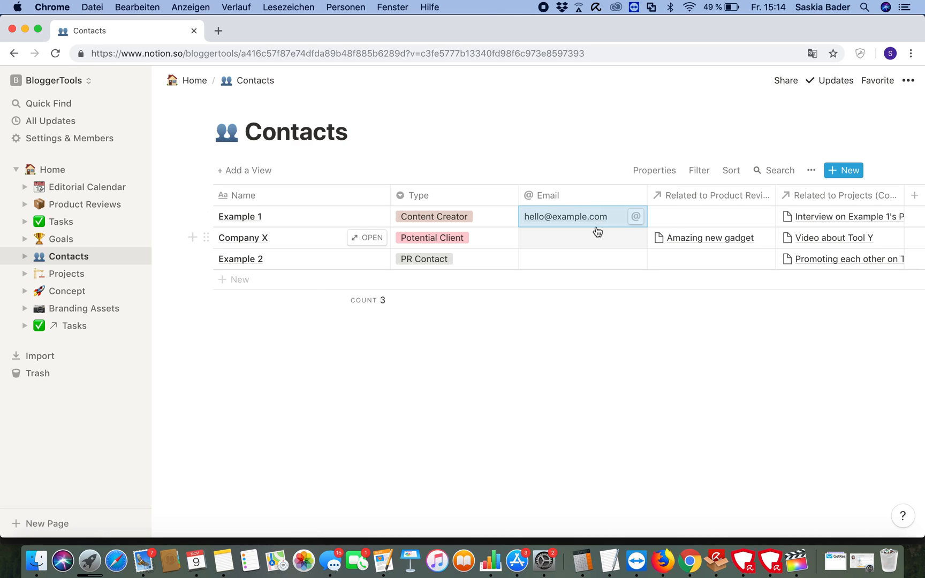
pyautogui.moveTo(636, 216)
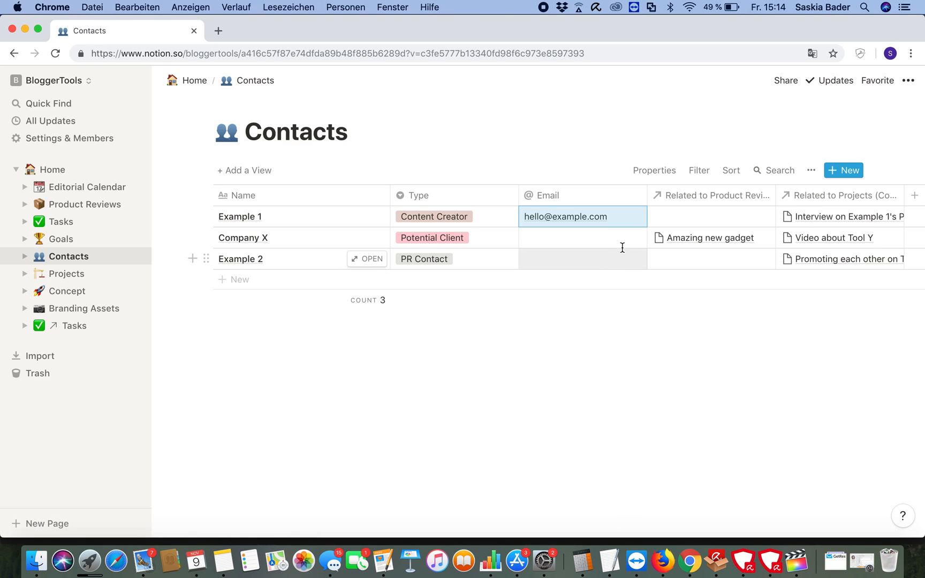
pyautogui.moveTo(675, 221)
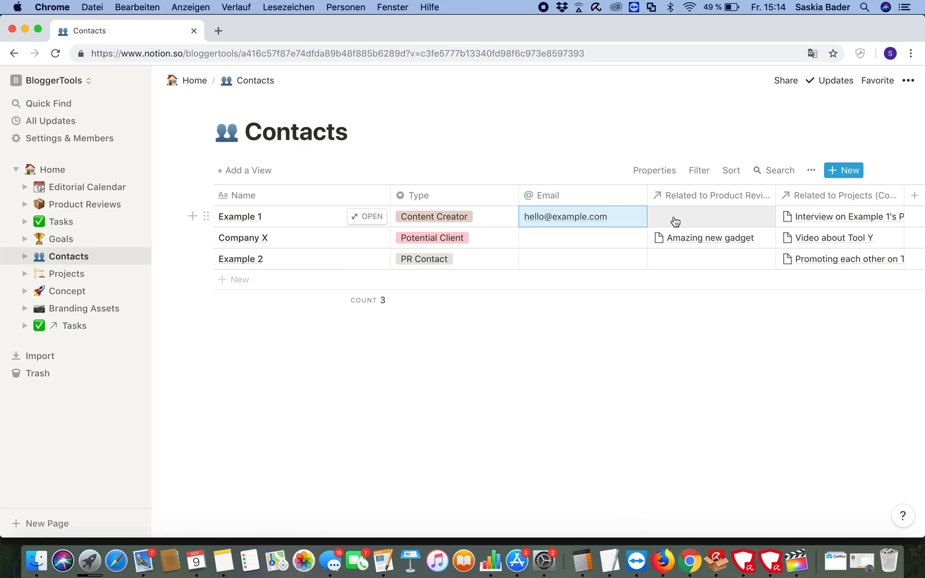
pyautogui.moveTo(675, 195)
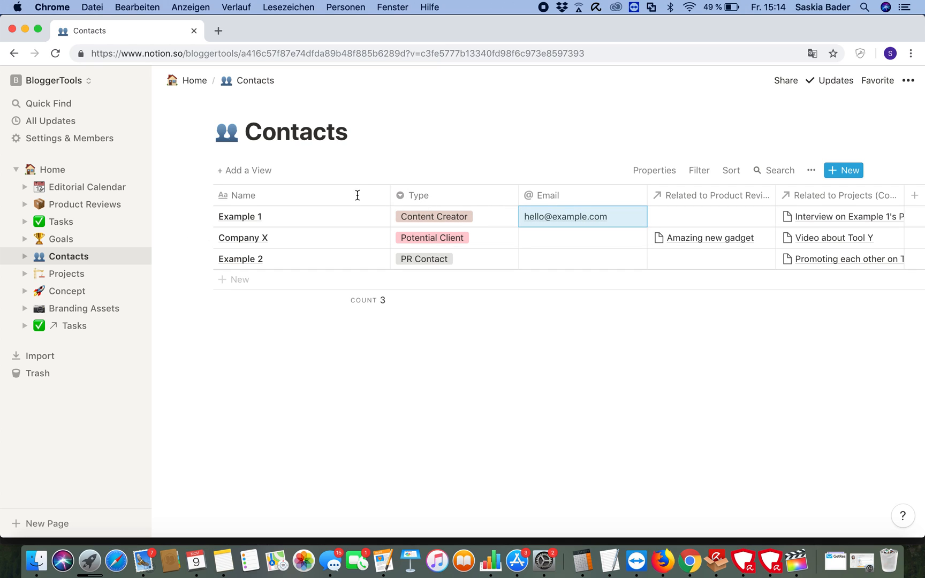
pyautogui.moveTo(707, 247)
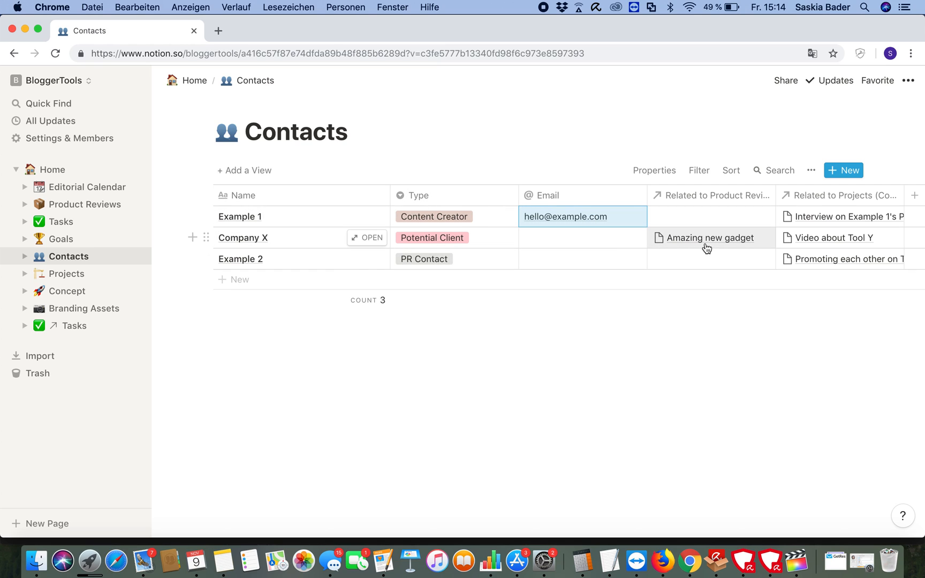
pyautogui.moveTo(678, 236)
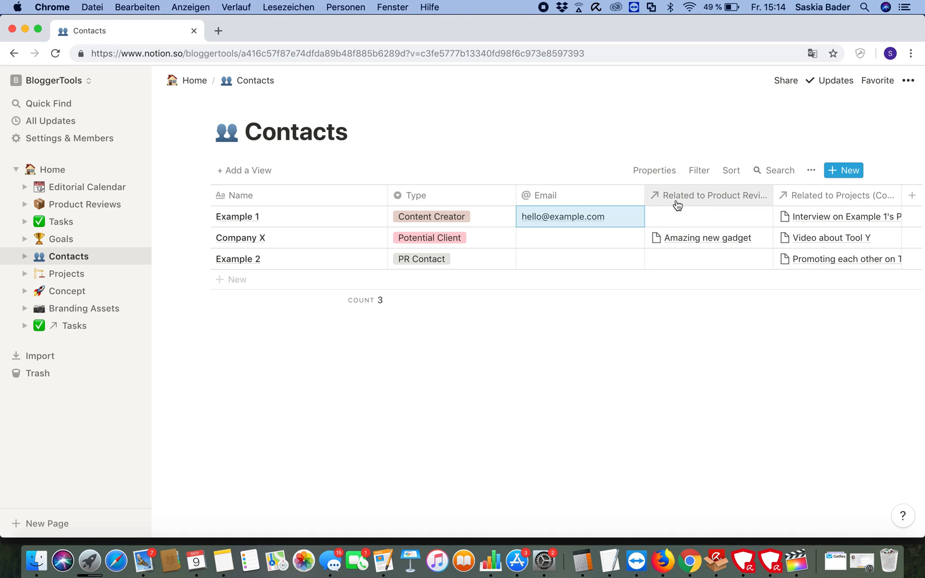
pyautogui.moveTo(684, 241)
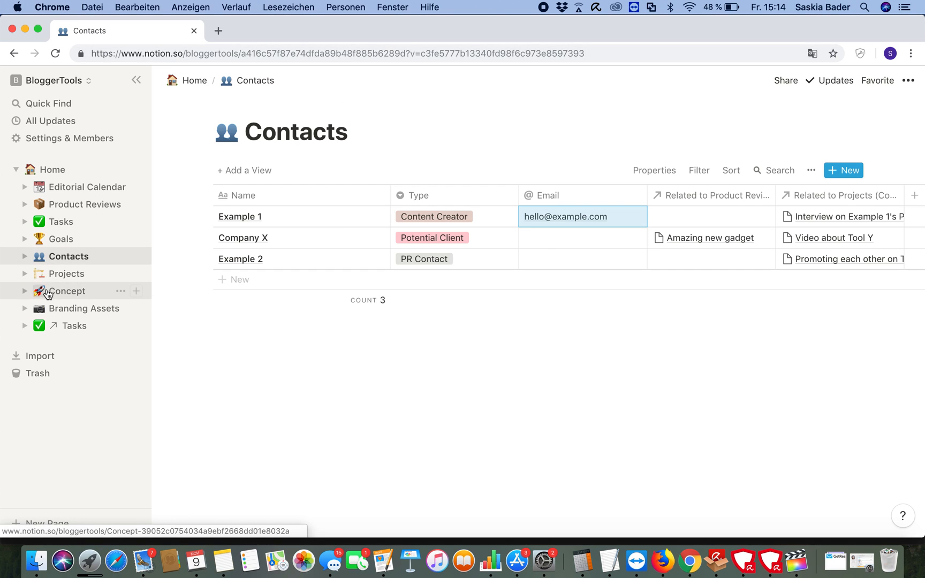
# Step: Go to Projects and list its saved views, Default View and Pipeline
pyautogui.click(66, 273)
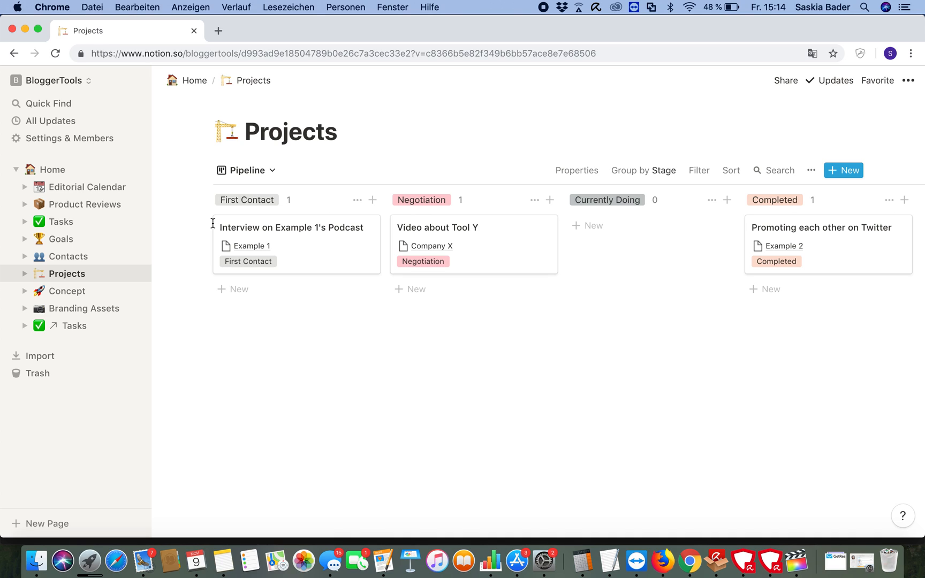
pyautogui.moveTo(245, 91)
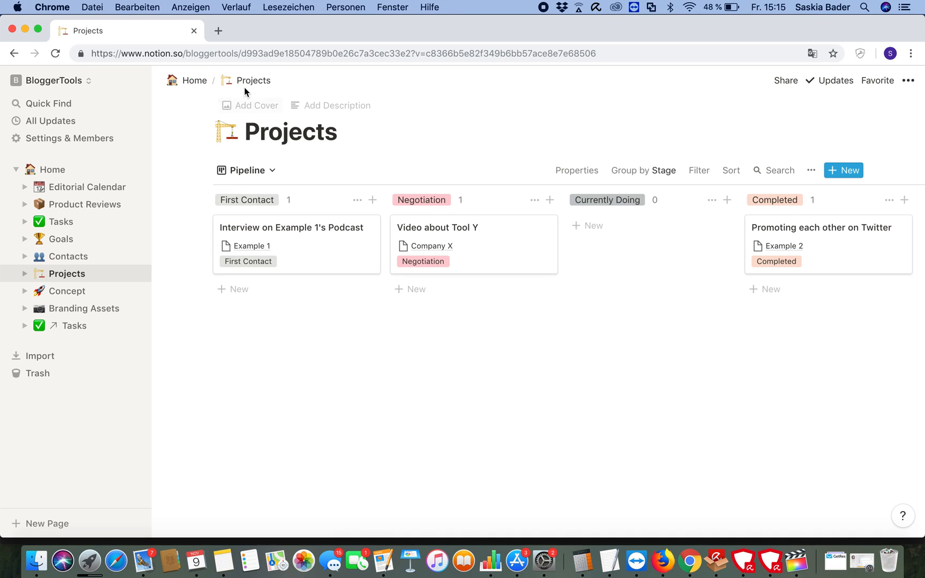
pyautogui.moveTo(38, 131)
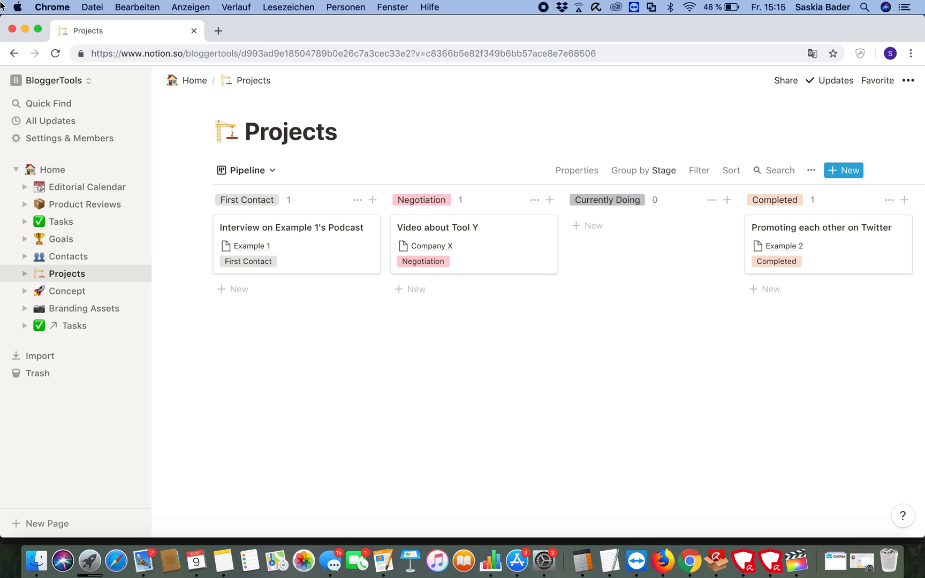
pyautogui.moveTo(49, 142)
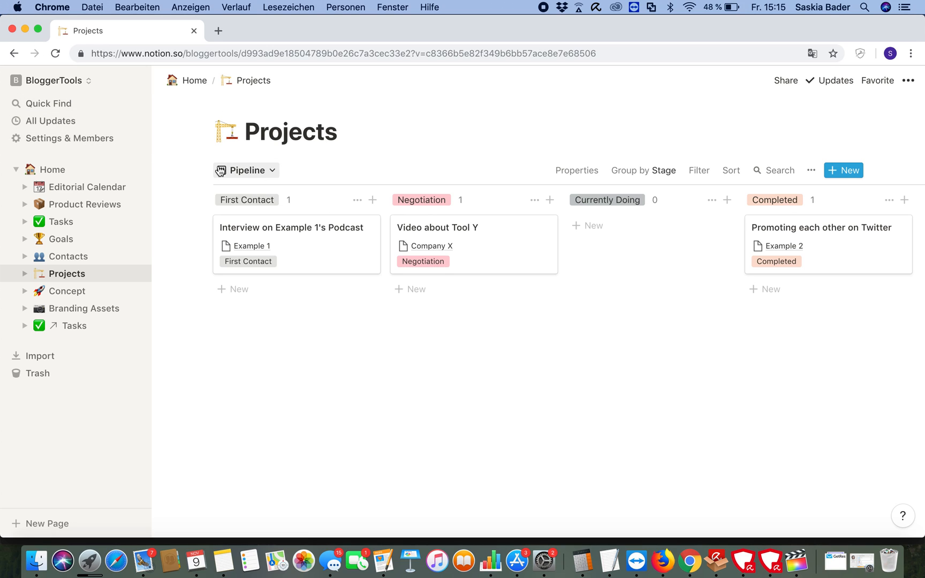
pyautogui.click(245, 171)
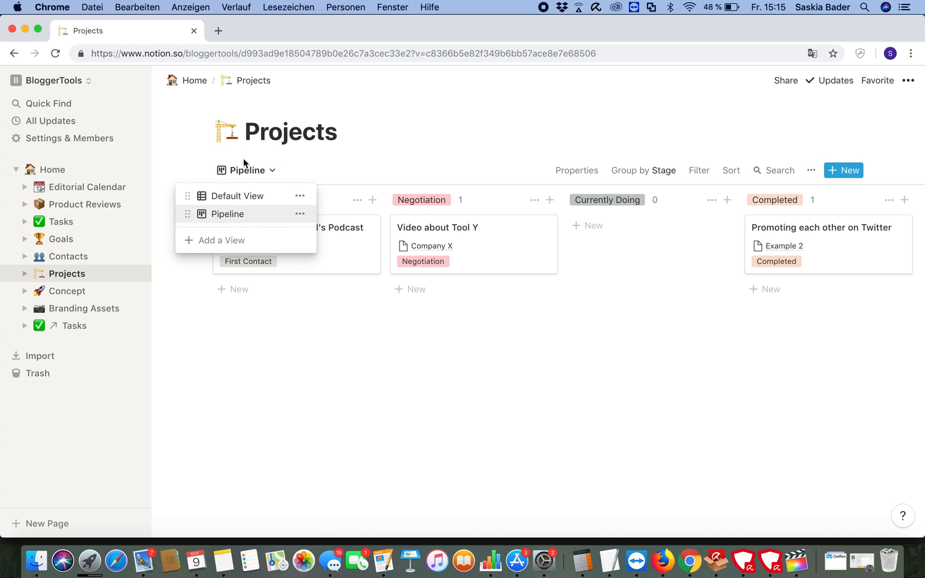
# Step: View the three projects in the Default View table, then return to the Pipeline board by stage
pyautogui.click(238, 195)
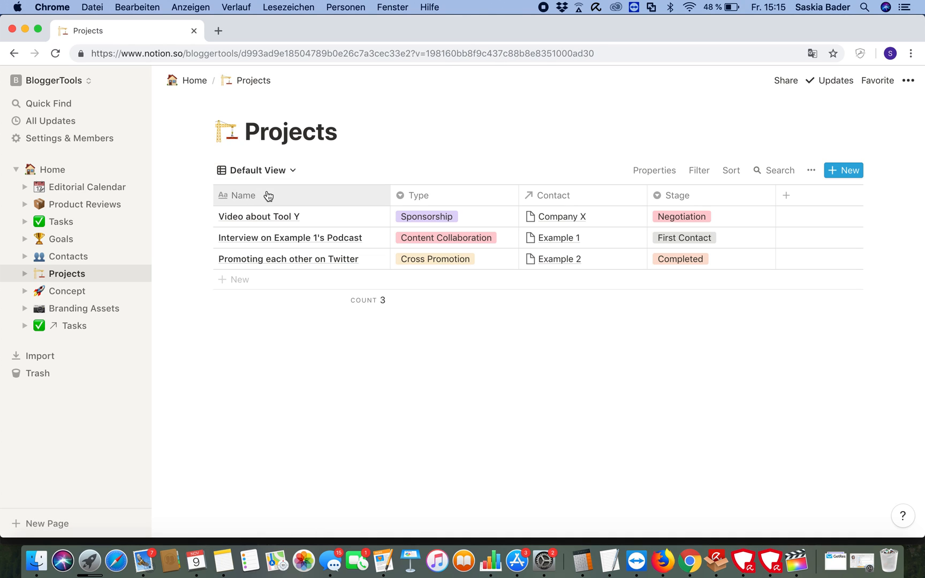
pyautogui.moveTo(263, 241)
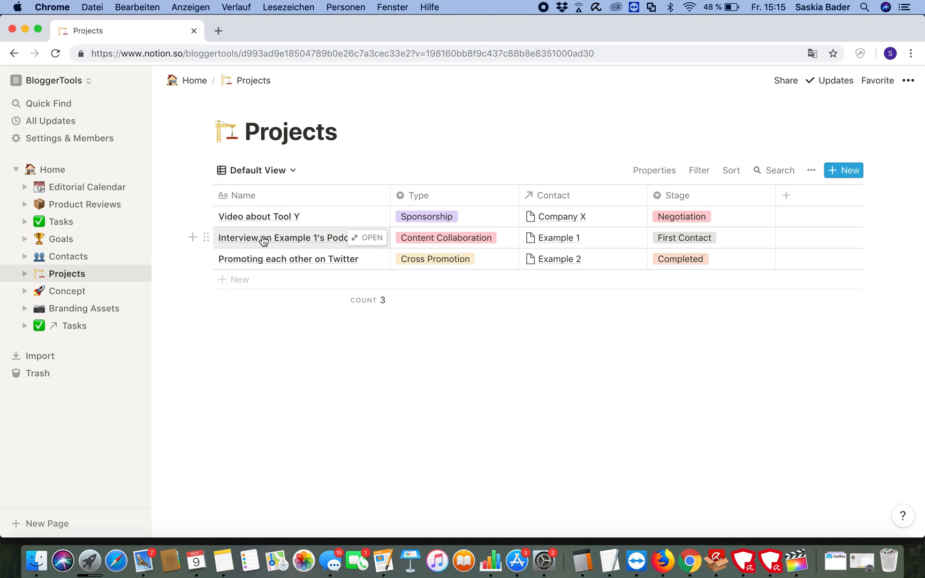
pyautogui.moveTo(274, 229)
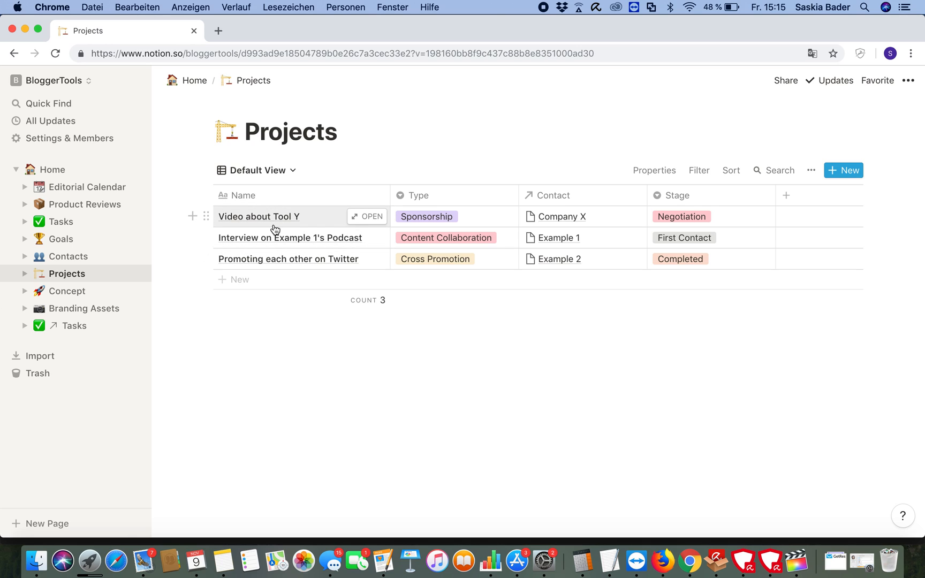
pyautogui.moveTo(283, 211)
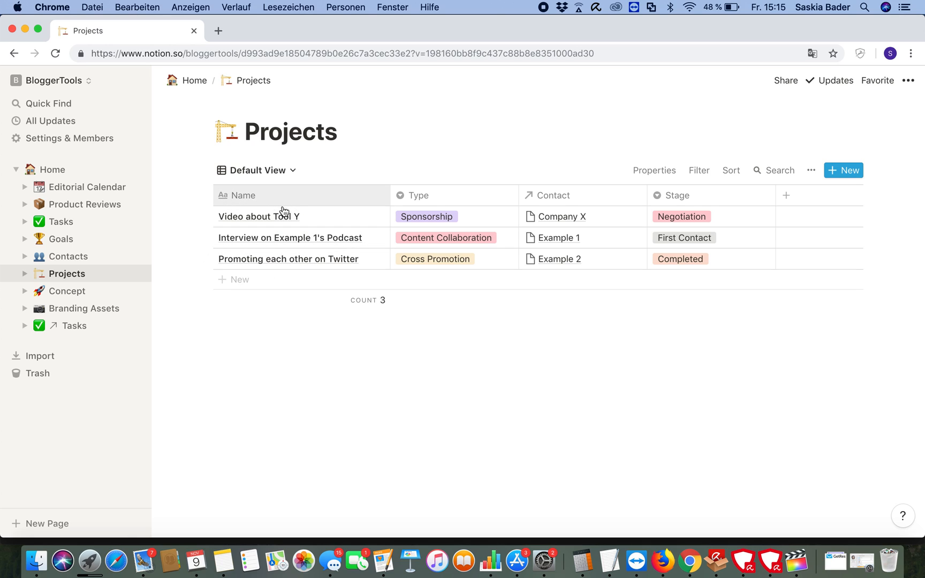
pyautogui.moveTo(283, 198)
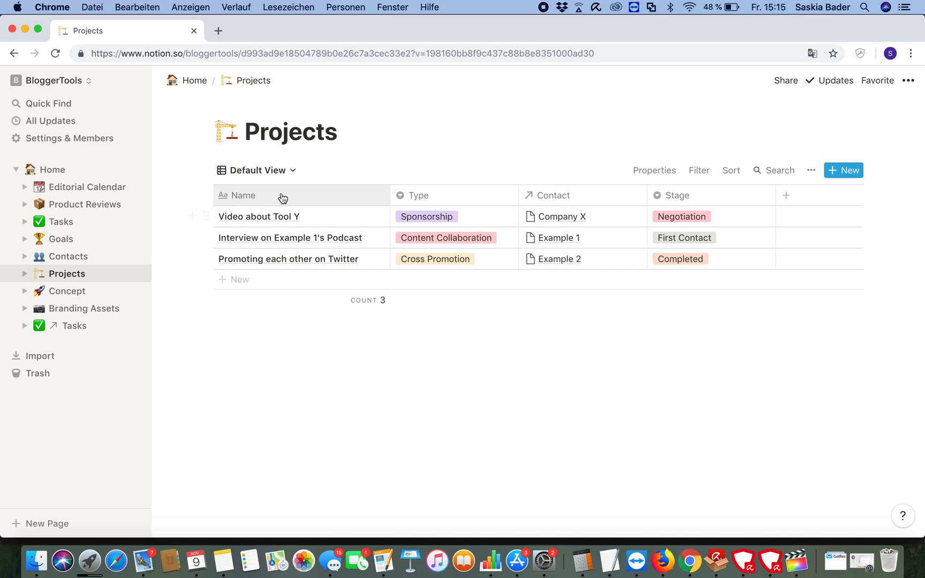
pyautogui.moveTo(275, 230)
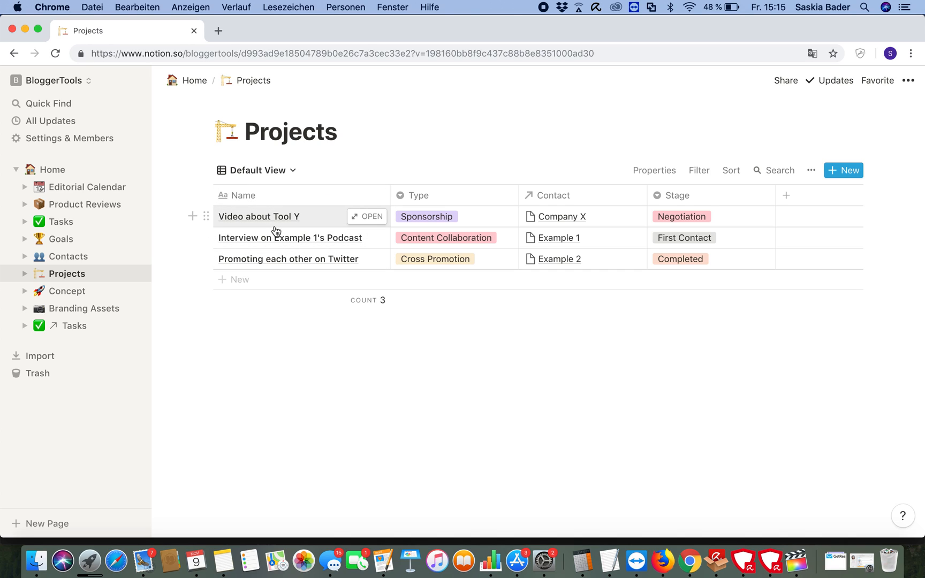
pyautogui.moveTo(397, 183)
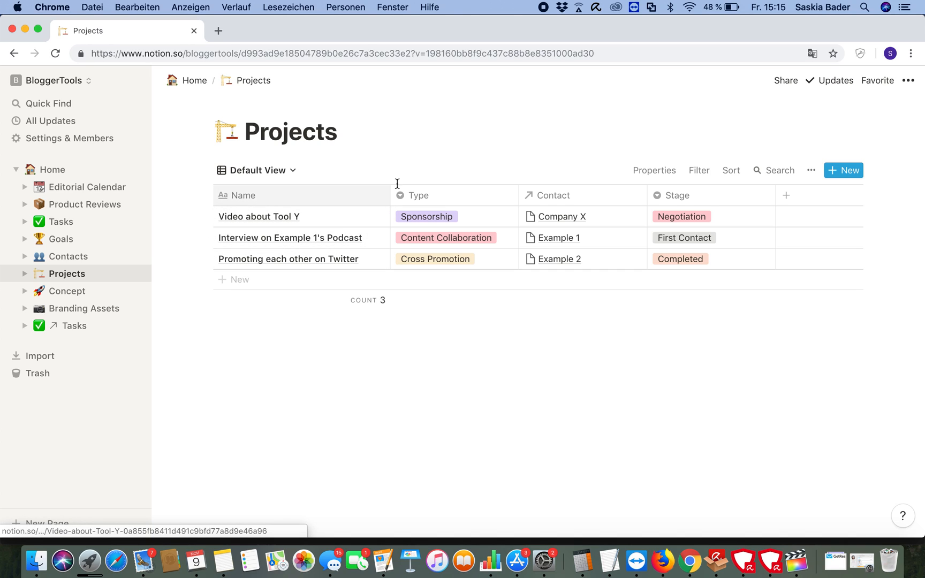
pyautogui.moveTo(409, 199)
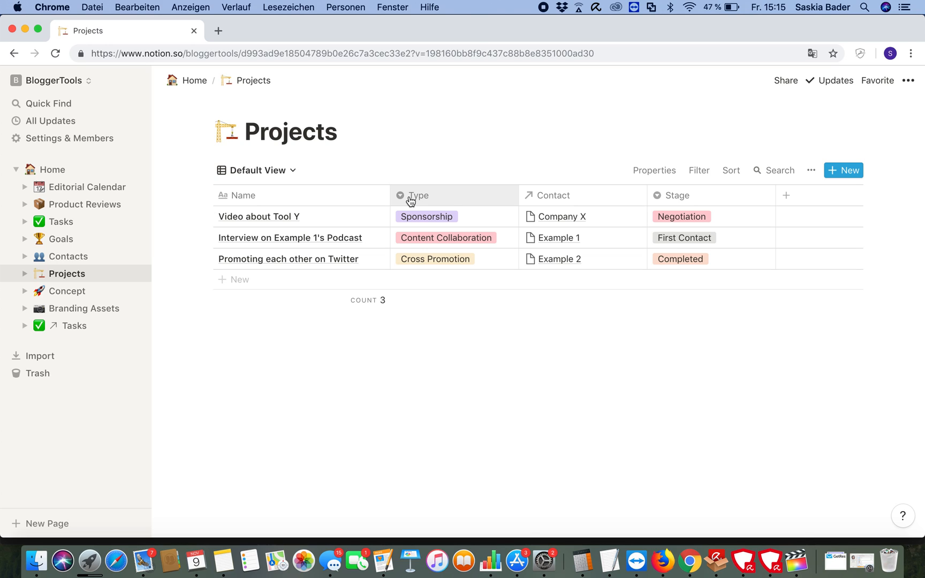
pyautogui.moveTo(423, 225)
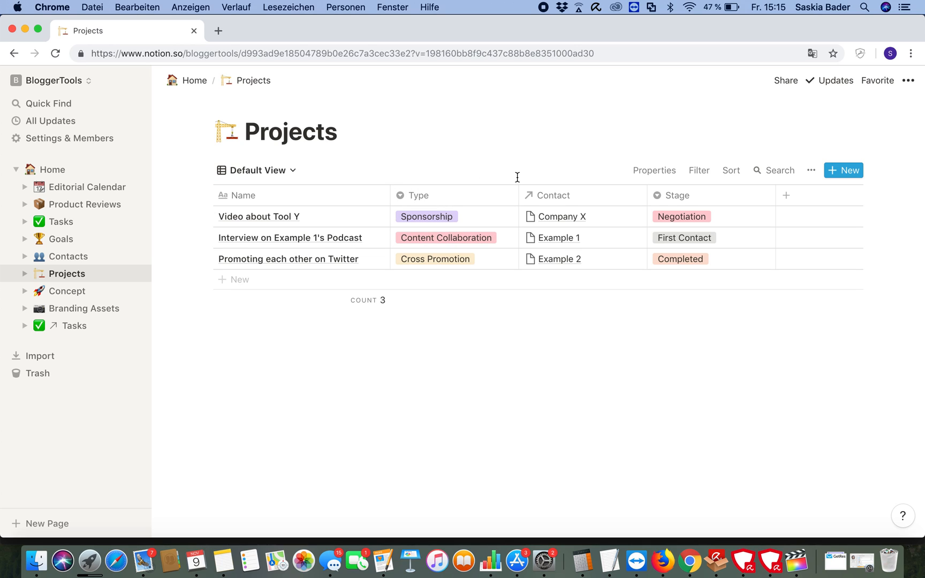
pyautogui.moveTo(548, 195)
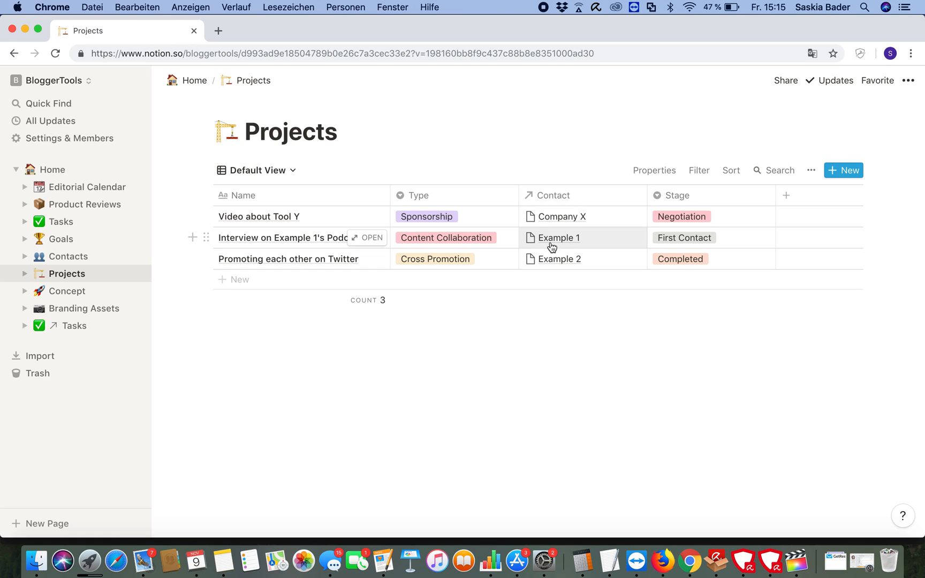
pyautogui.moveTo(554, 254)
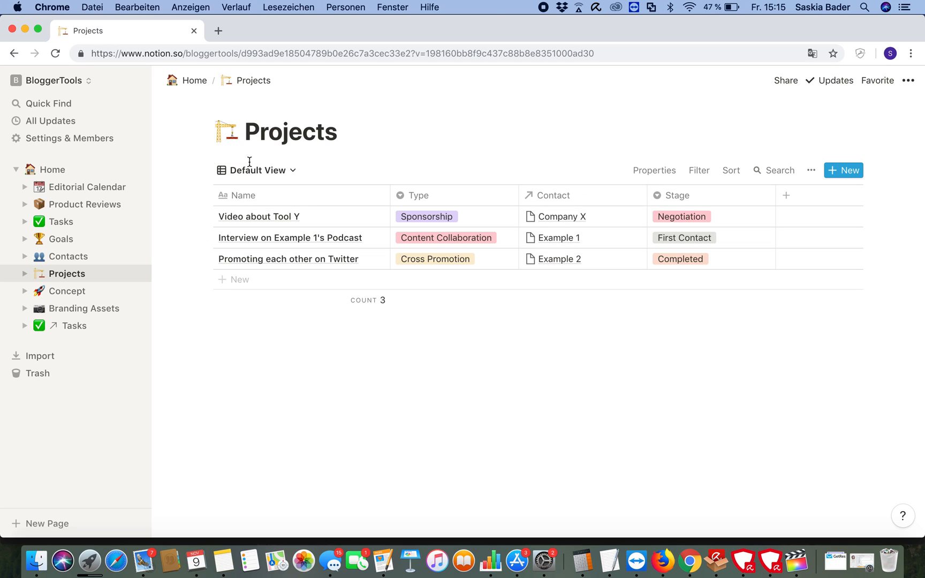
pyautogui.click(258, 170)
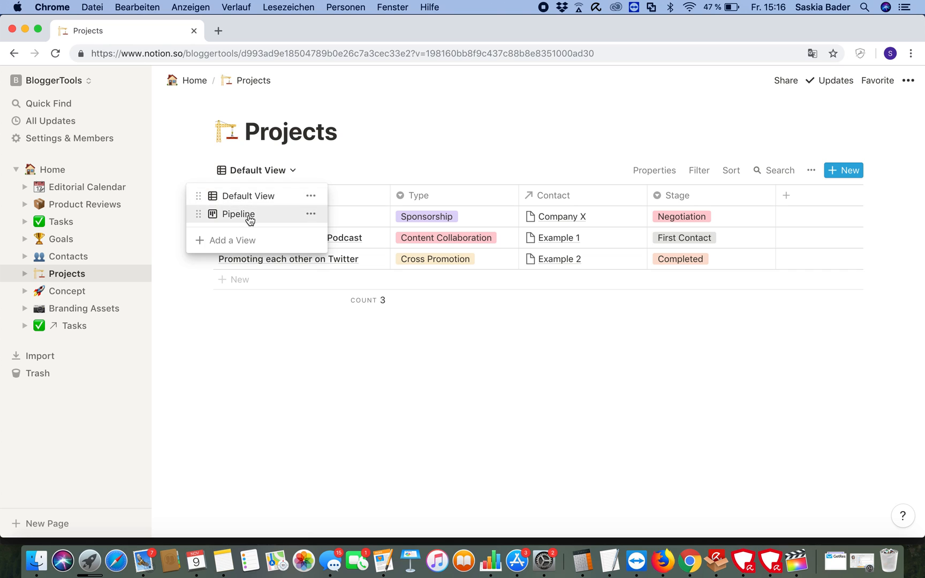
pyautogui.click(239, 213)
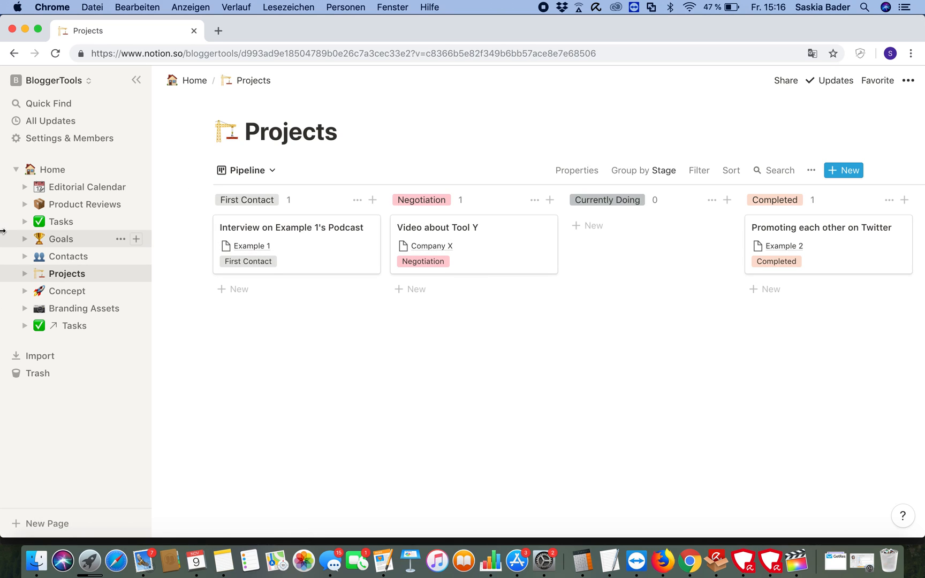
# Step: Read through the Concept page, then move on to the Branding Assets table
pyautogui.click(66, 292)
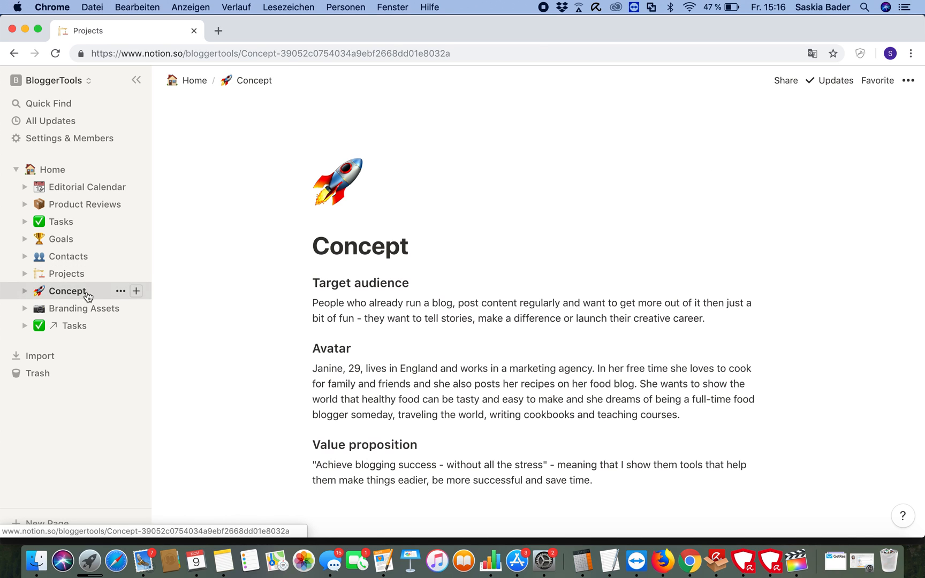
pyautogui.click(67, 291)
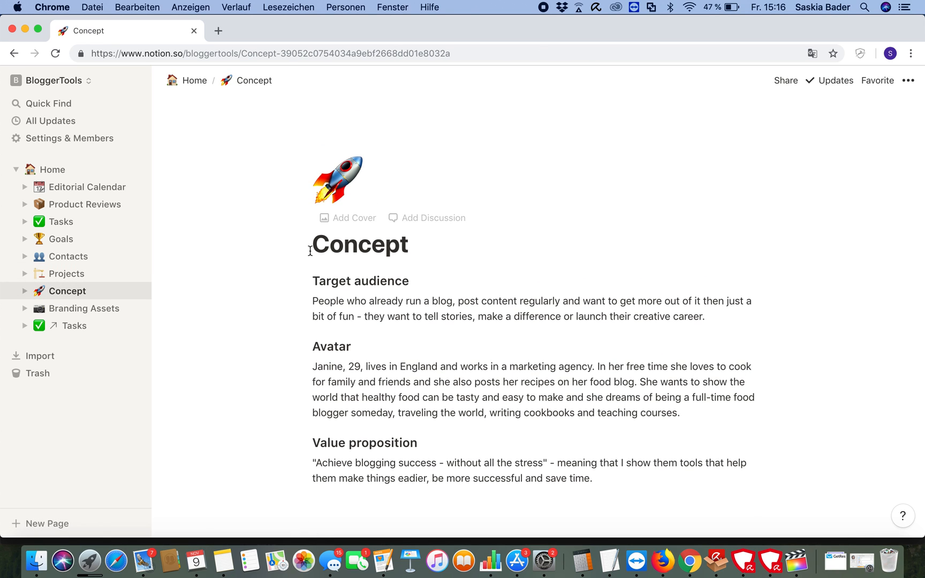
pyautogui.scroll(-3)
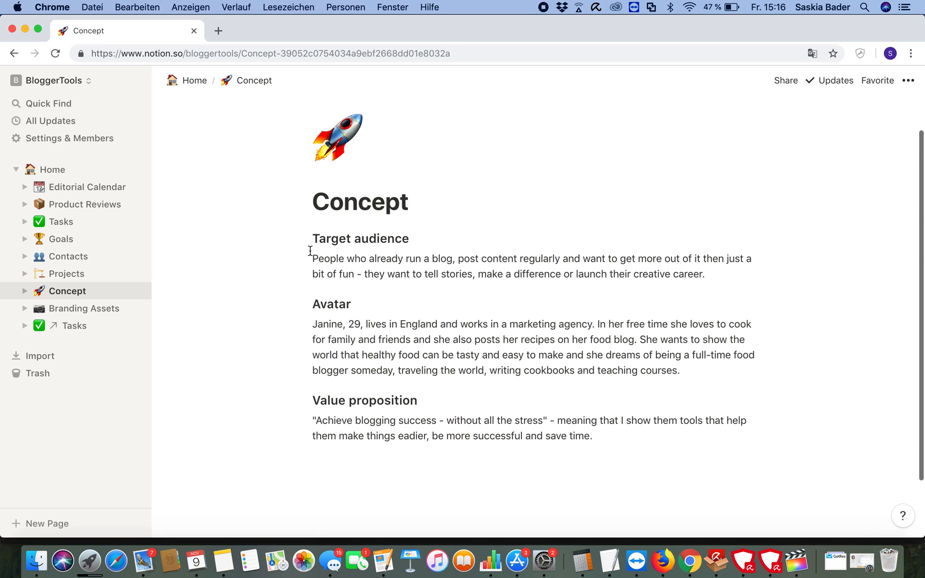
pyautogui.moveTo(310, 258)
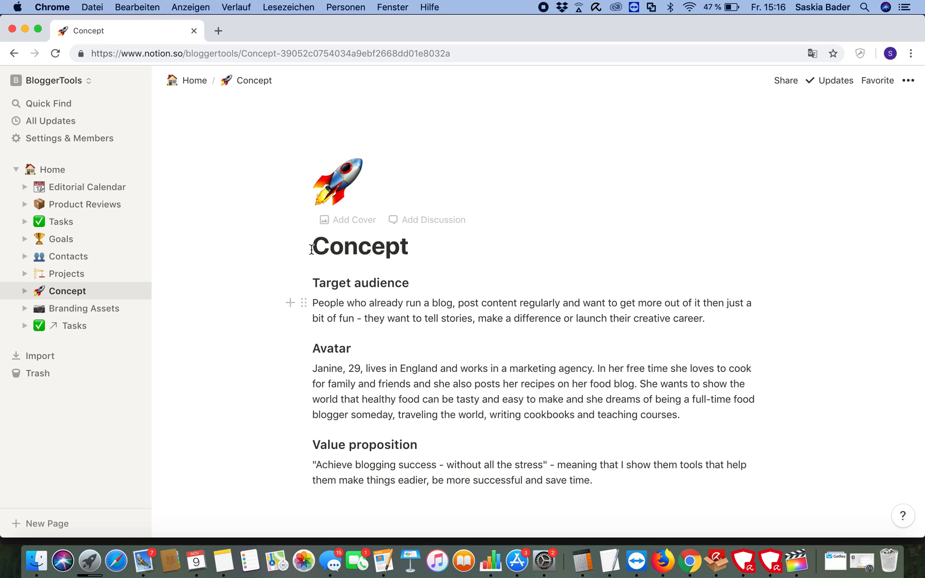
pyautogui.moveTo(46, 258)
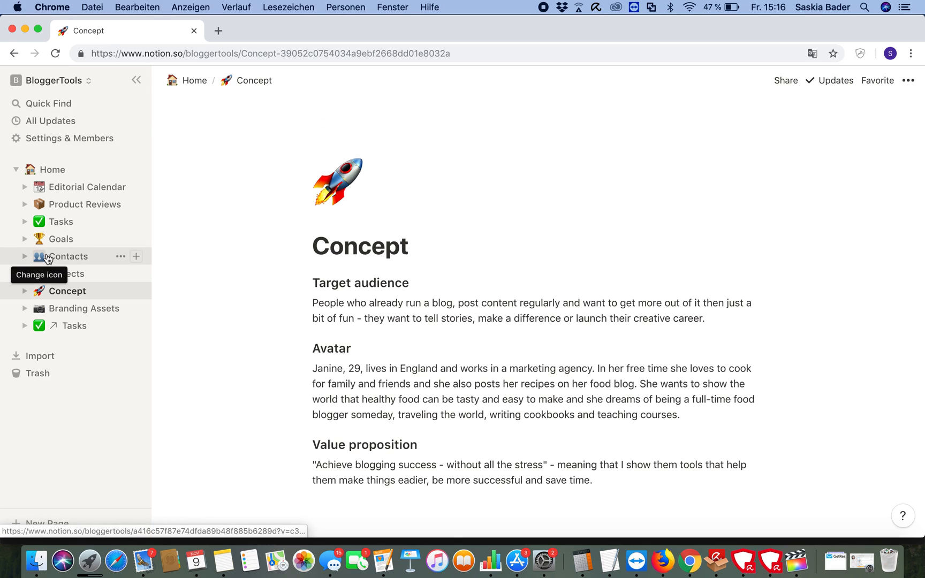
pyautogui.click(84, 308)
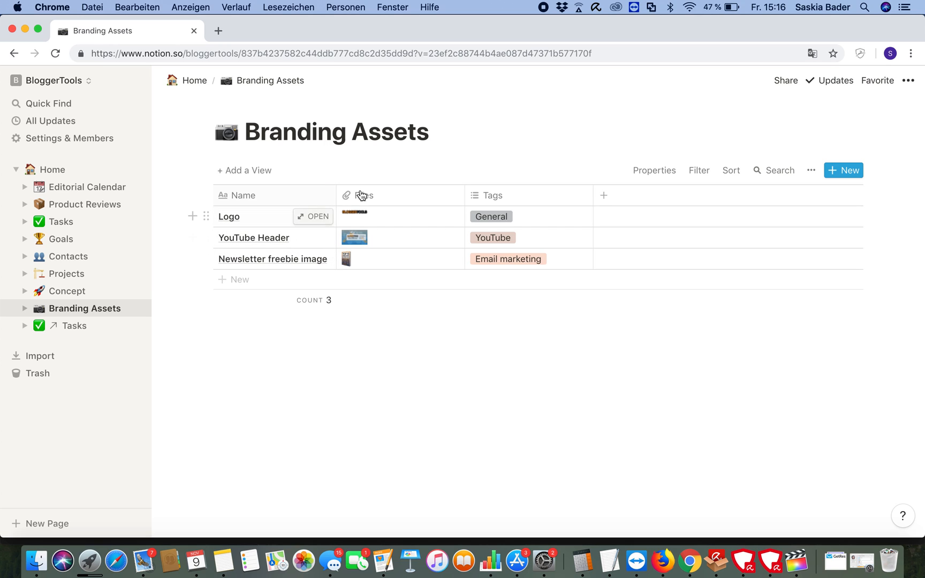
pyautogui.moveTo(367, 238)
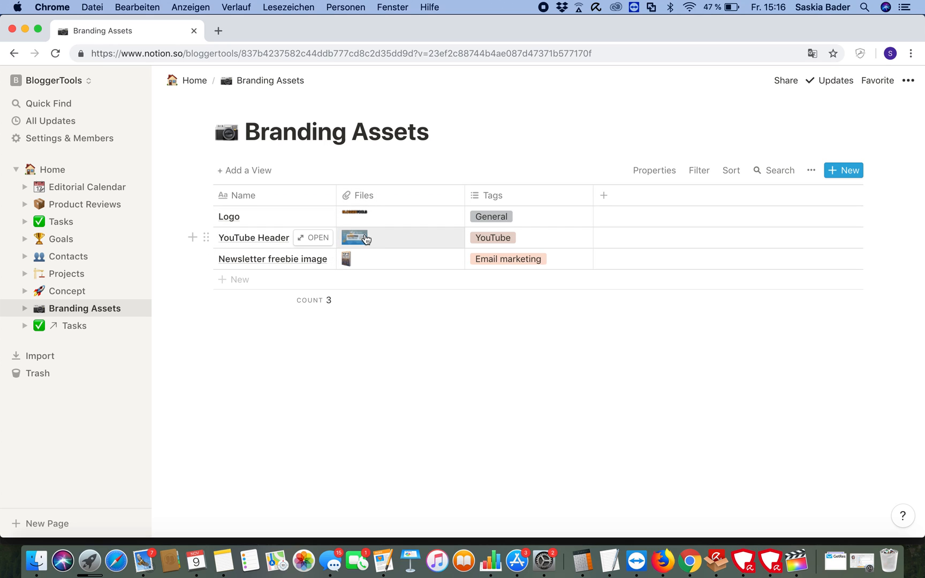
pyautogui.moveTo(410, 260)
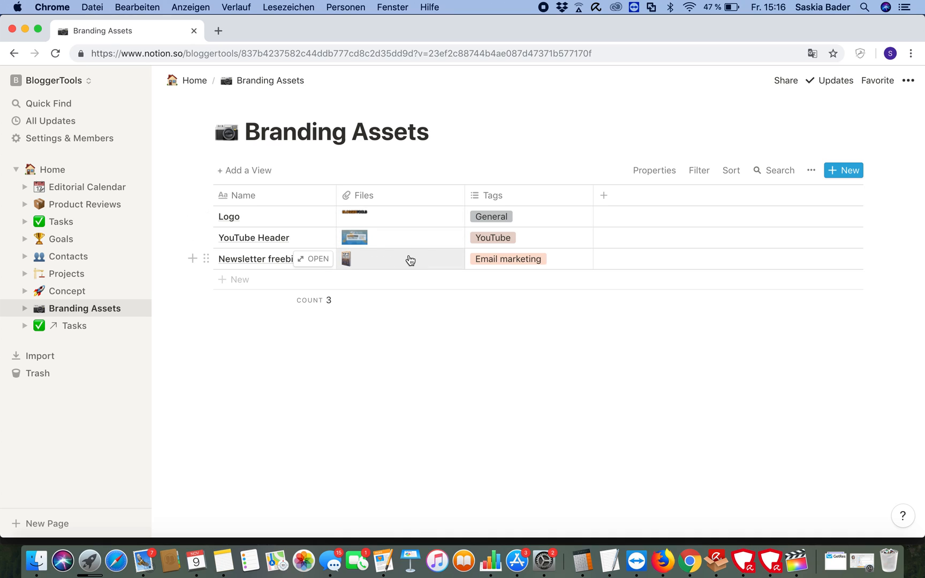
pyautogui.moveTo(402, 258)
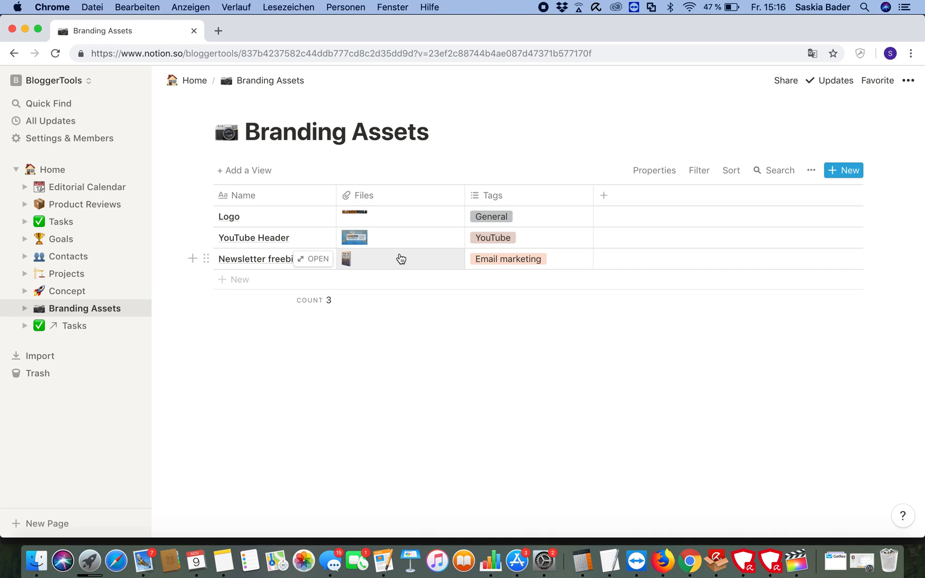
pyautogui.moveTo(347, 260)
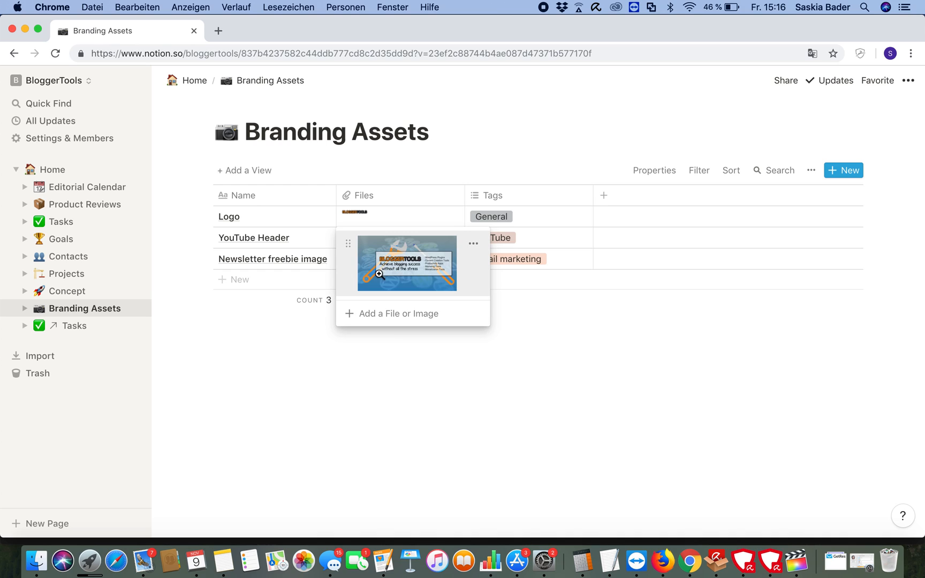
pyautogui.moveTo(368, 198)
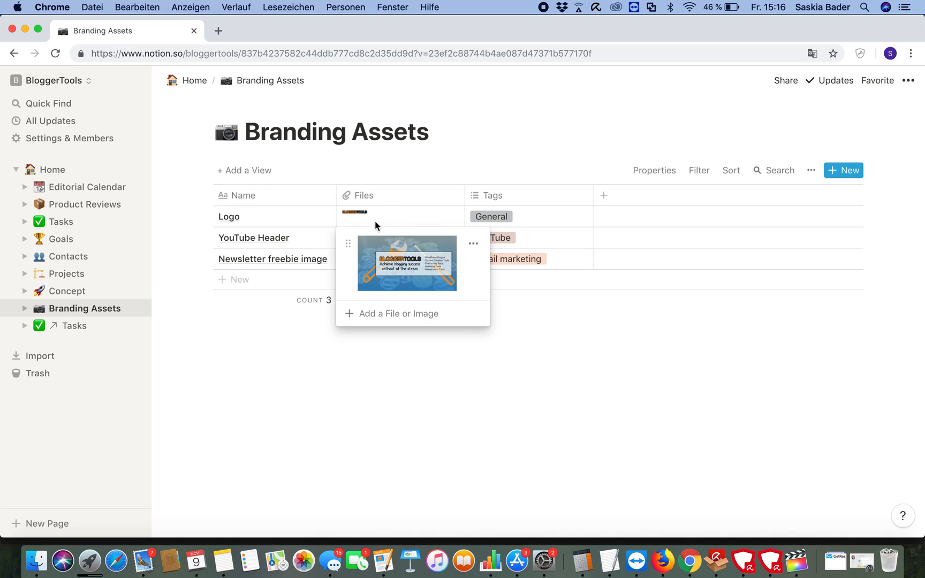
pyautogui.moveTo(411, 205)
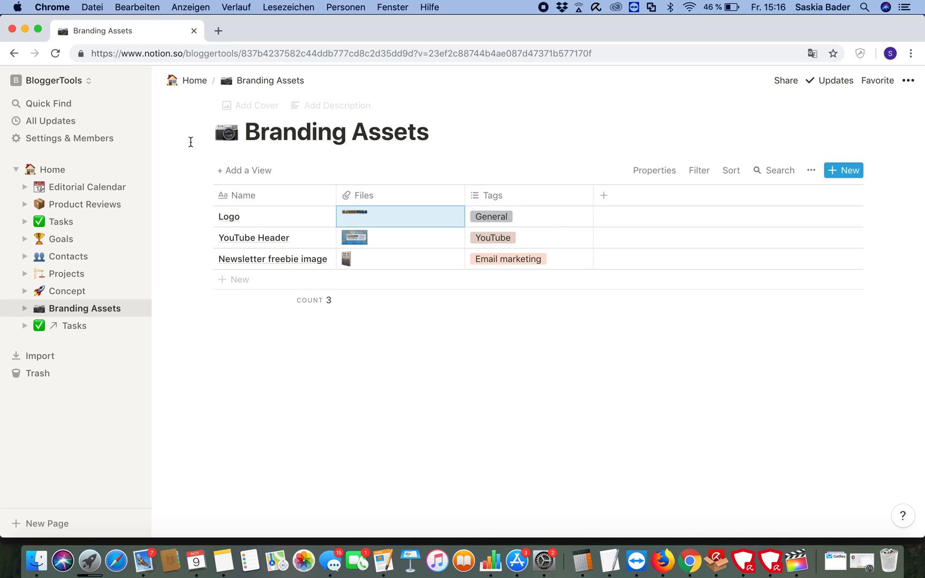
# Step: Check a Branding Assets cell, then go to the Tasks page with its two dated tasks
pyautogui.click(492, 216)
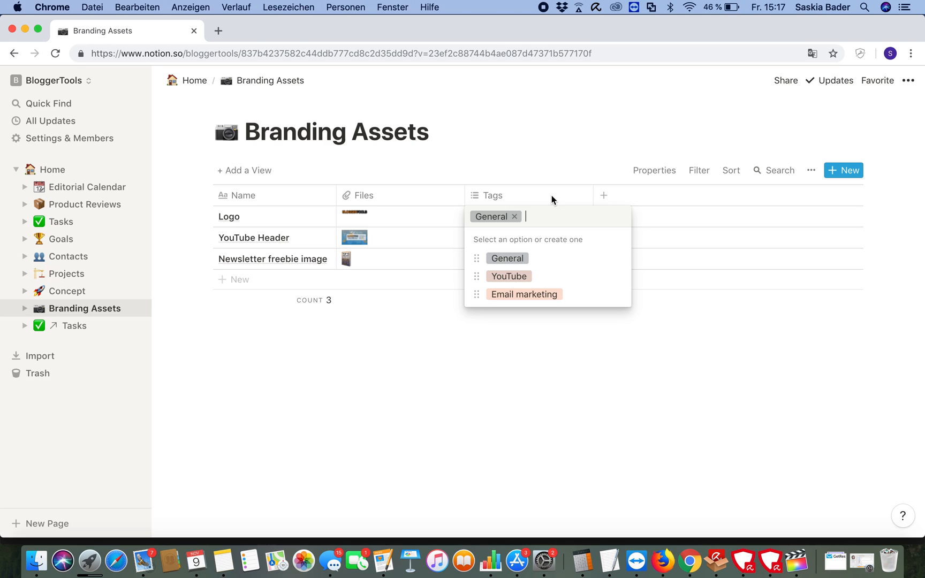
pyautogui.moveTo(511, 221)
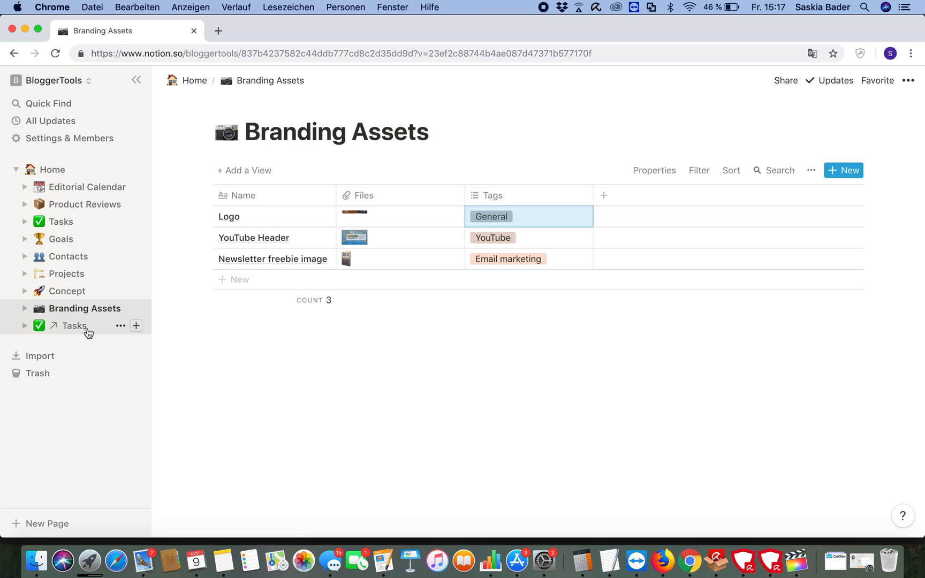
pyautogui.click(74, 326)
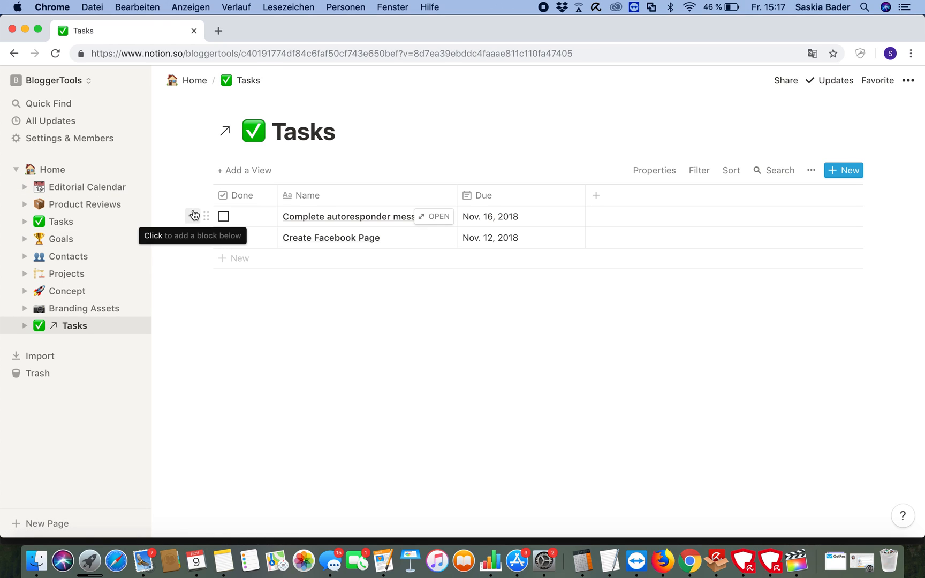
# Step: Return to Home and scroll down to its embedded Tasks table showing the same two tasks
pyautogui.click(223, 237)
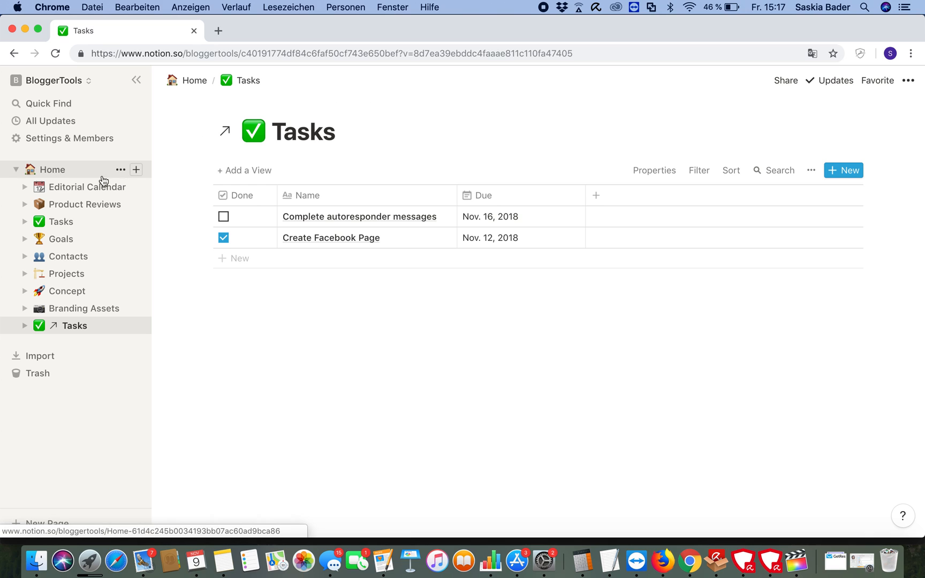
pyautogui.click(52, 169)
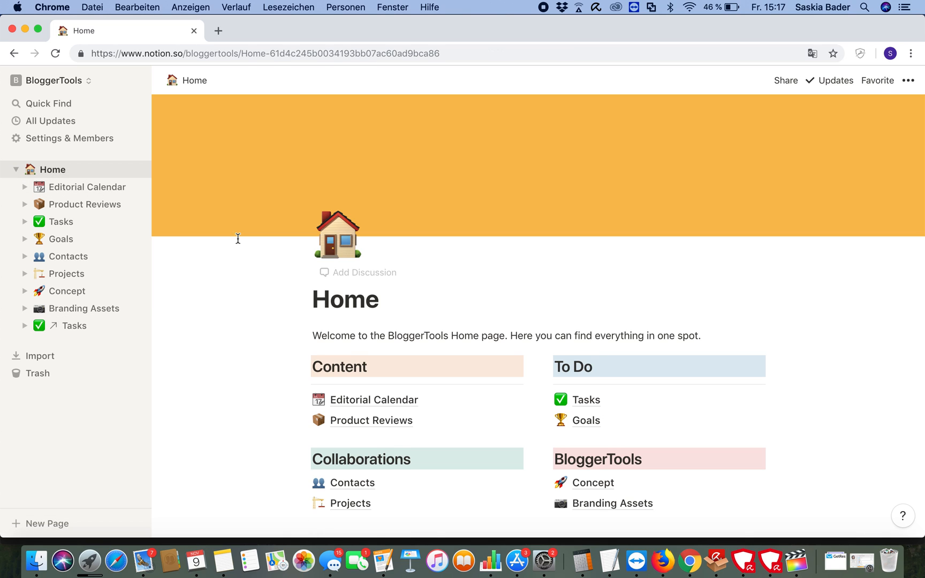
pyautogui.scroll(-3)
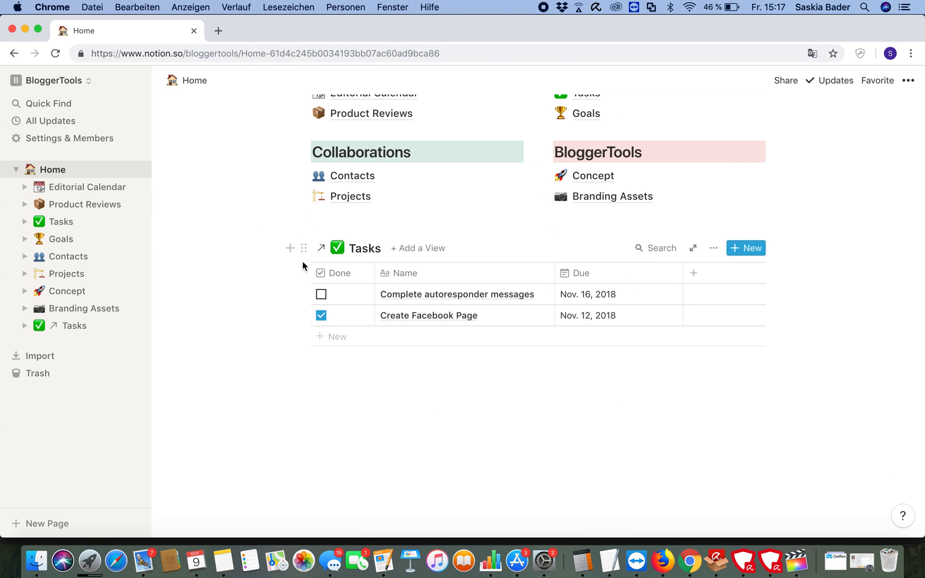
pyautogui.scroll(3)
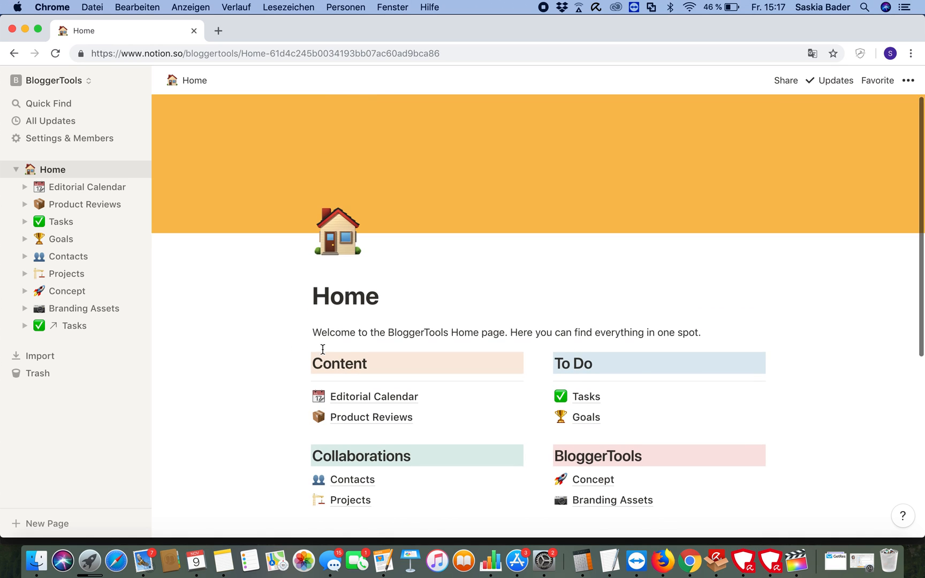
pyautogui.scroll(-3)
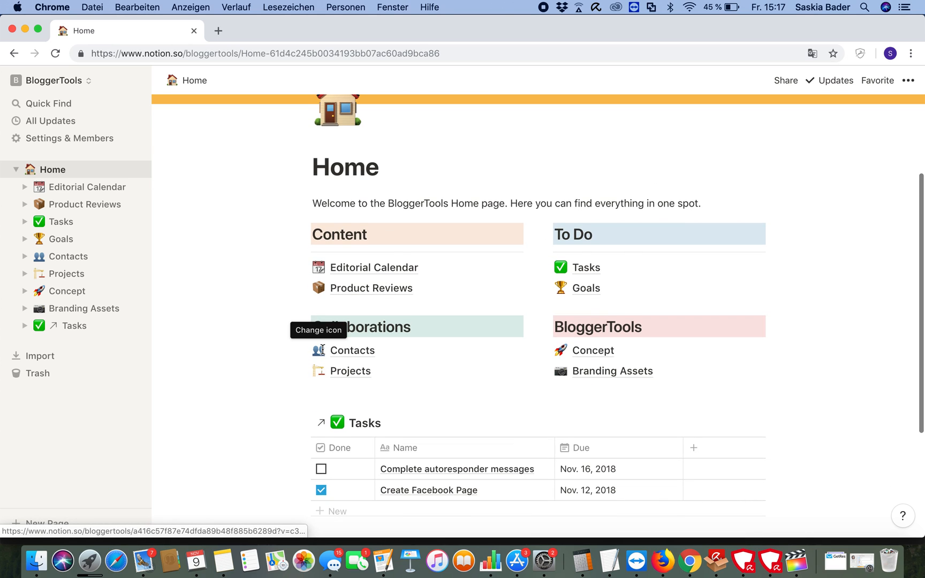
pyautogui.scroll(-3)
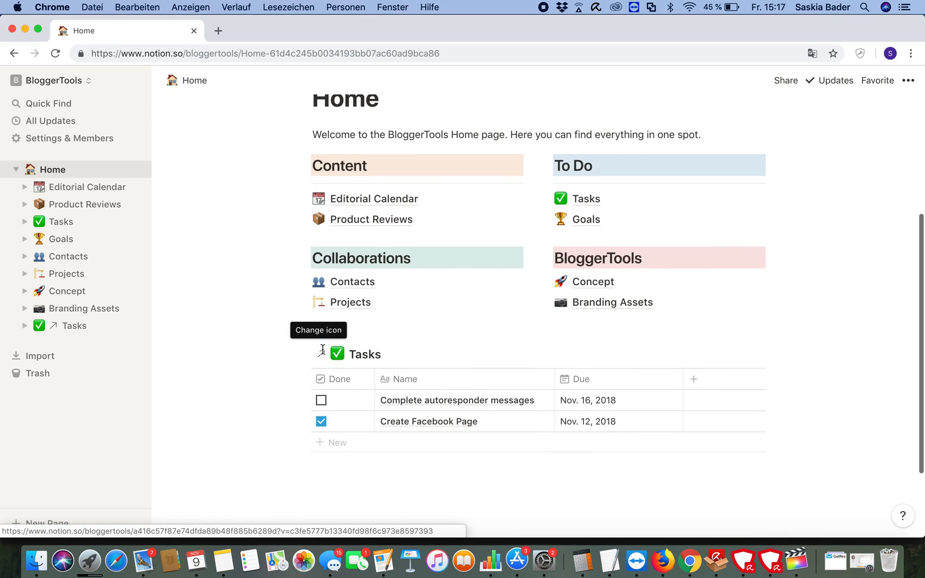
pyautogui.scroll(-3)
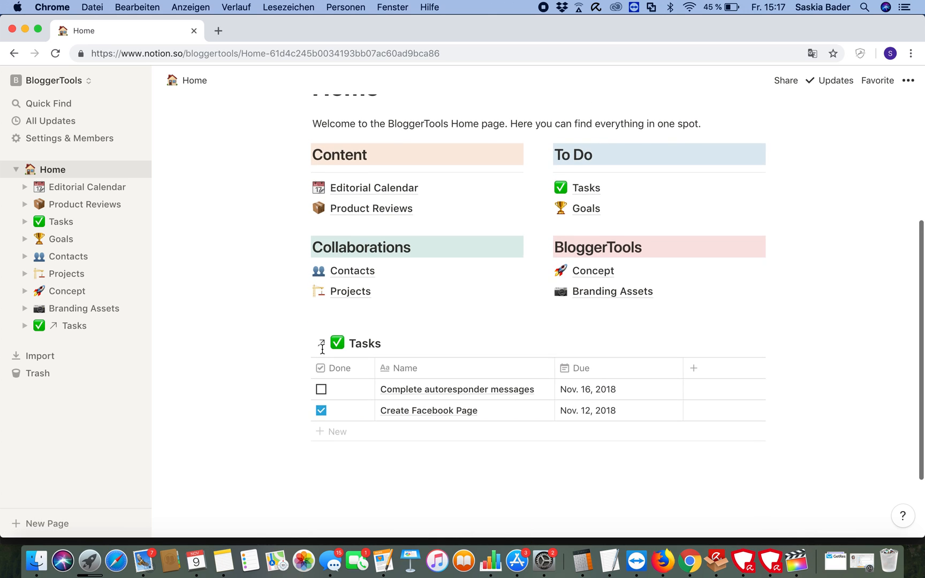
pyautogui.scroll(-3)
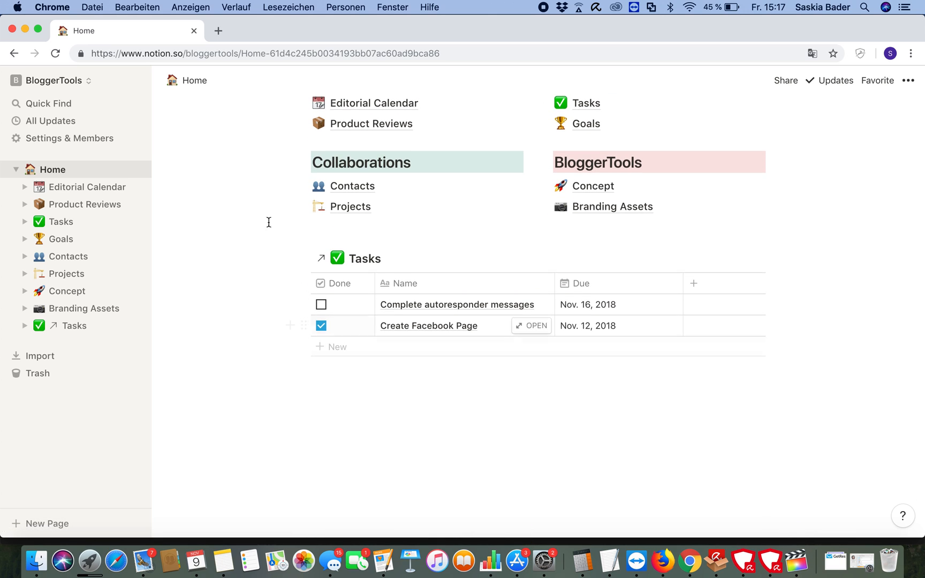